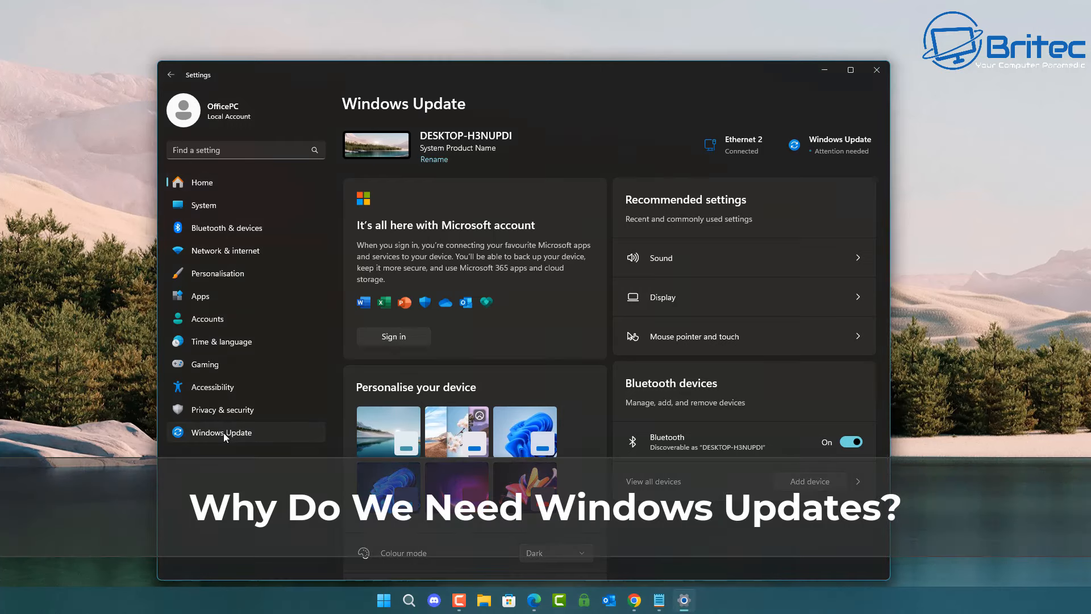
- Go to the Windows Update page in Settings to see the available cumulative update preview
left_click(225, 431)
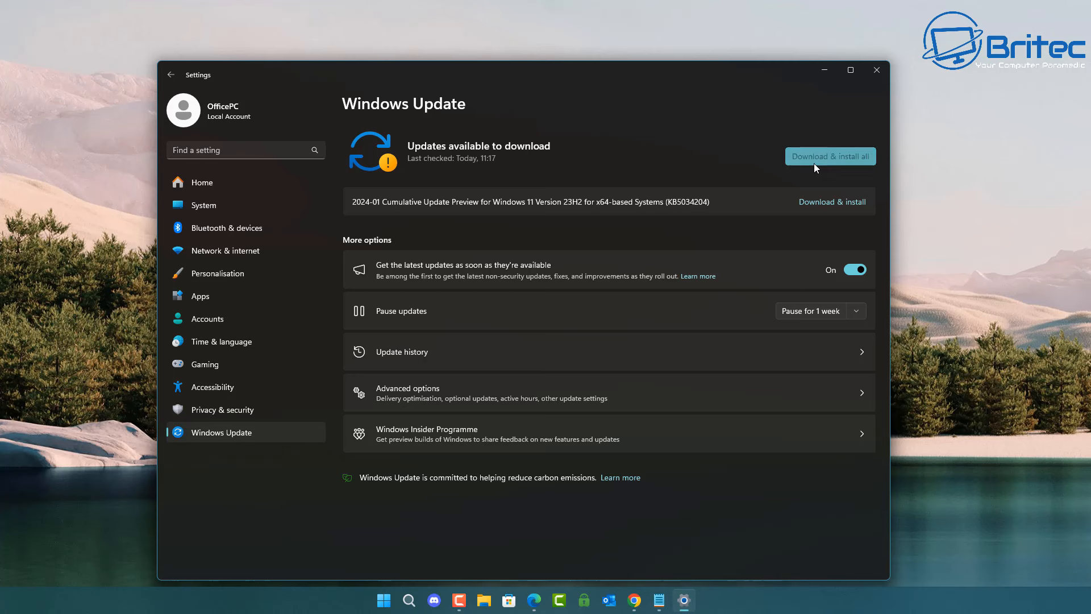
- Start downloading all available updates with 'Download & install all'
left_click(830, 156)
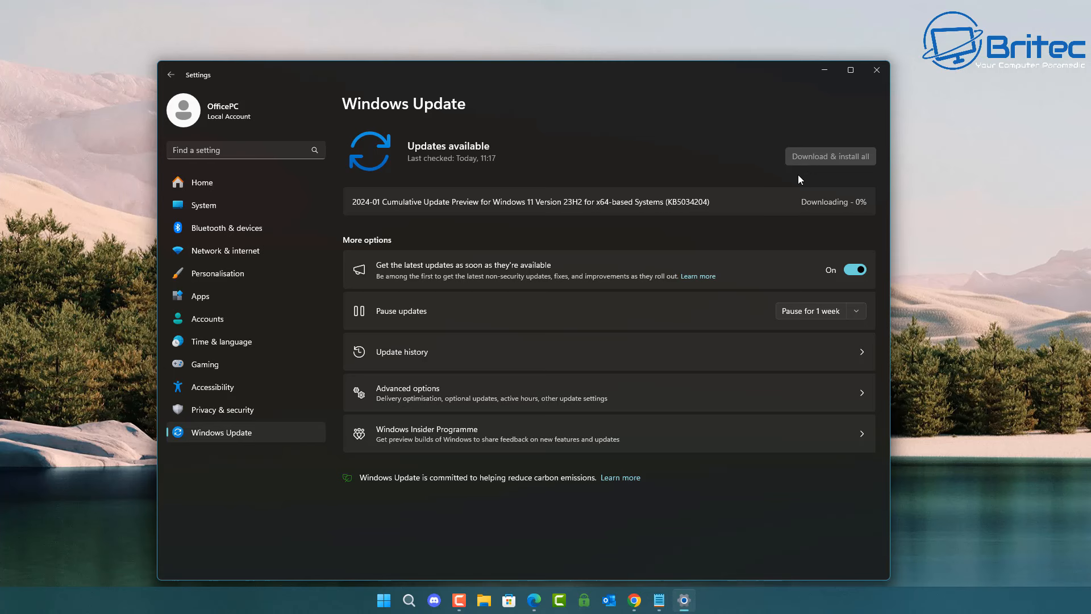
mouse_move(1056, 336)
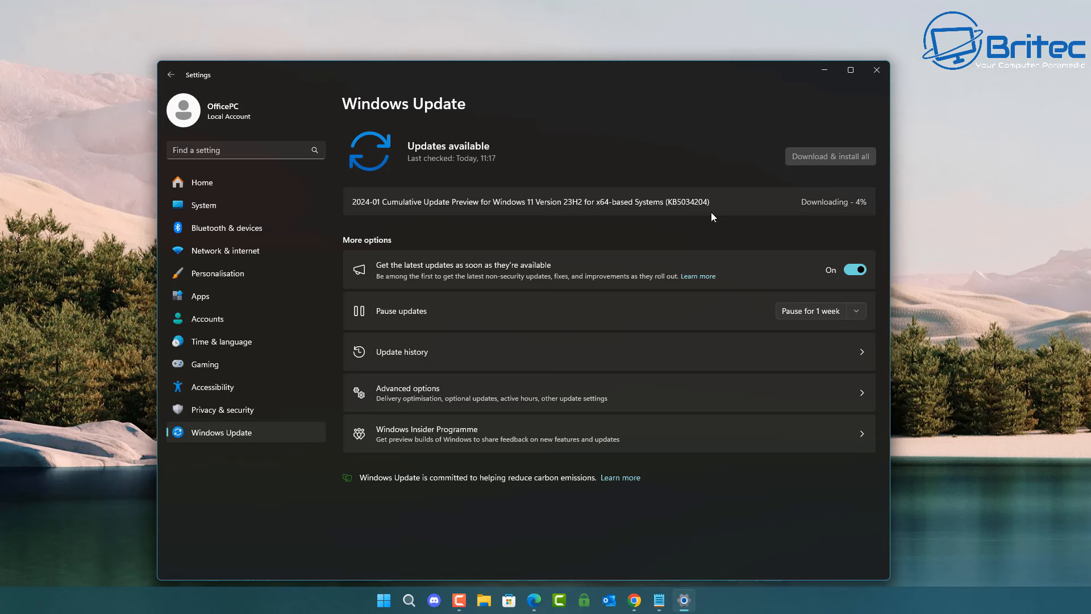
mouse_move(707, 229)
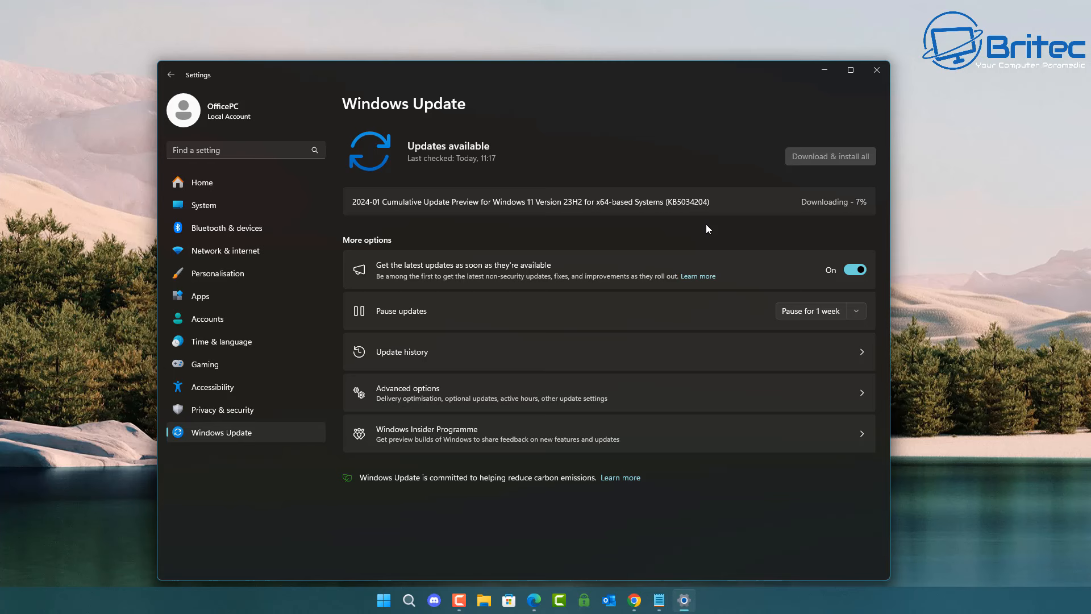
mouse_move(709, 233)
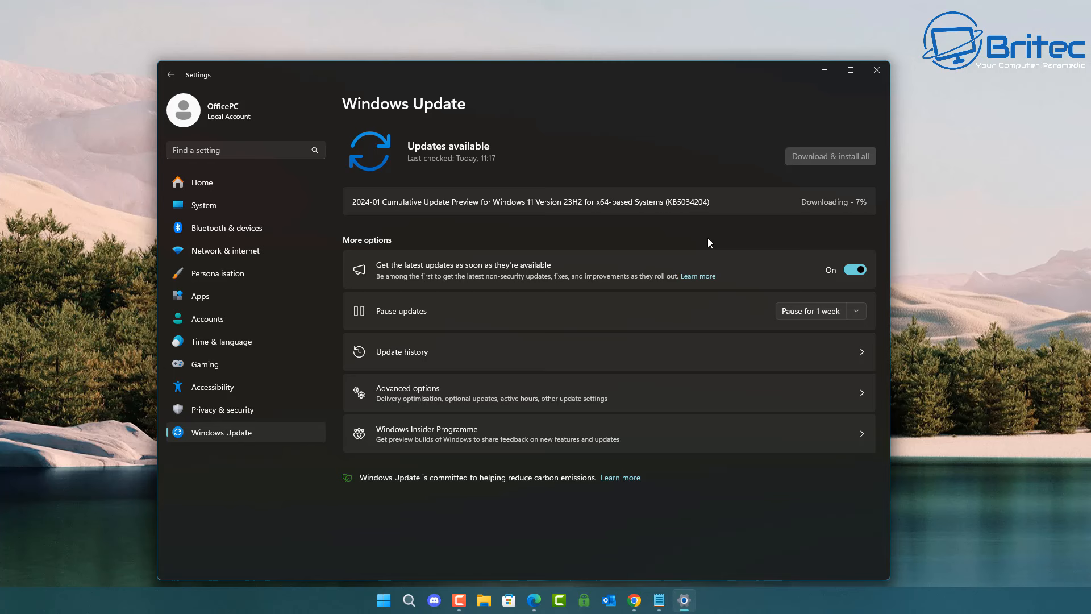
mouse_move(710, 243)
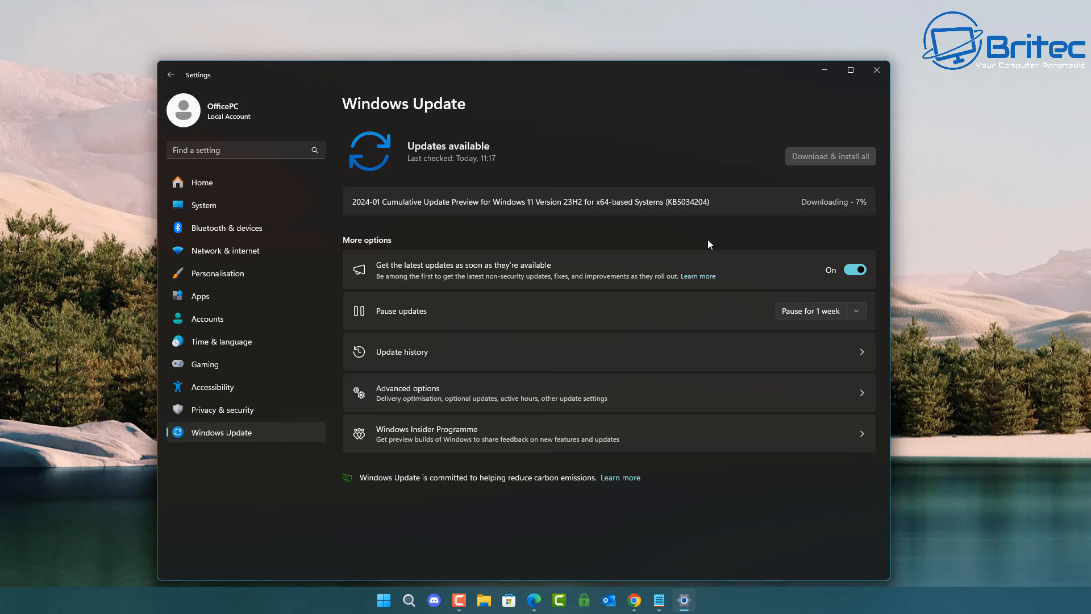
mouse_move(385, 197)
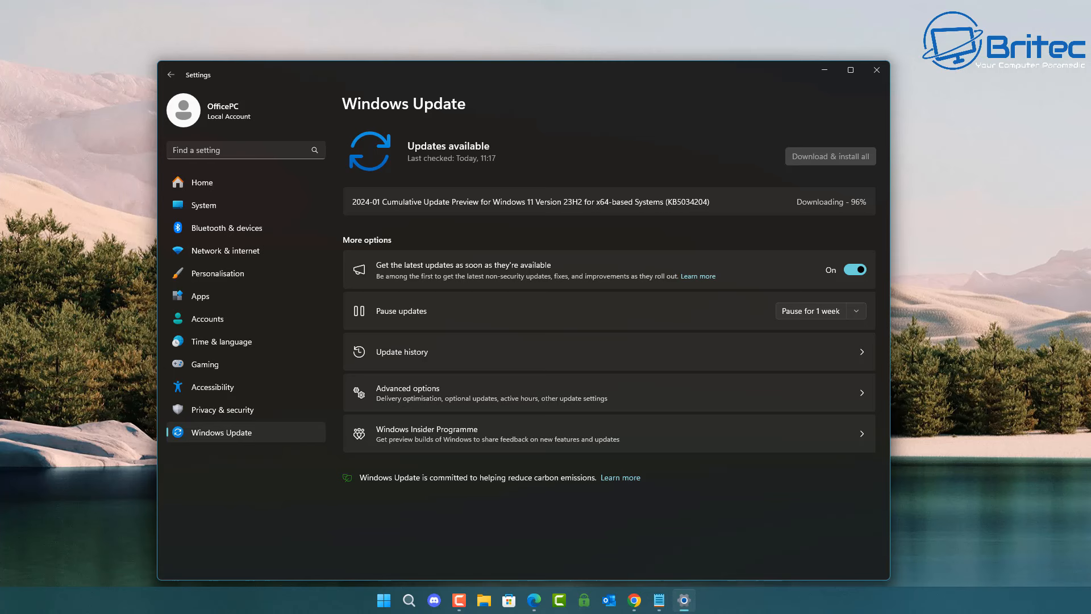
- Bring up the Avast 'What is hospital ransomware' article on the NHS WannaCry attack
left_click(829, 156)
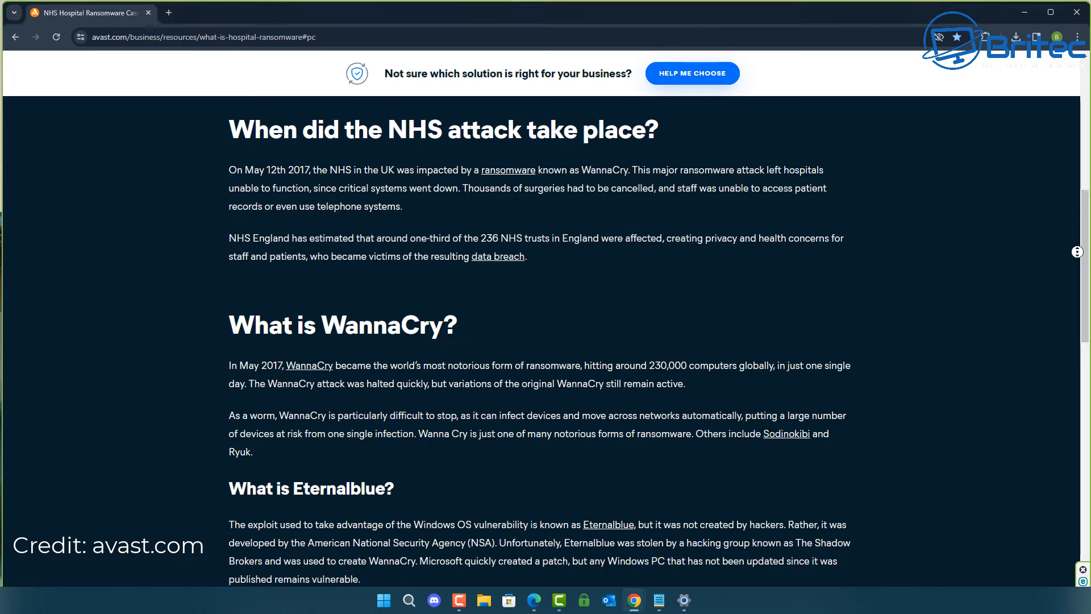
- Scroll the Avast article down through the NHS response and consequences sections to other hospital examples
scroll("down", 3)
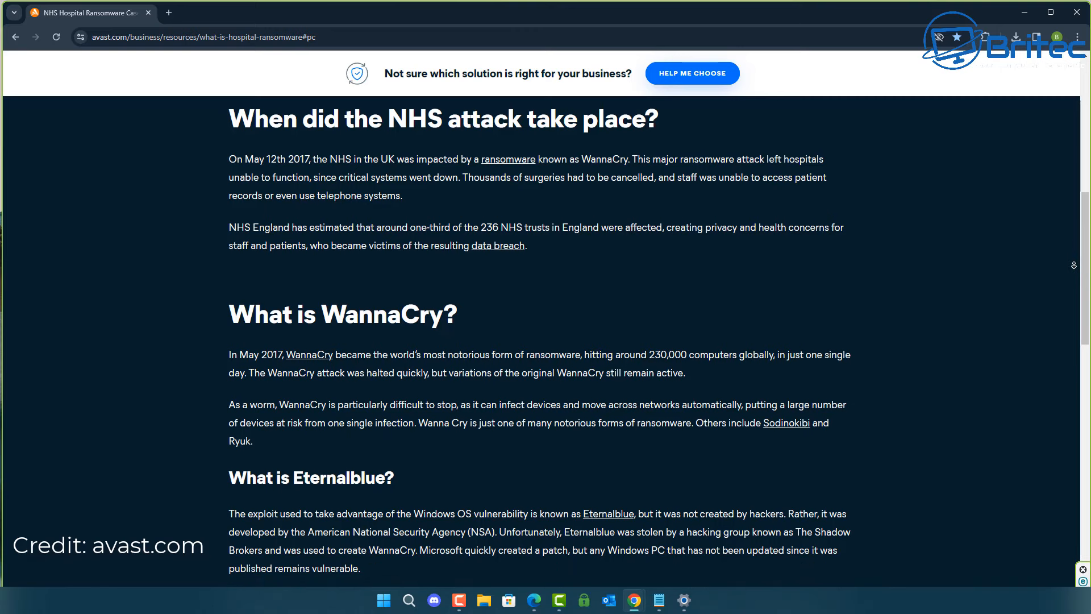
scroll("down", 3)
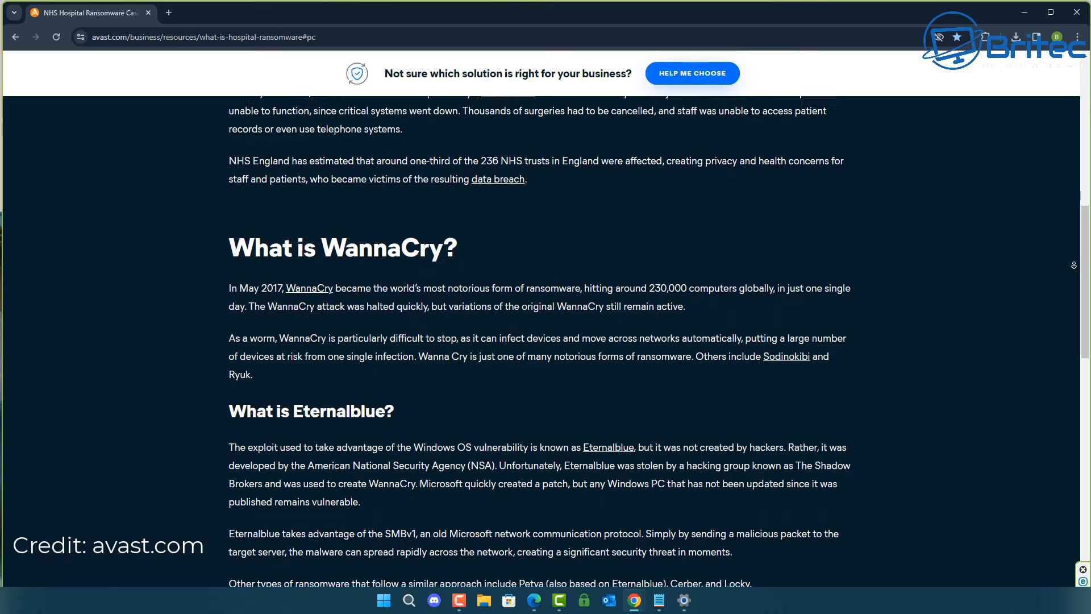
scroll("down", 3)
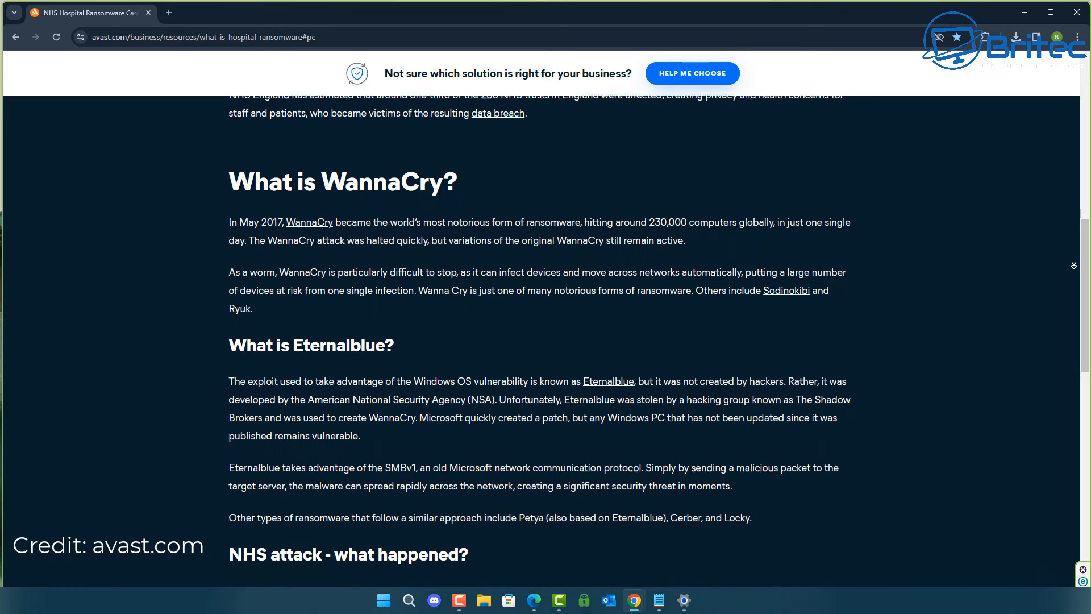
scroll("down", 3)
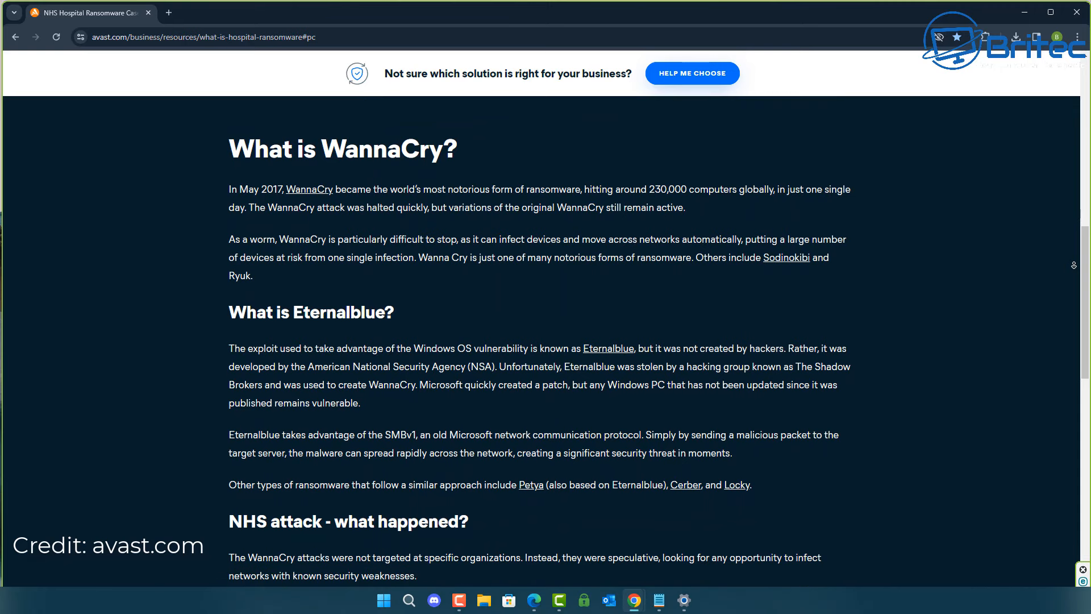
scroll("down", 3)
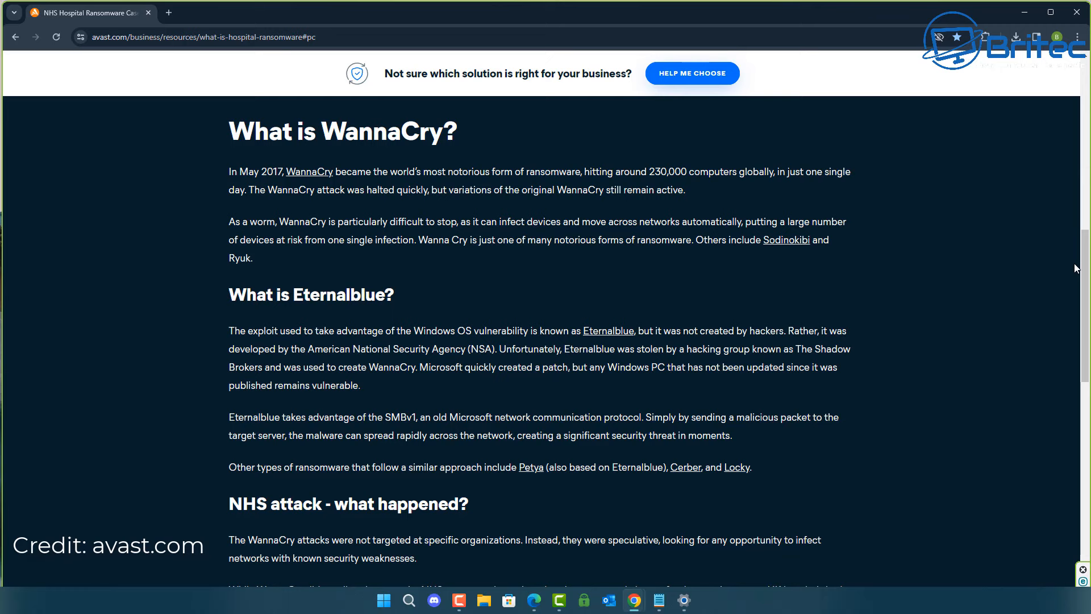
mouse_move(1042, 276)
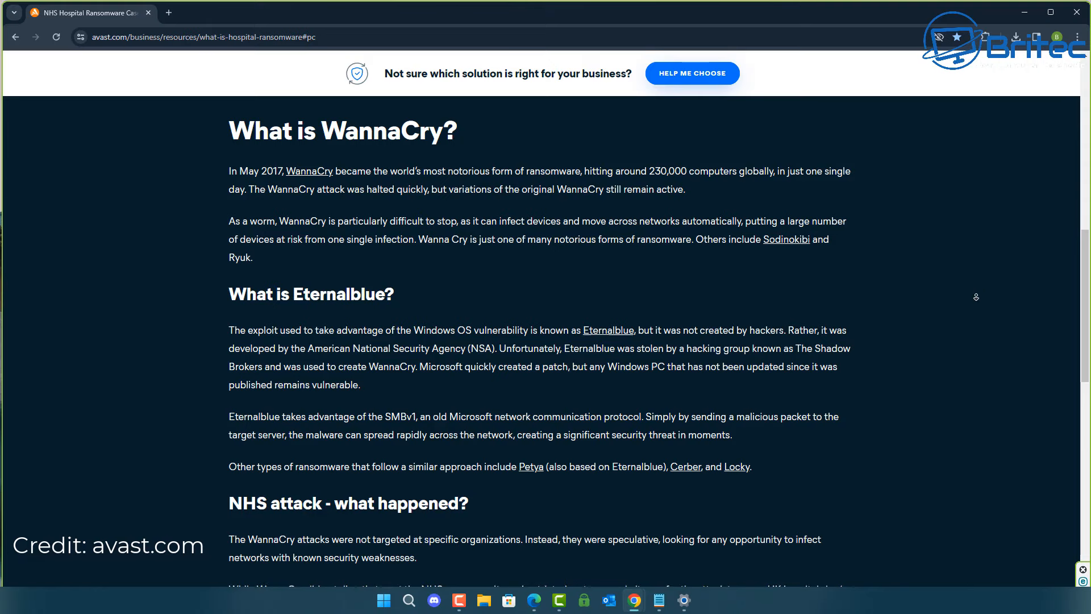
scroll("down", 3)
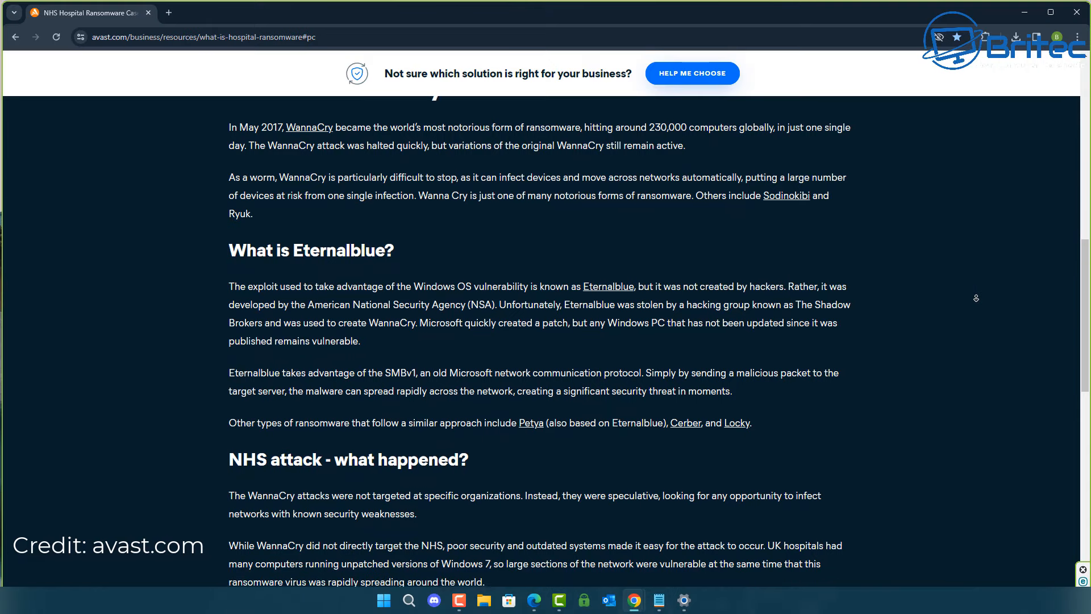
scroll("down", 3)
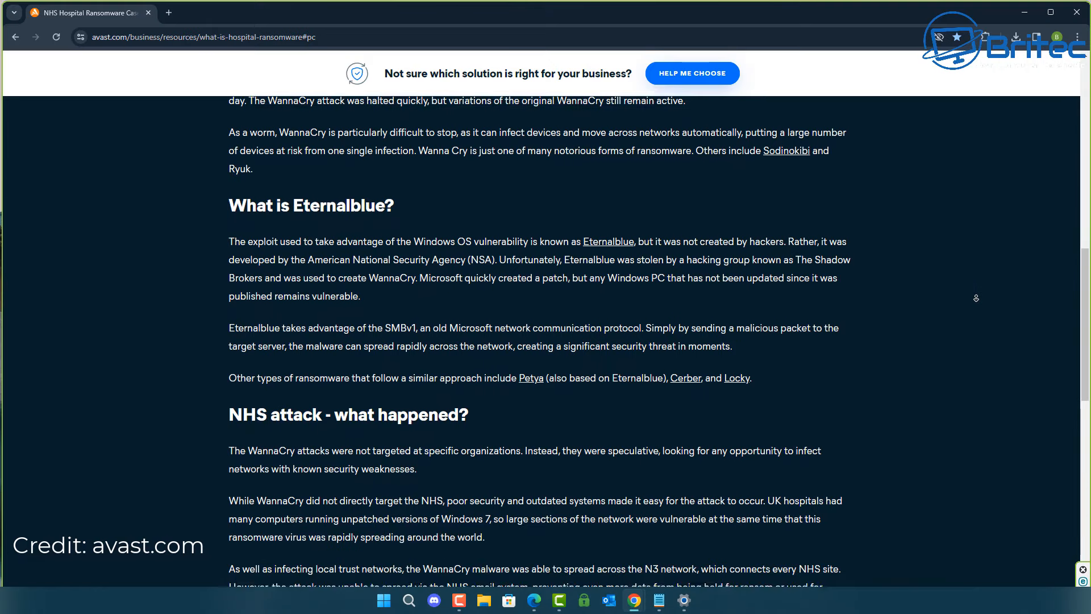
scroll("down", 3)
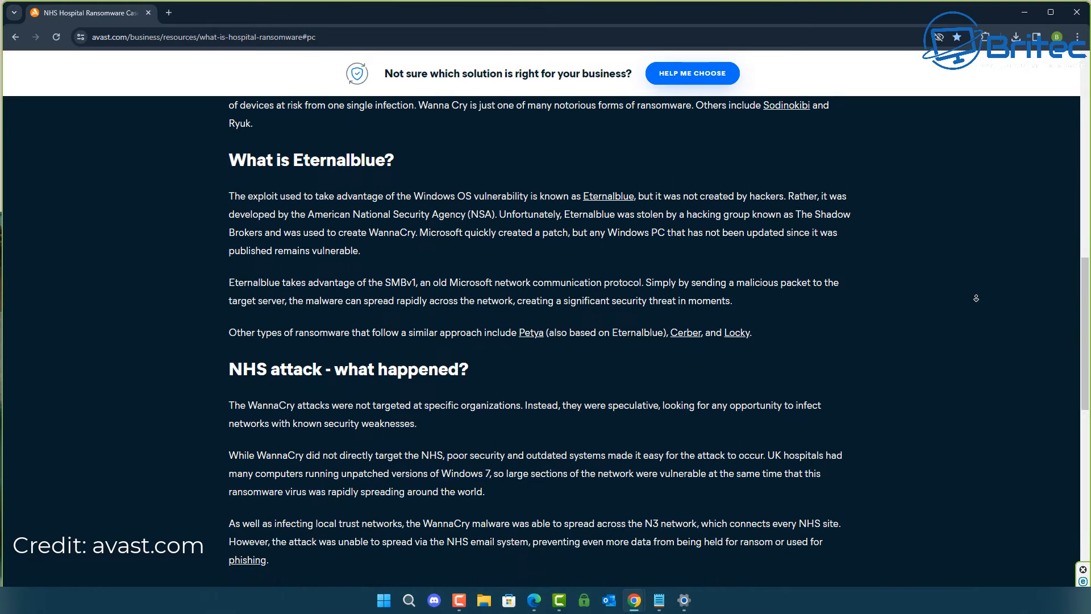
scroll("down", 3)
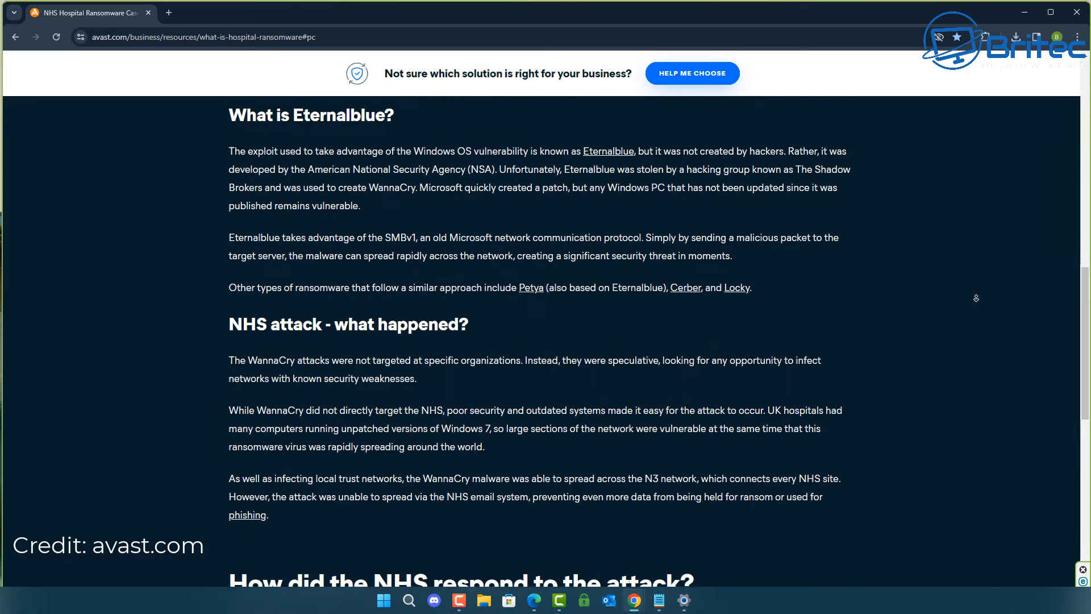
scroll("down", 3)
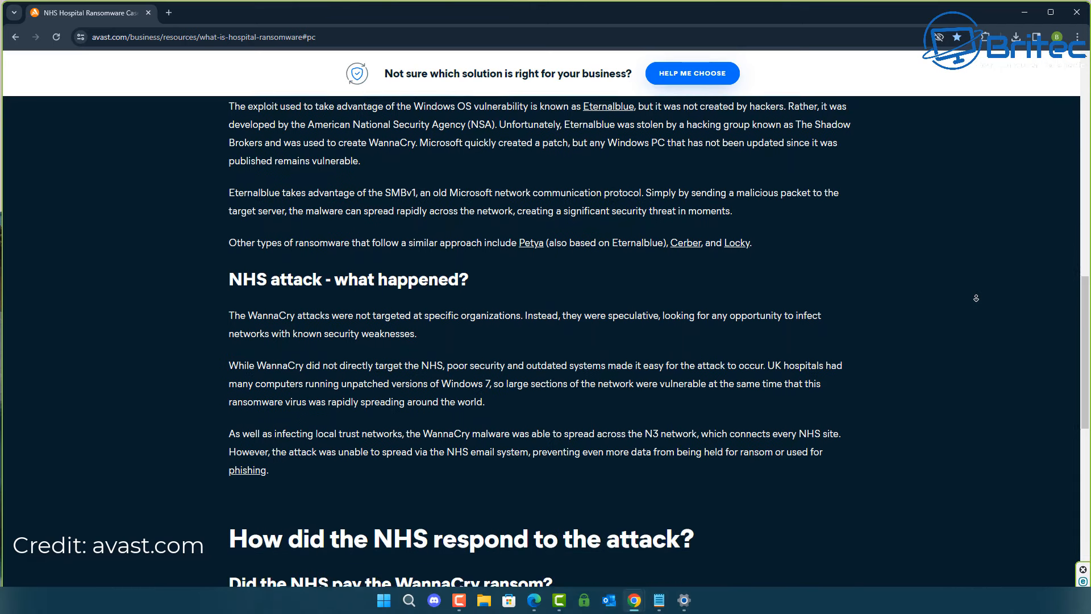
scroll("down", 3)
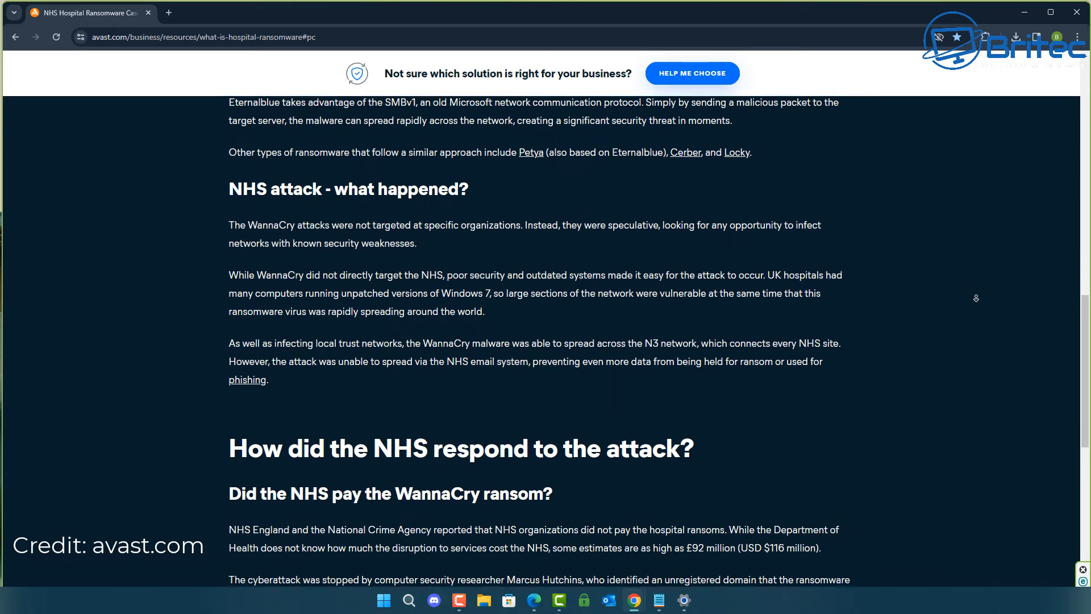
scroll("down", 3)
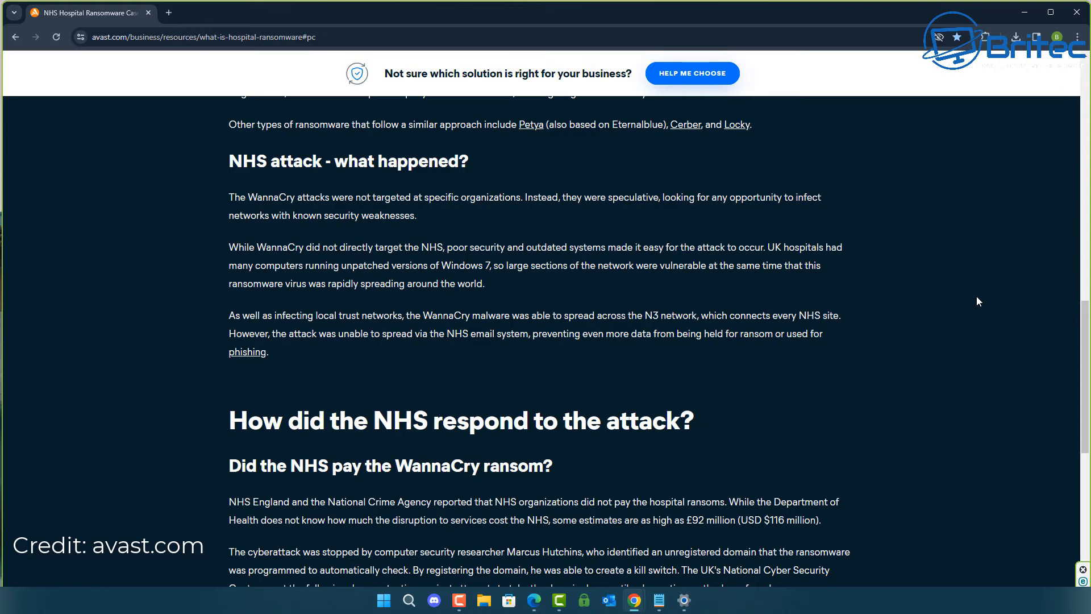
scroll("down", 3)
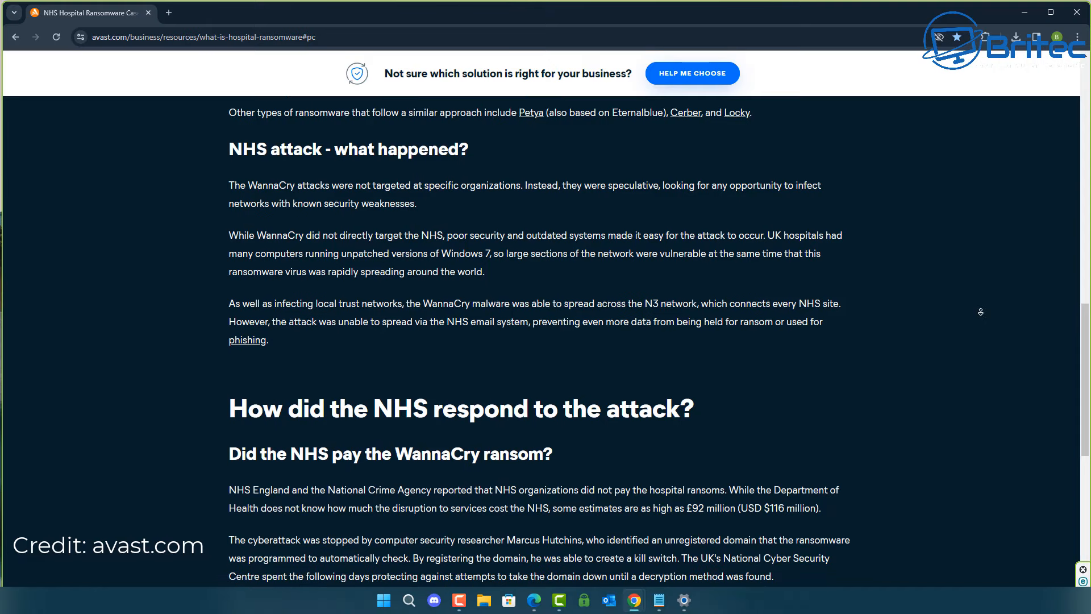
scroll("down", 3)
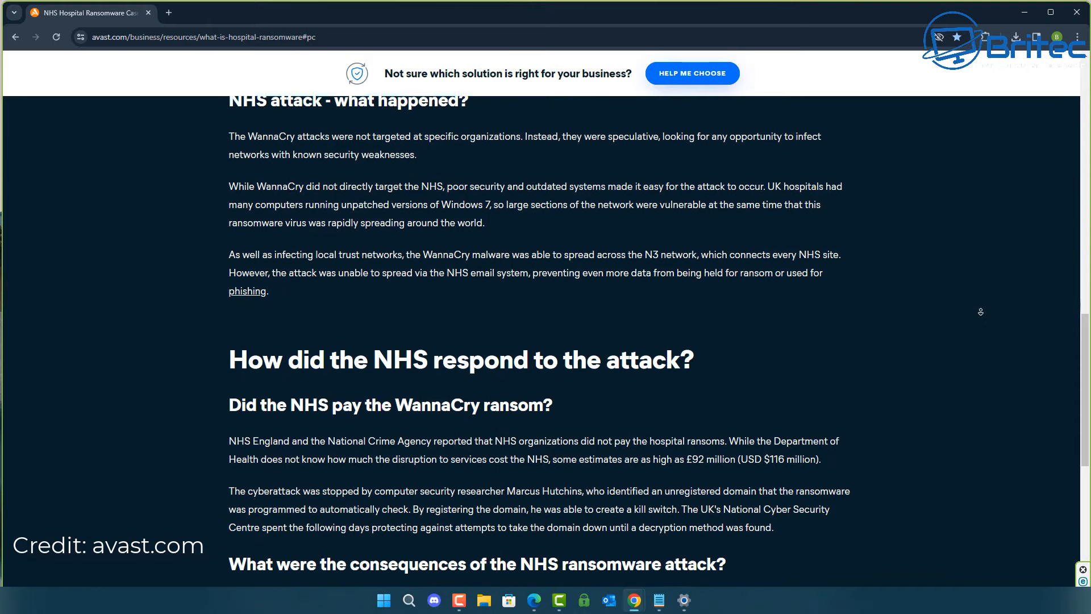
scroll("down", 3)
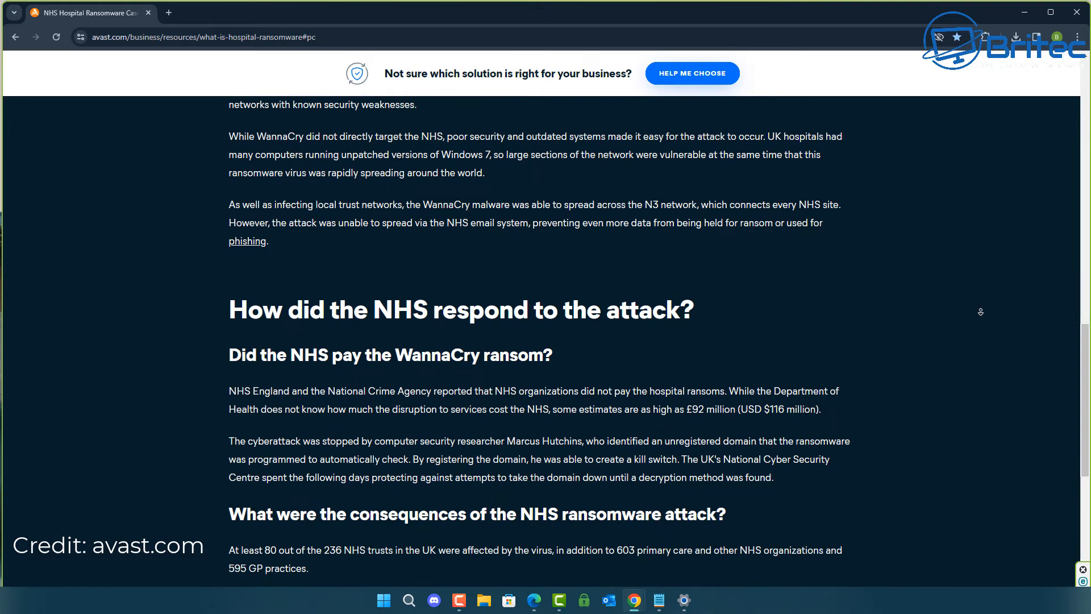
scroll("down", 3)
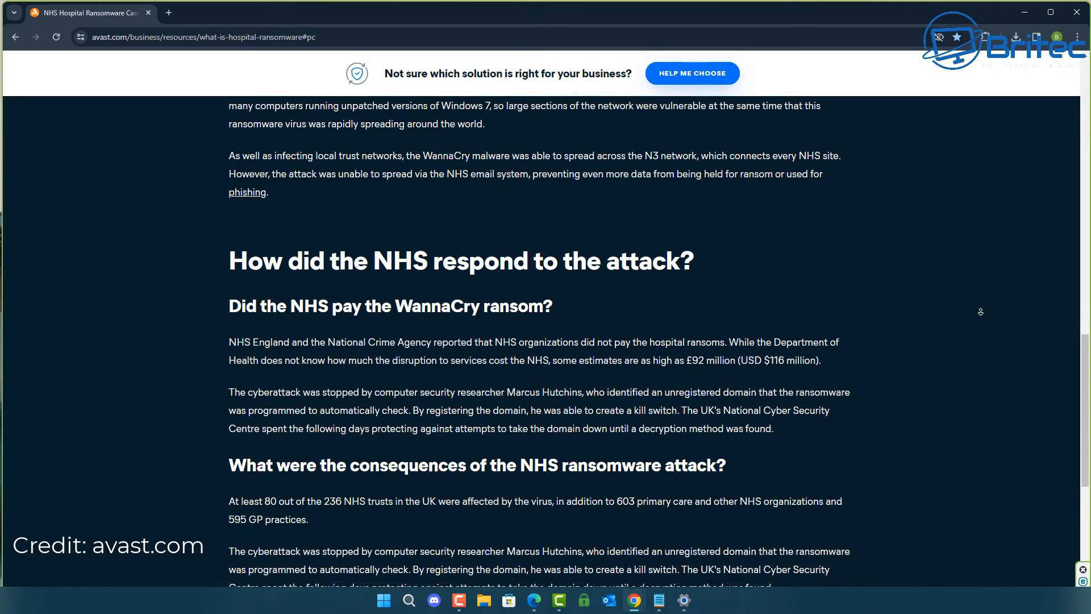
scroll("down", 3)
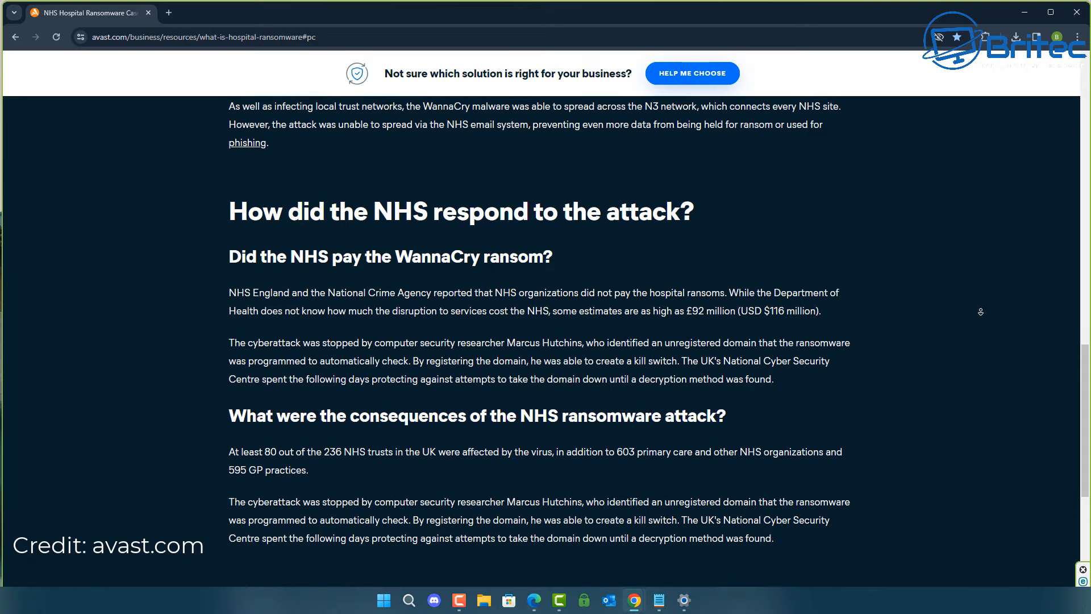
scroll("down", 3)
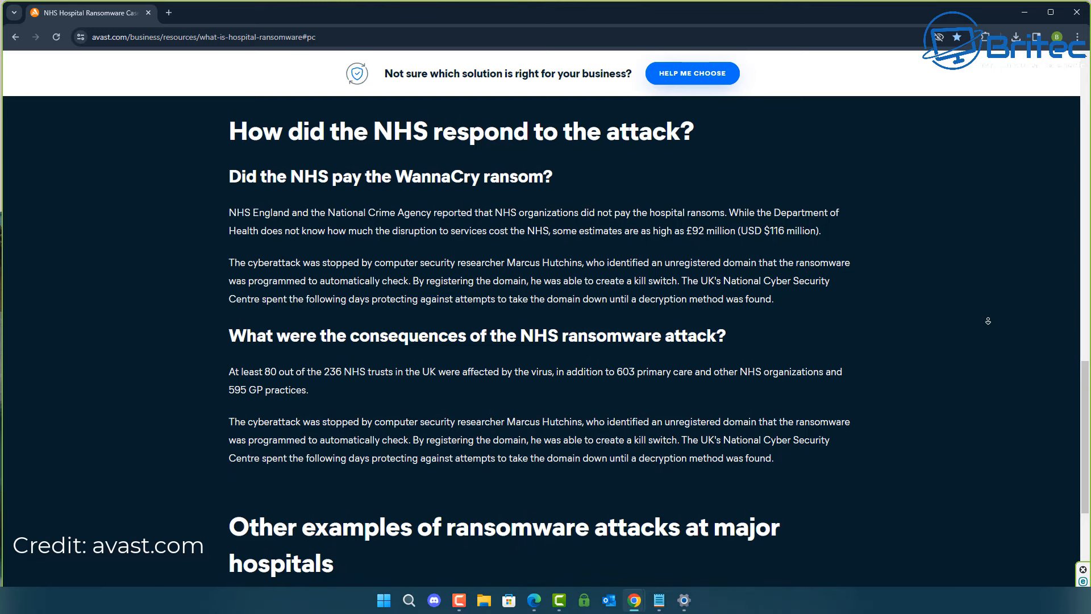
- Scroll further down the Avast page before moving to the NHS Digital 'A clear and present danger' feature
scroll("down", 3)
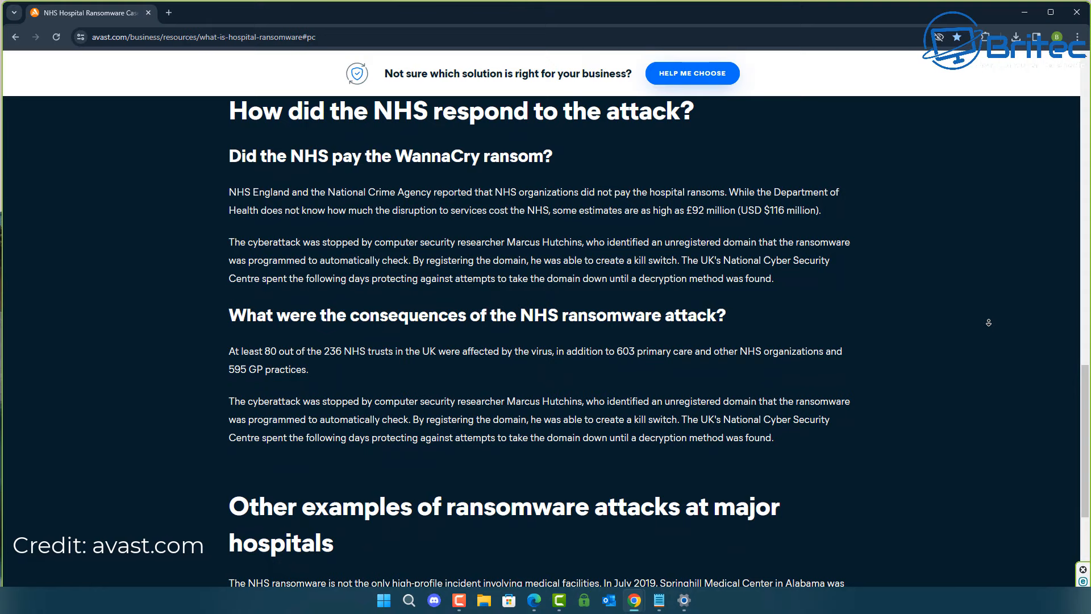
scroll("down", 3)
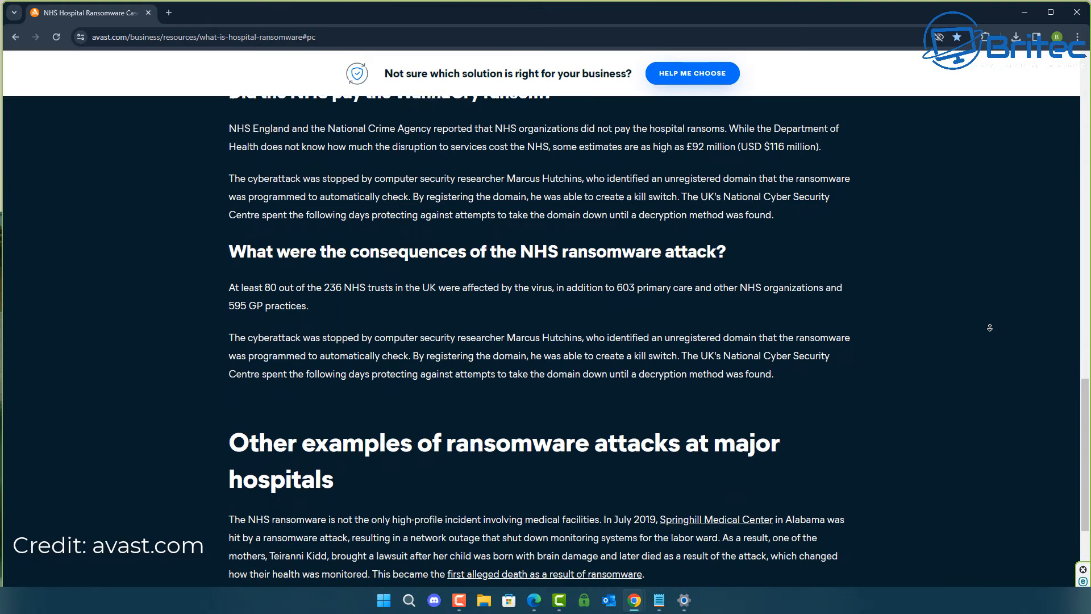
scroll("down", 3)
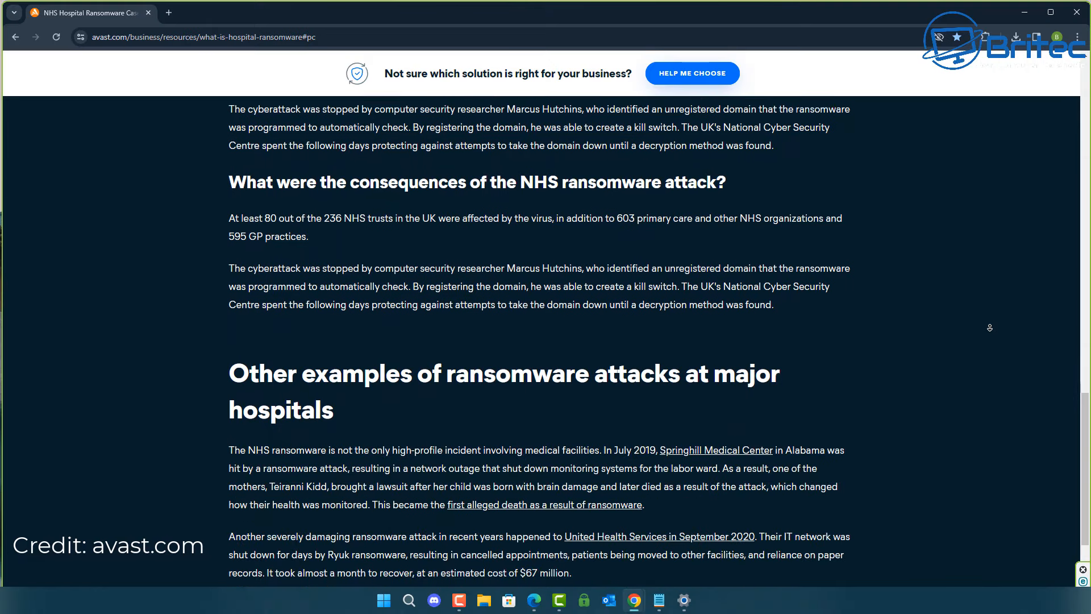
scroll("down", 3)
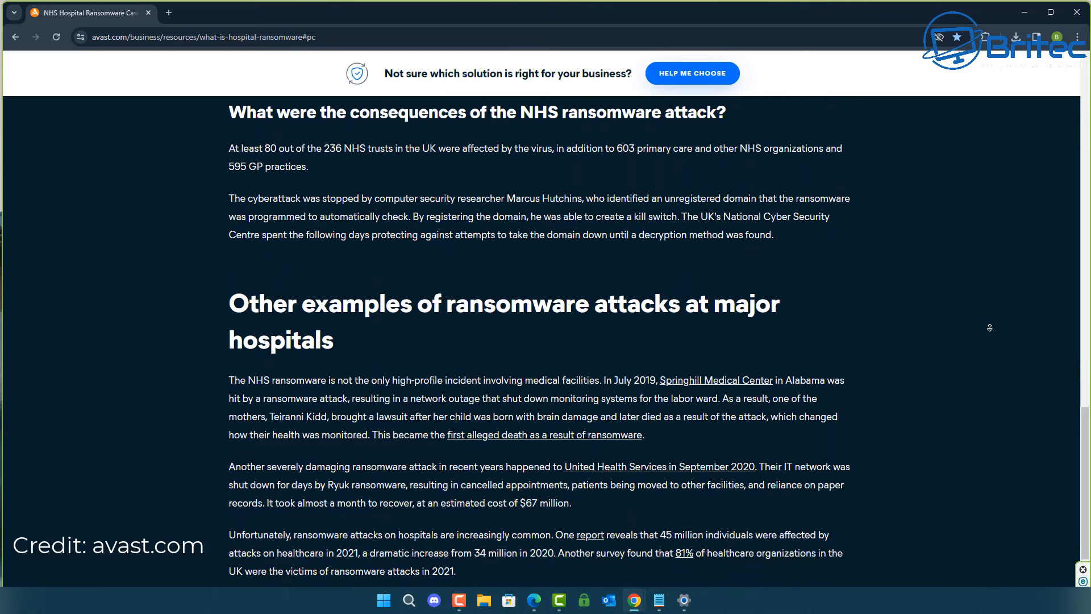
scroll("down", 3)
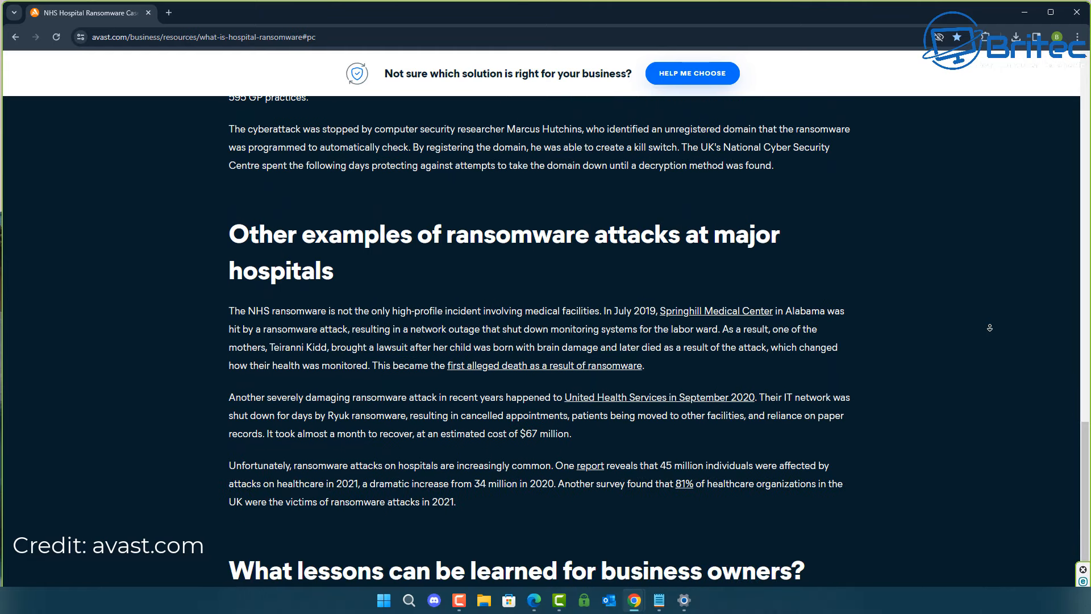
scroll("down", 3)
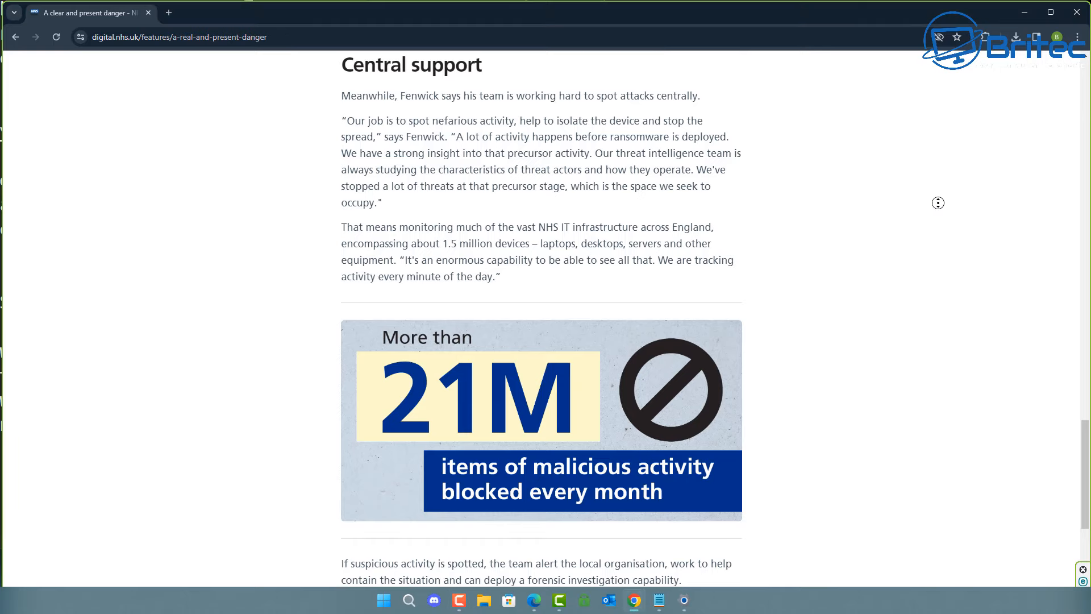
scroll("down", 3)
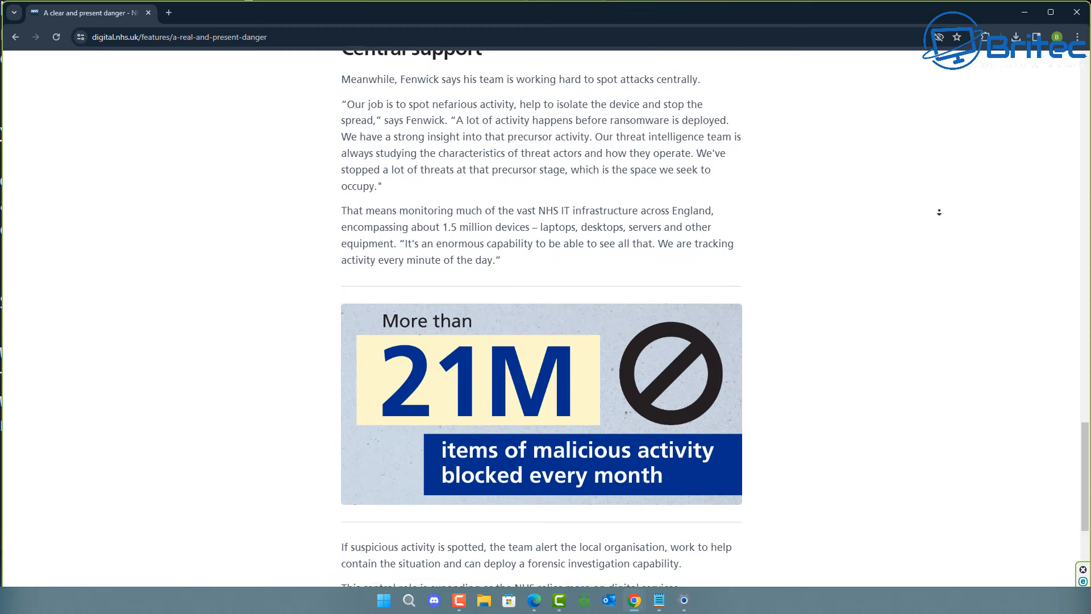
scroll("down", 3)
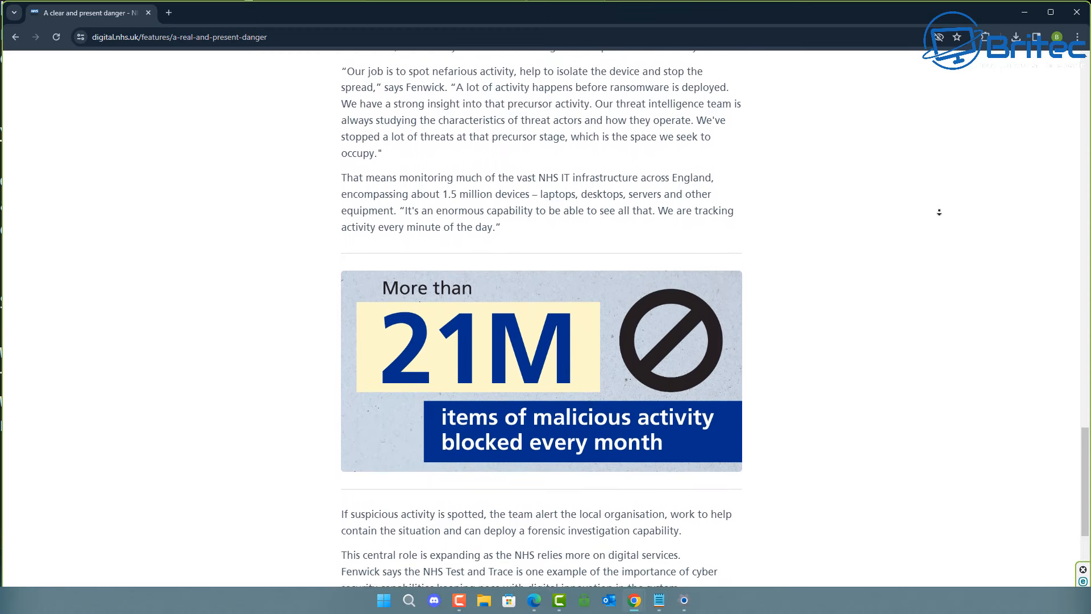
scroll("down", 3)
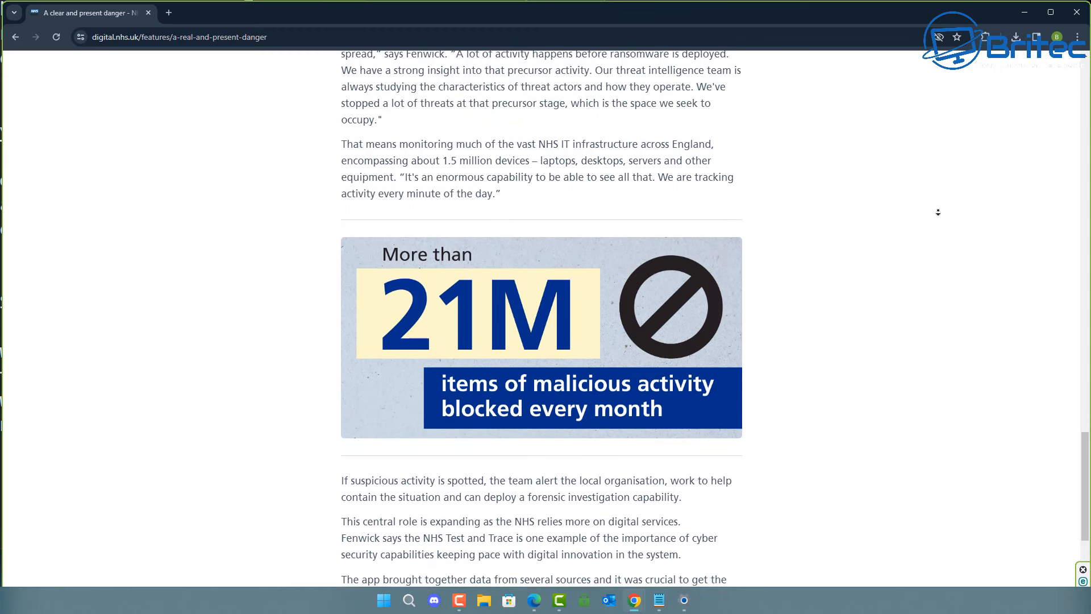
scroll("down", 3)
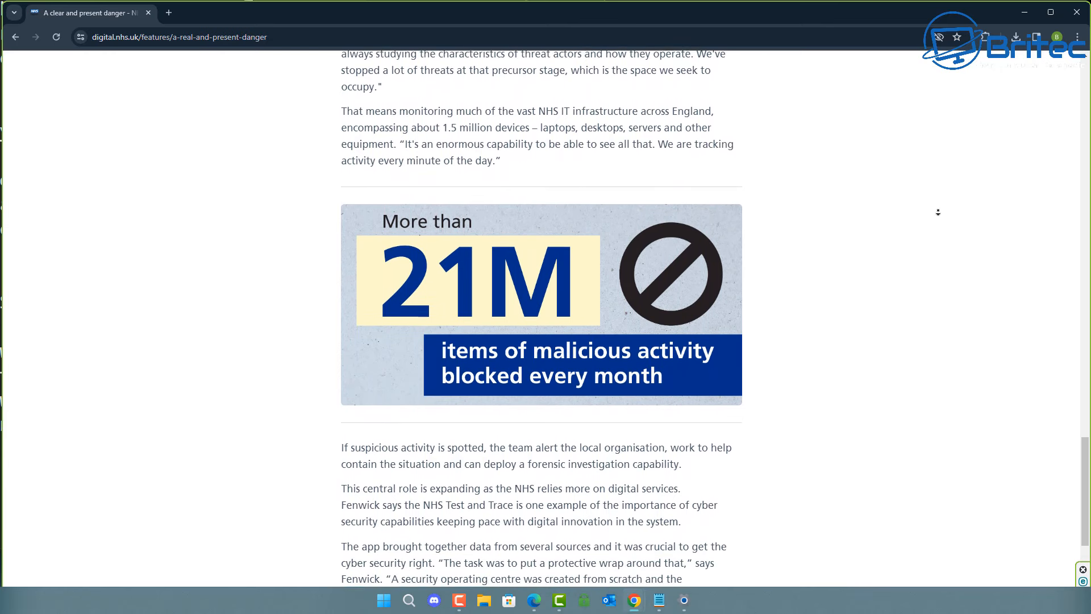
scroll("down", 3)
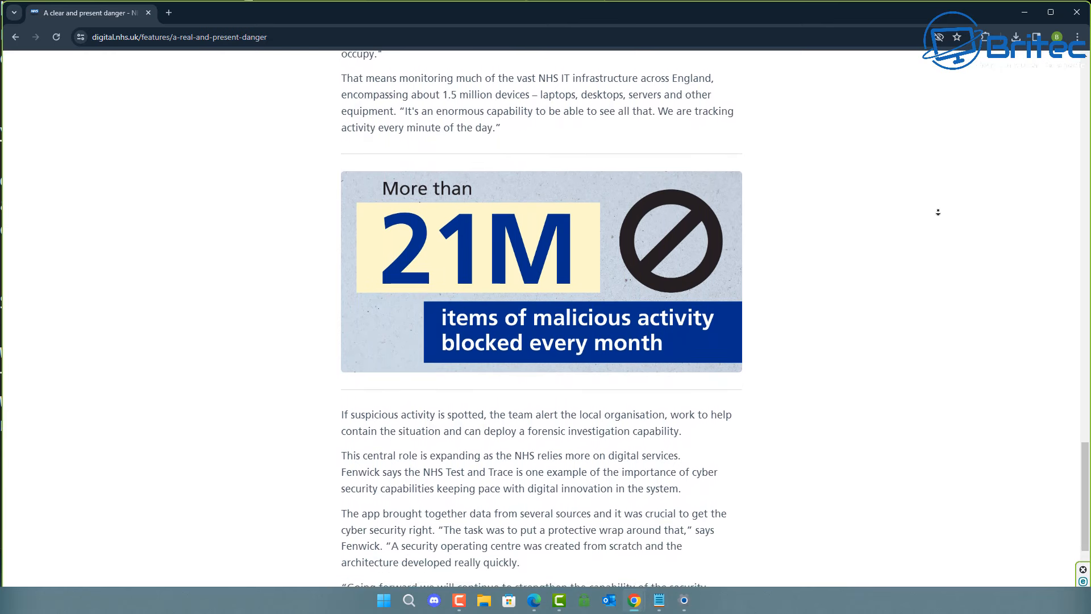
scroll("down", 3)
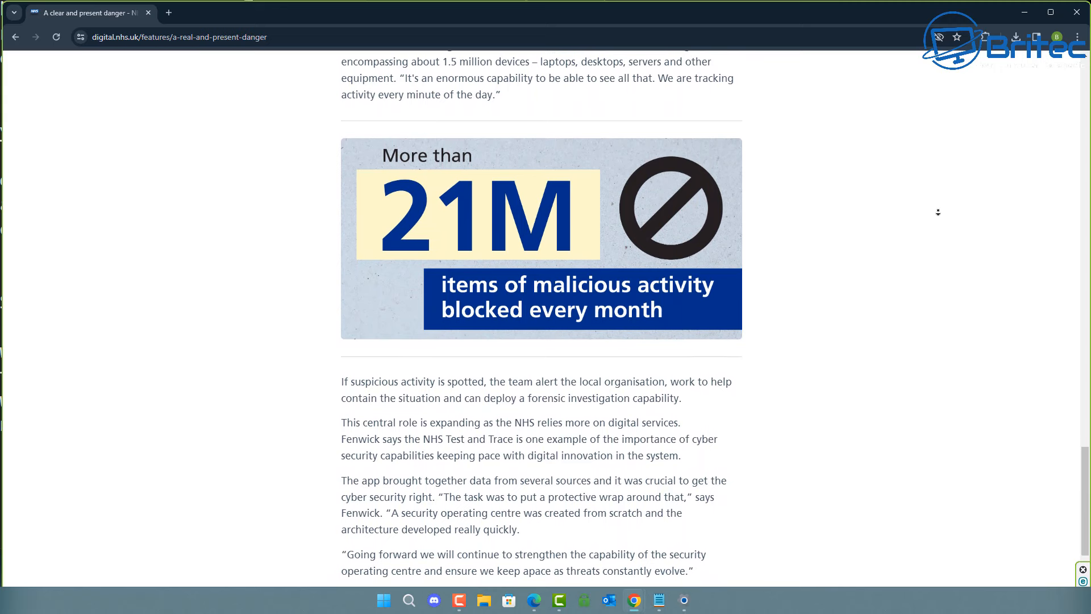
scroll("down", 3)
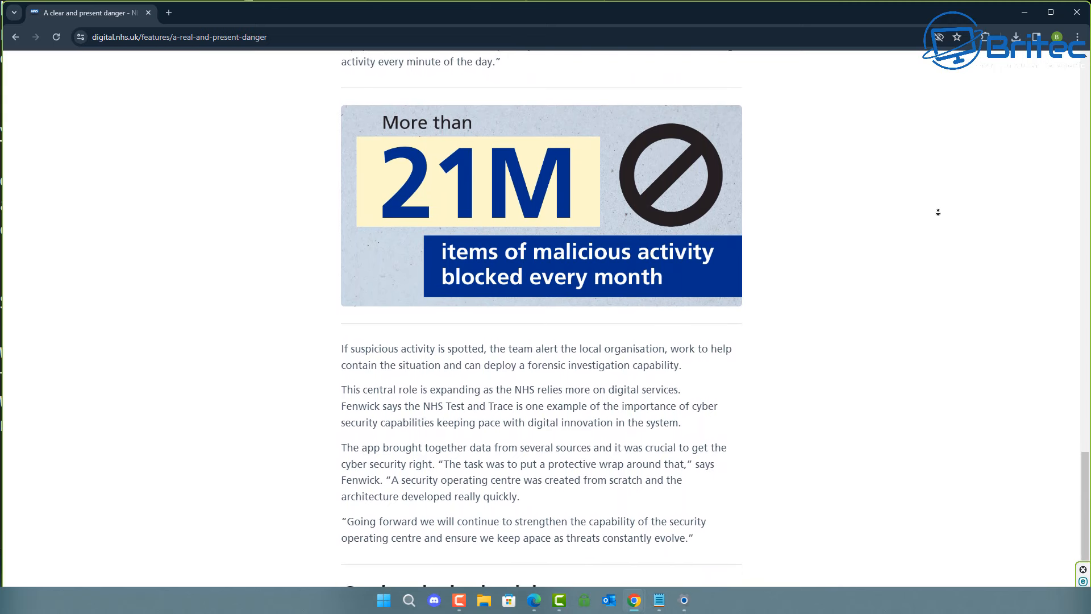
scroll("down", 3)
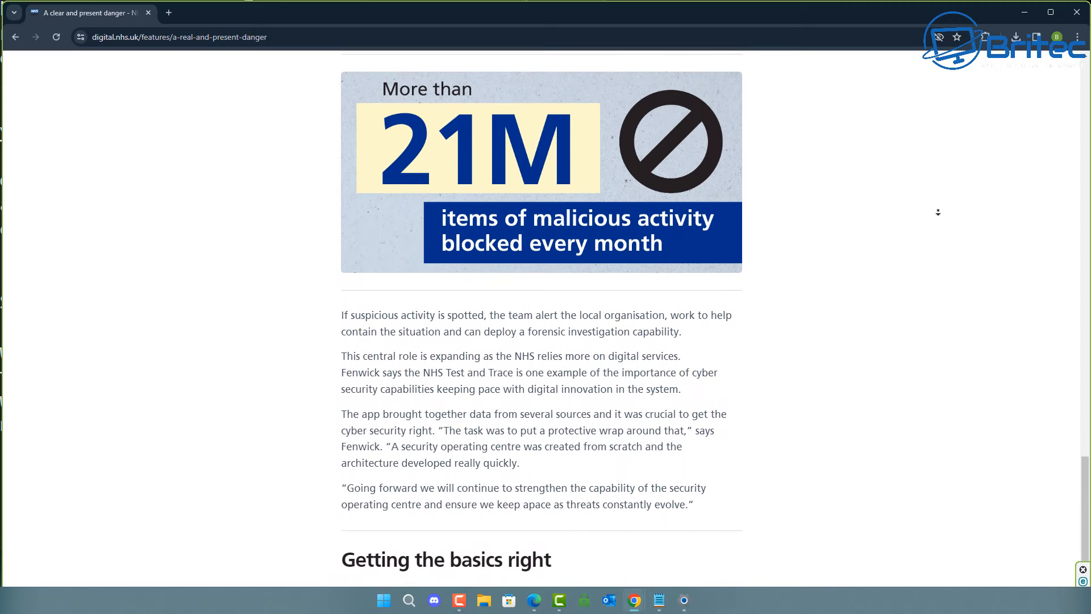
scroll("down", 3)
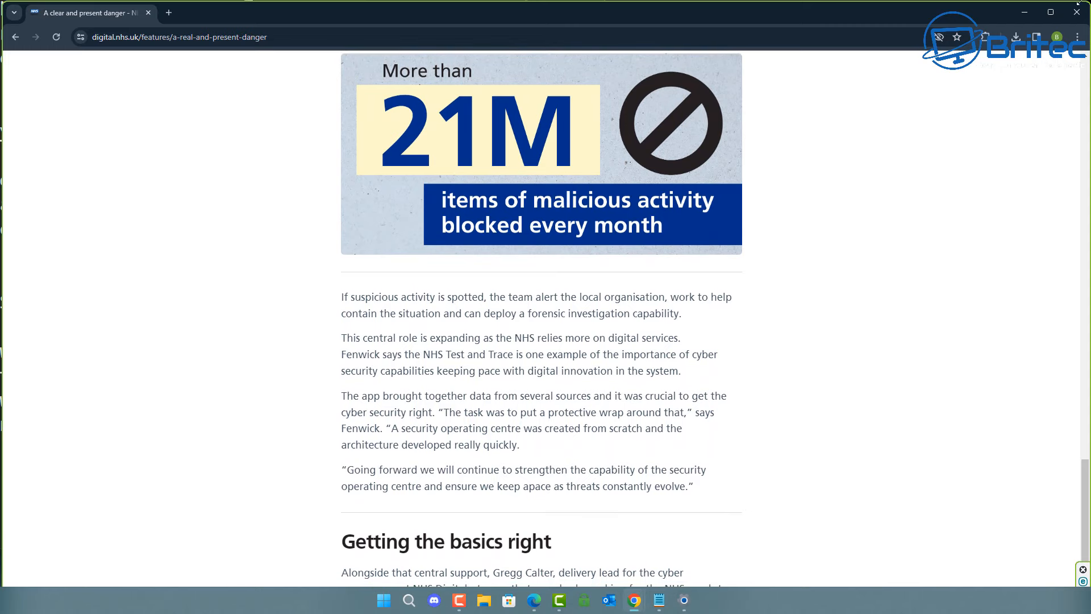
scroll("down", 3)
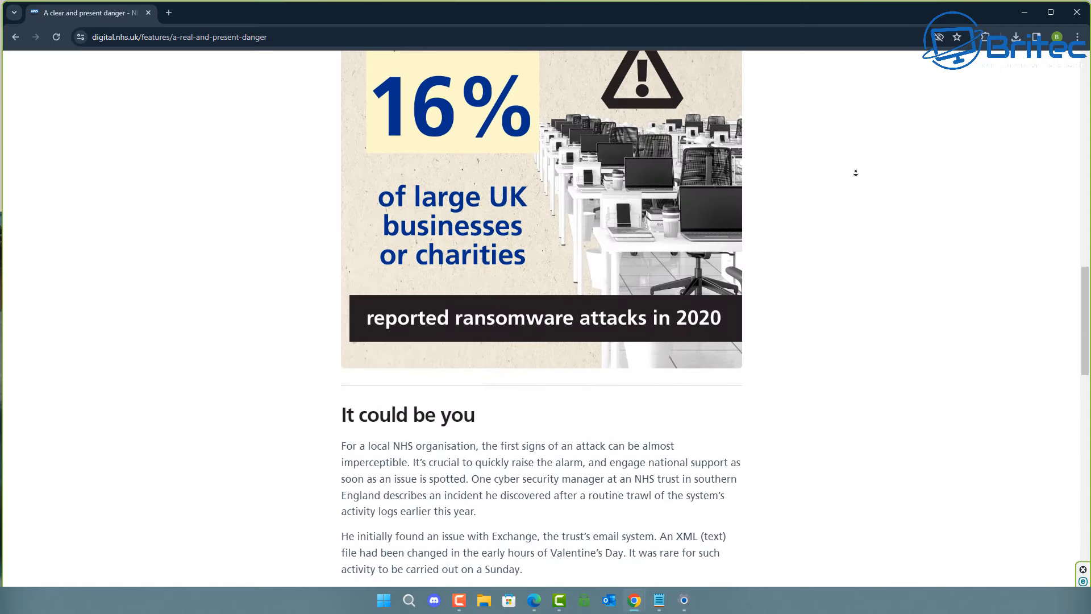
scroll("down", 3)
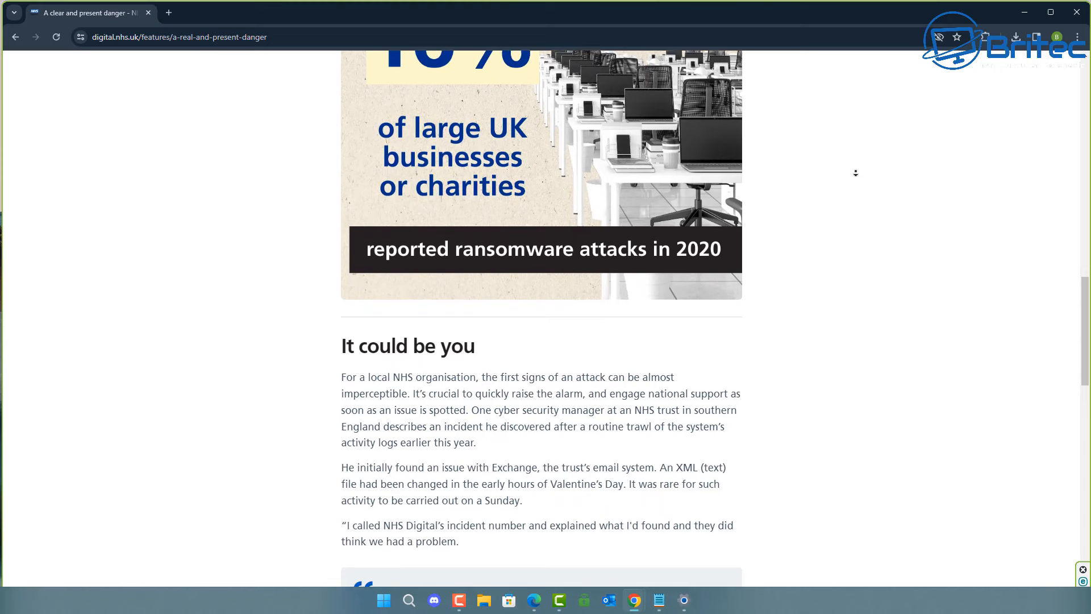
scroll("down", 3)
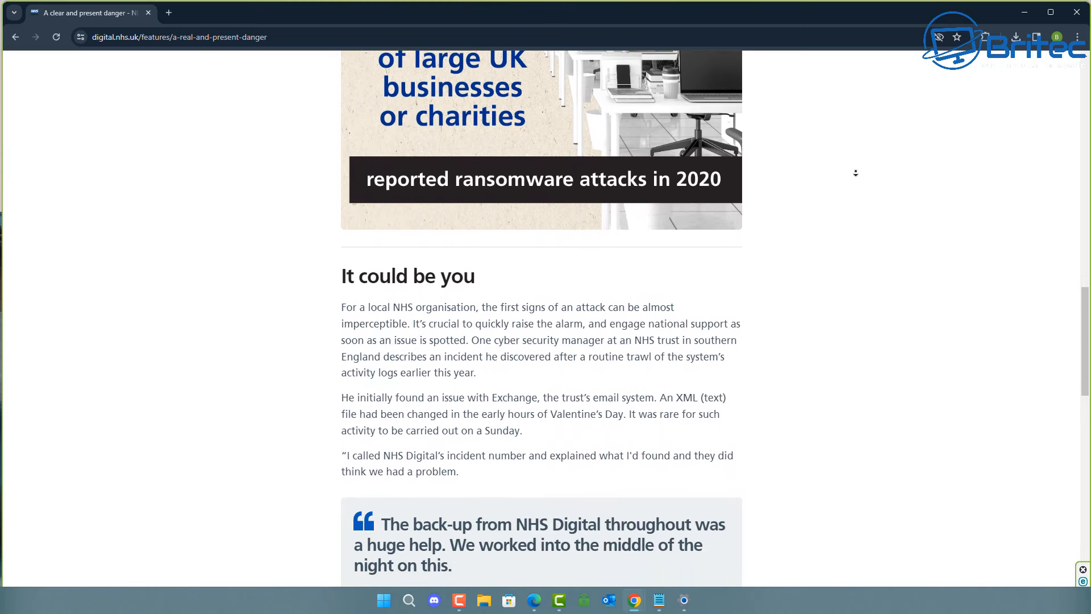
scroll("down", 3)
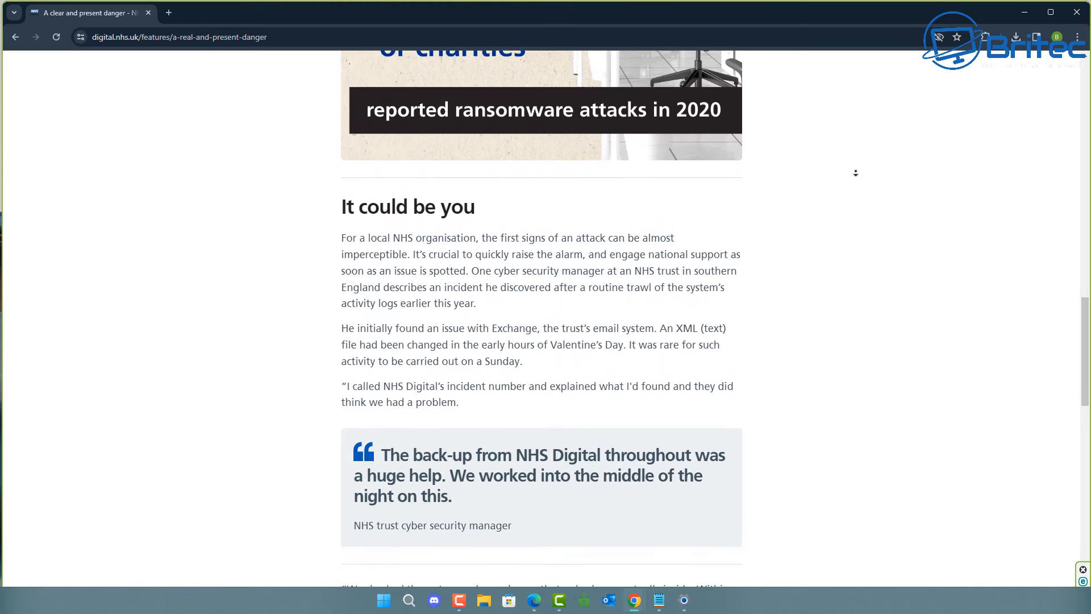
scroll("down", 3)
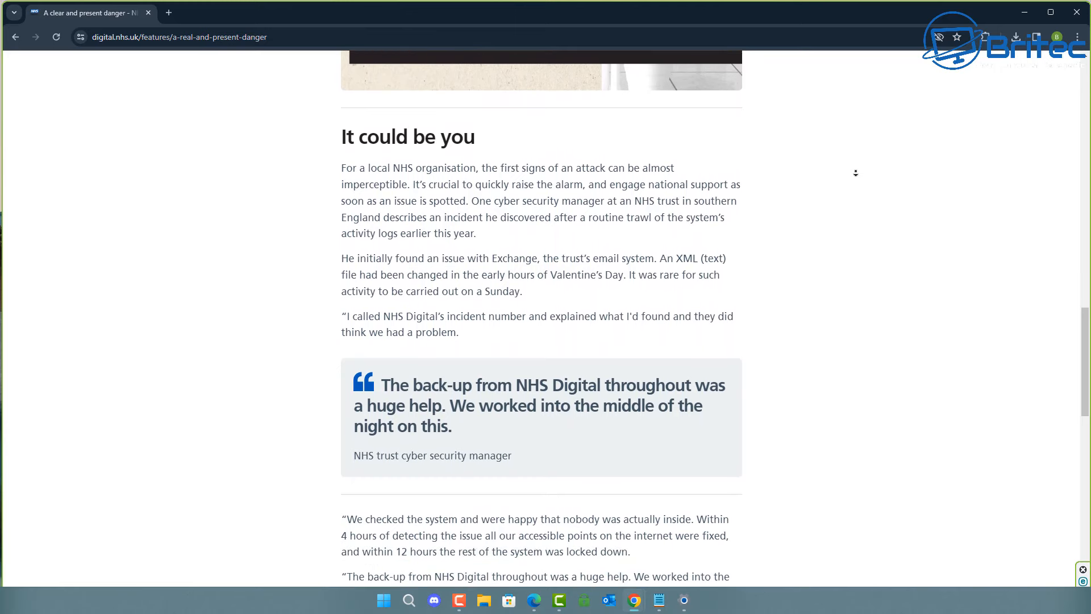
scroll("down", 3)
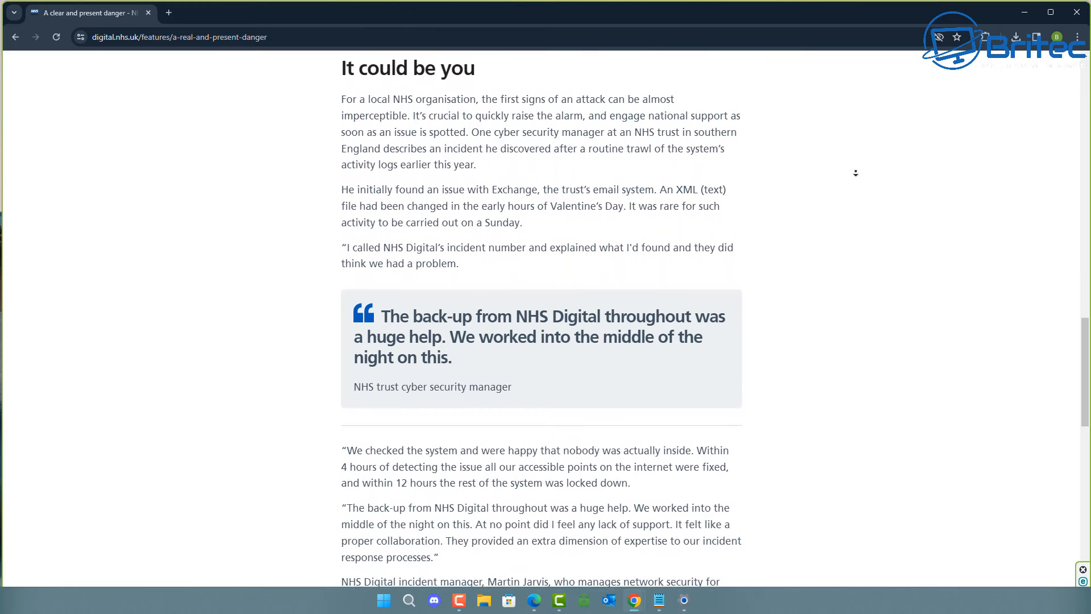
scroll("down", 3)
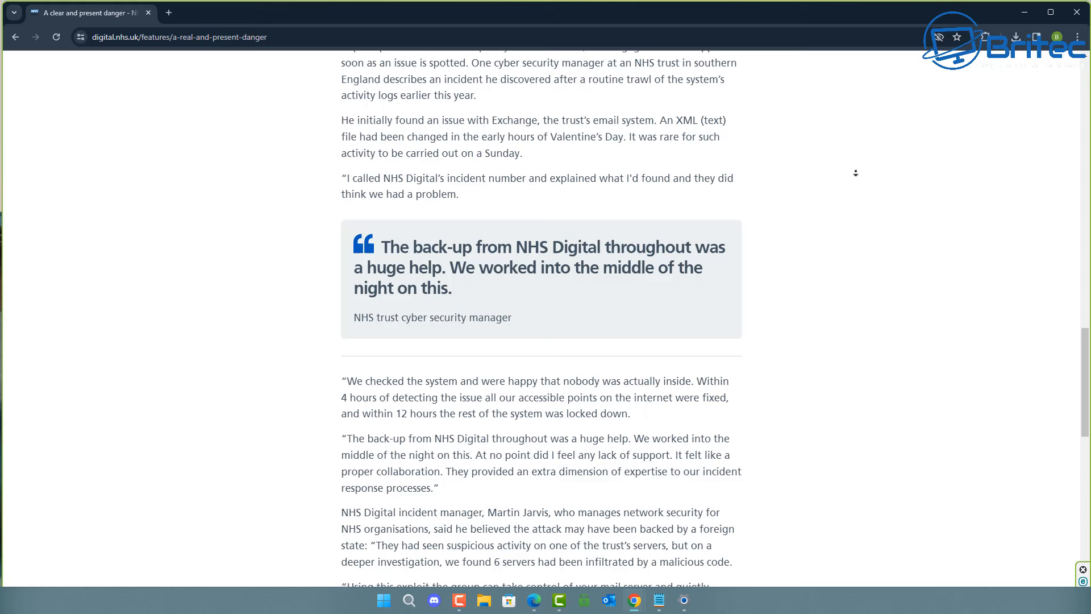
scroll("down", 3)
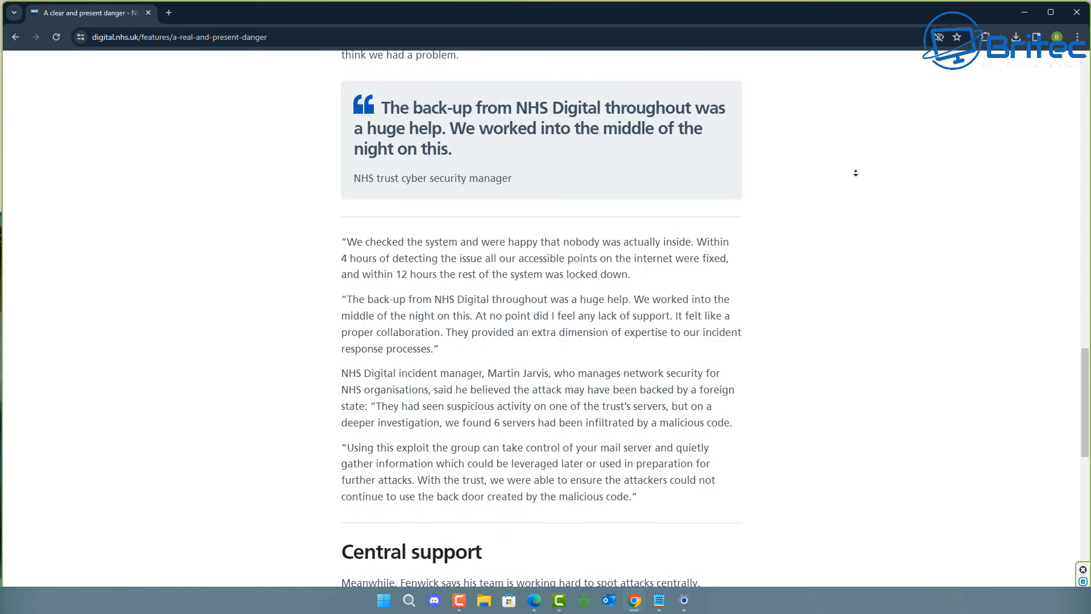
scroll("down", 3)
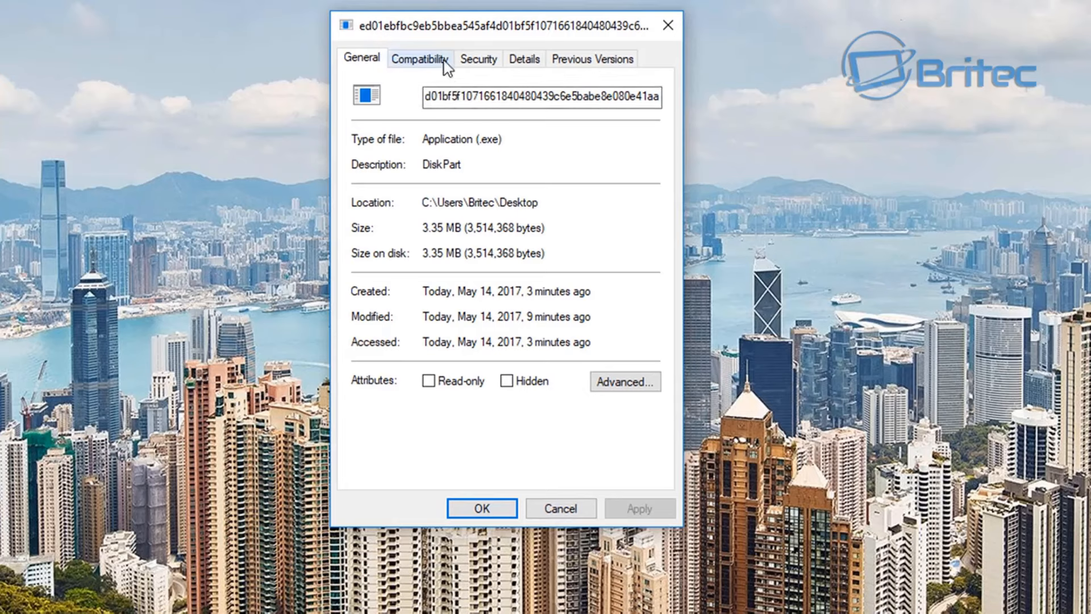
- View the Details tab showing the file as DiskPart (diskpart.exe), then close Properties with OK
left_click(524, 58)
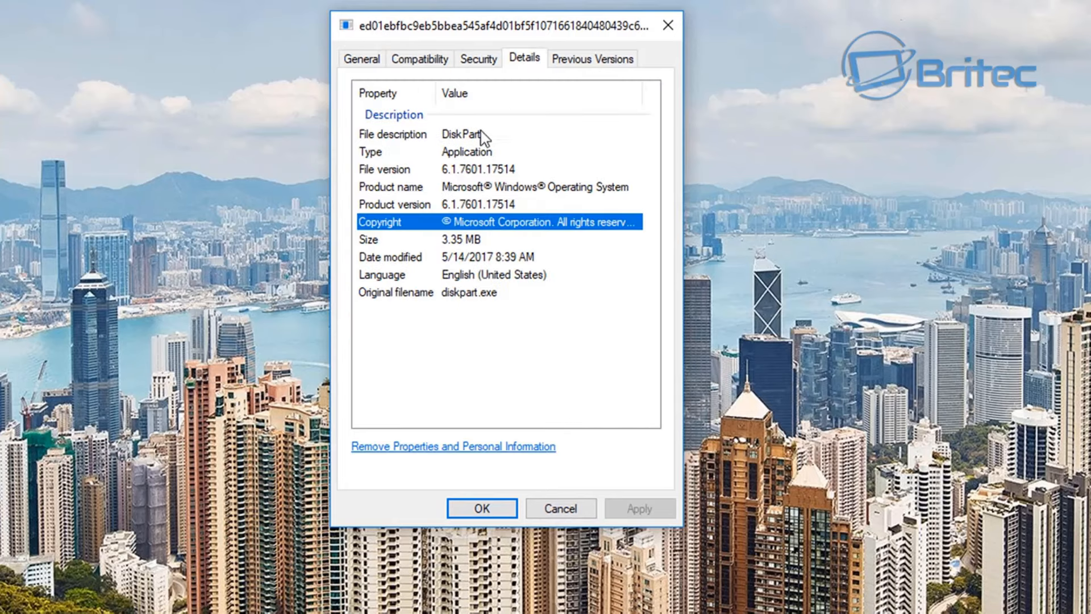
mouse_move(488, 168)
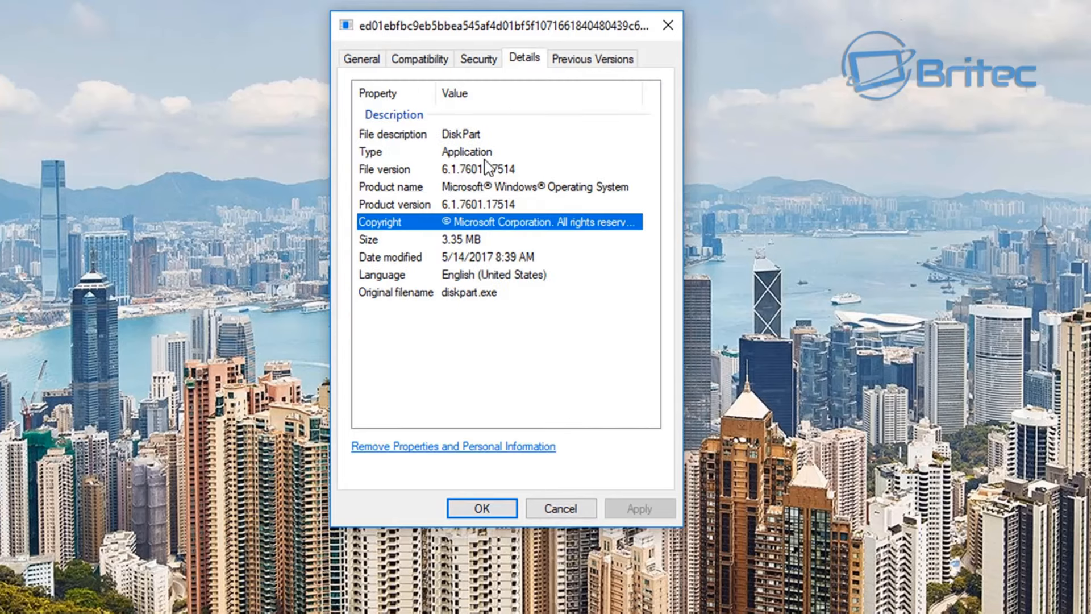
mouse_move(552, 376)
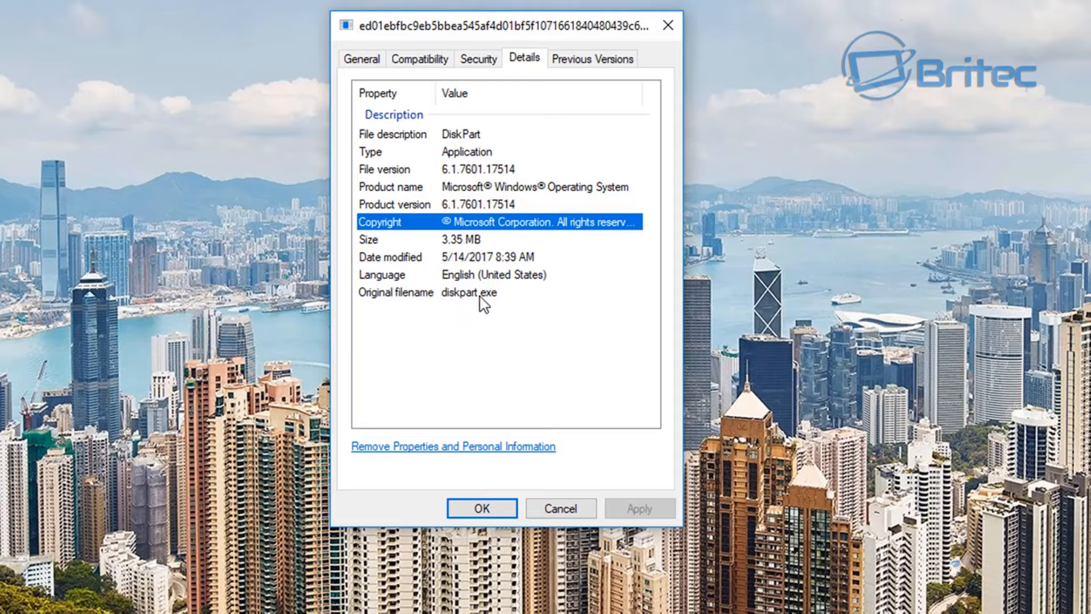
left_click(480, 508)
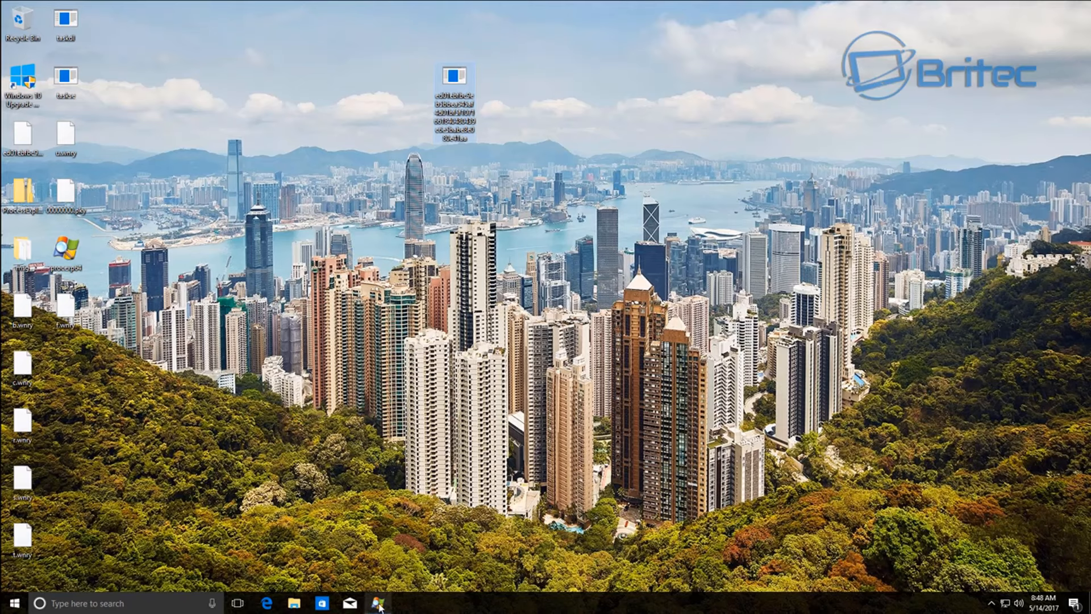
- Restore Process Explorer, select the hash-named DiskPart process to list its DLLs, then minimize it
left_click(377, 603)
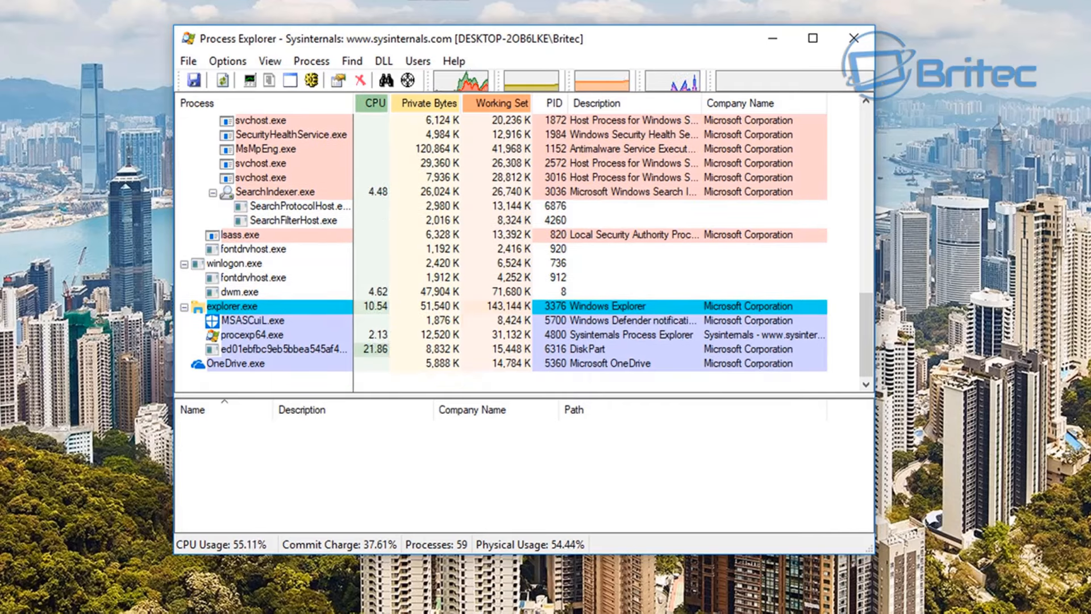
mouse_move(312, 445)
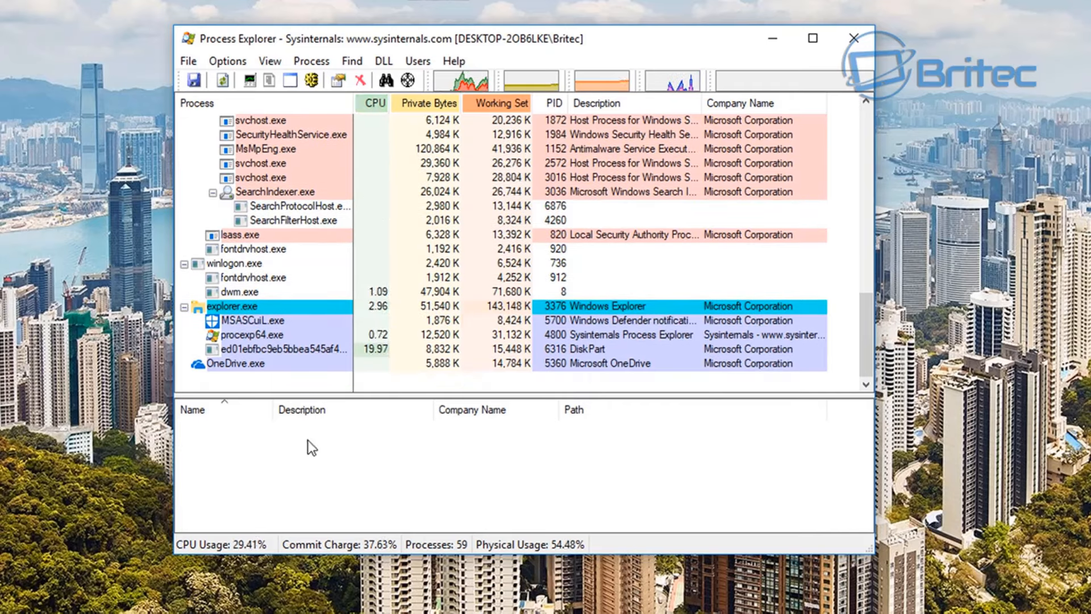
mouse_move(279, 349)
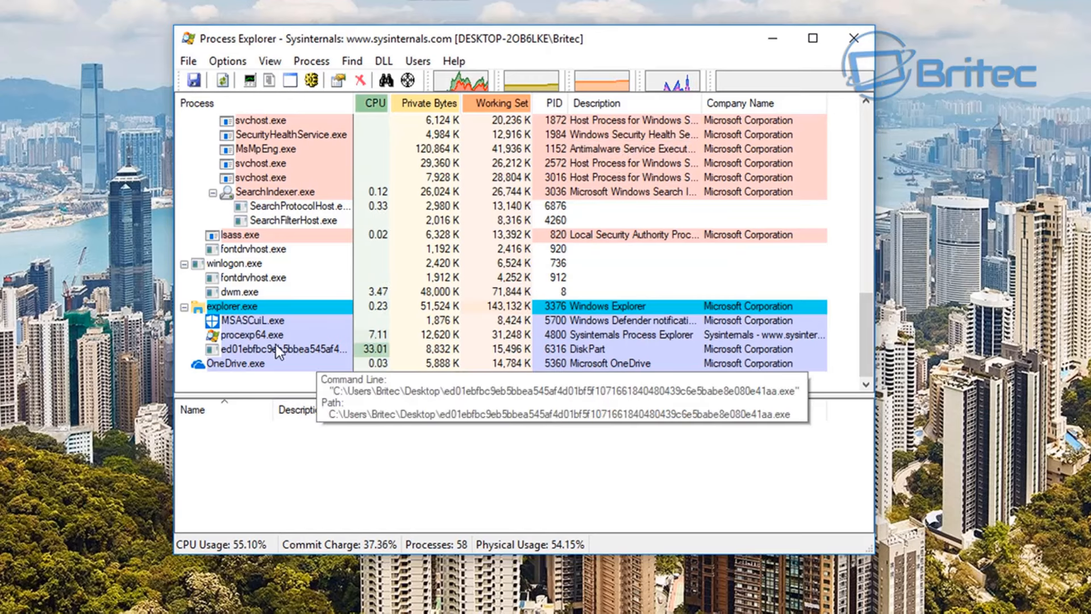
left_click(278, 349)
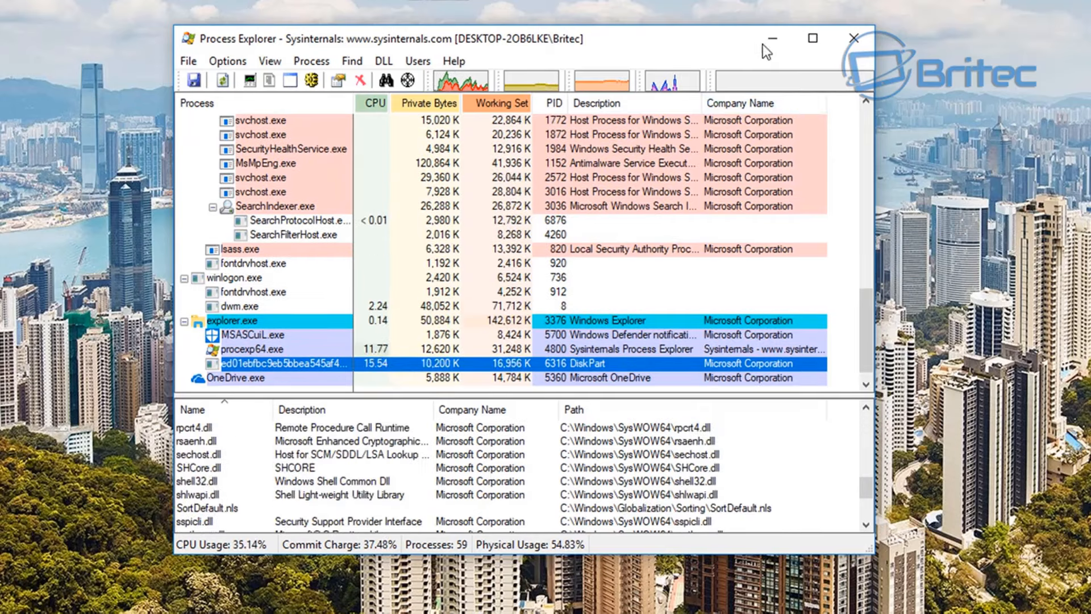
left_click(853, 39)
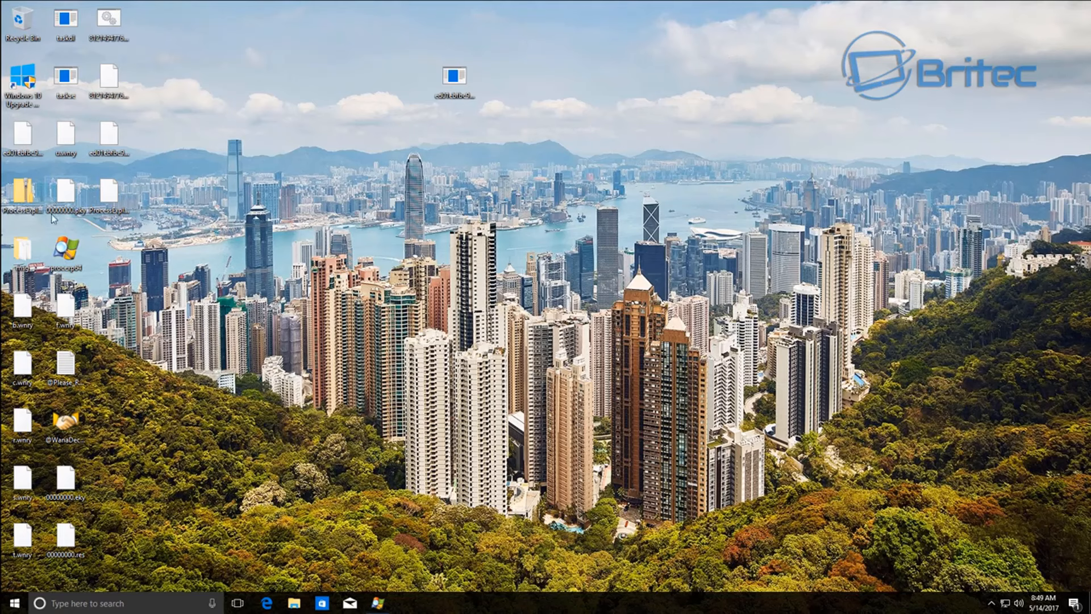
mouse_move(139, 454)
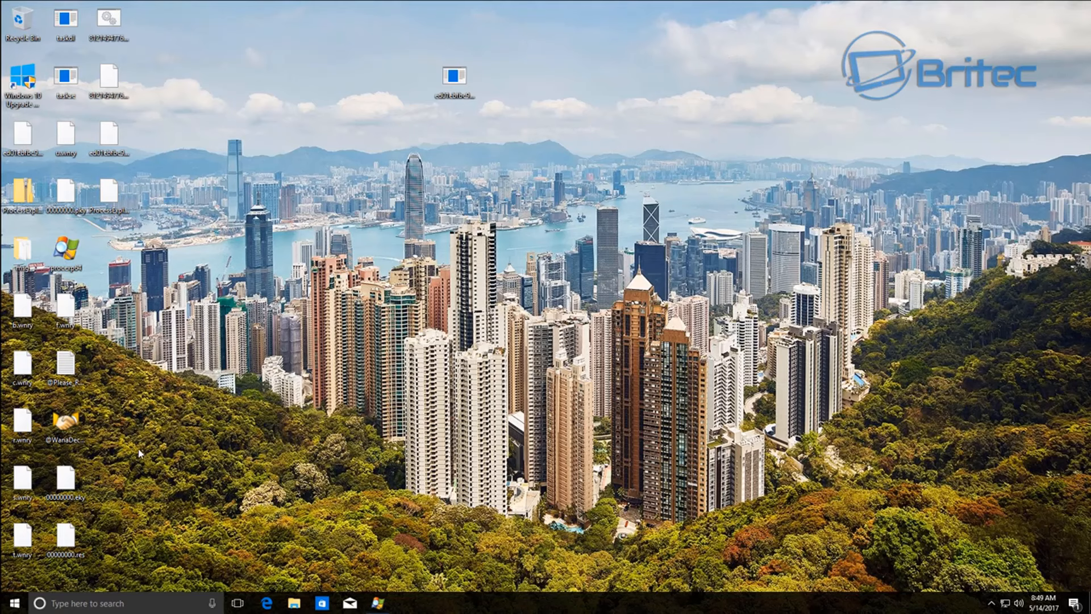
left_click(65, 422)
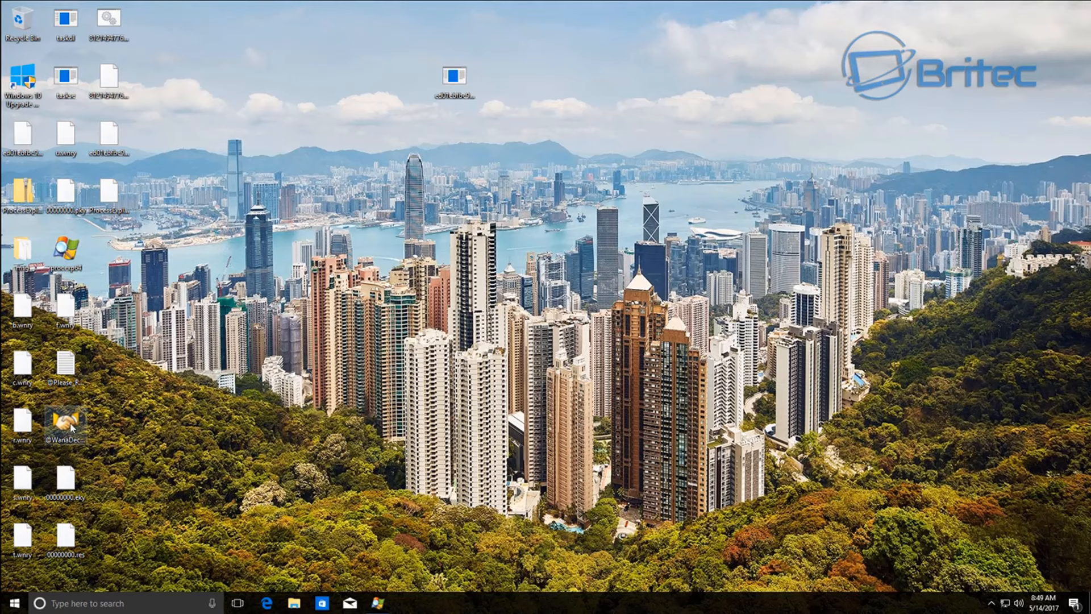
mouse_move(164, 435)
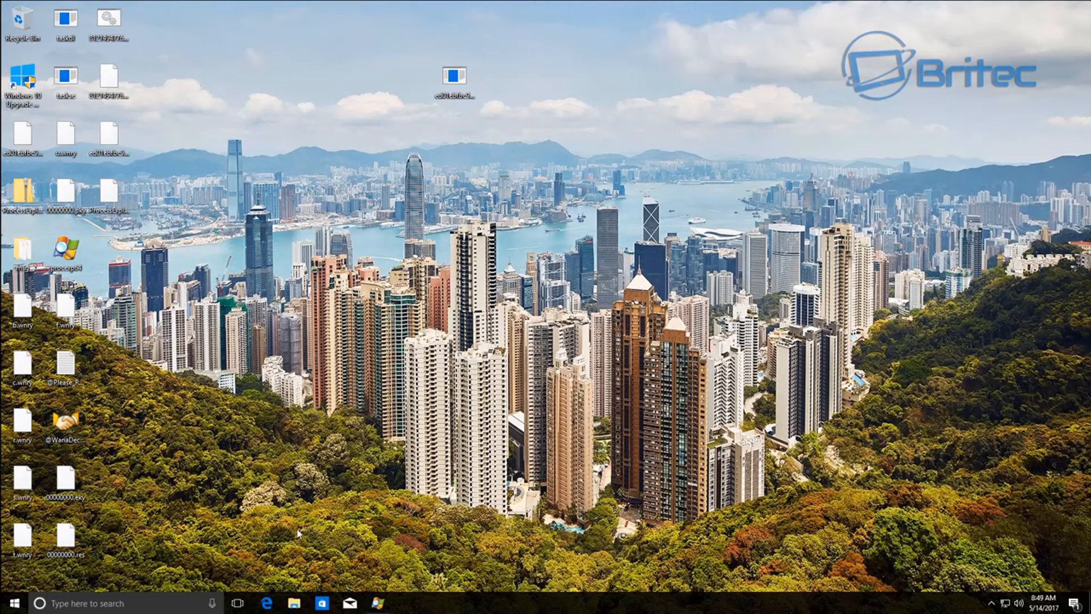
left_click(293, 603)
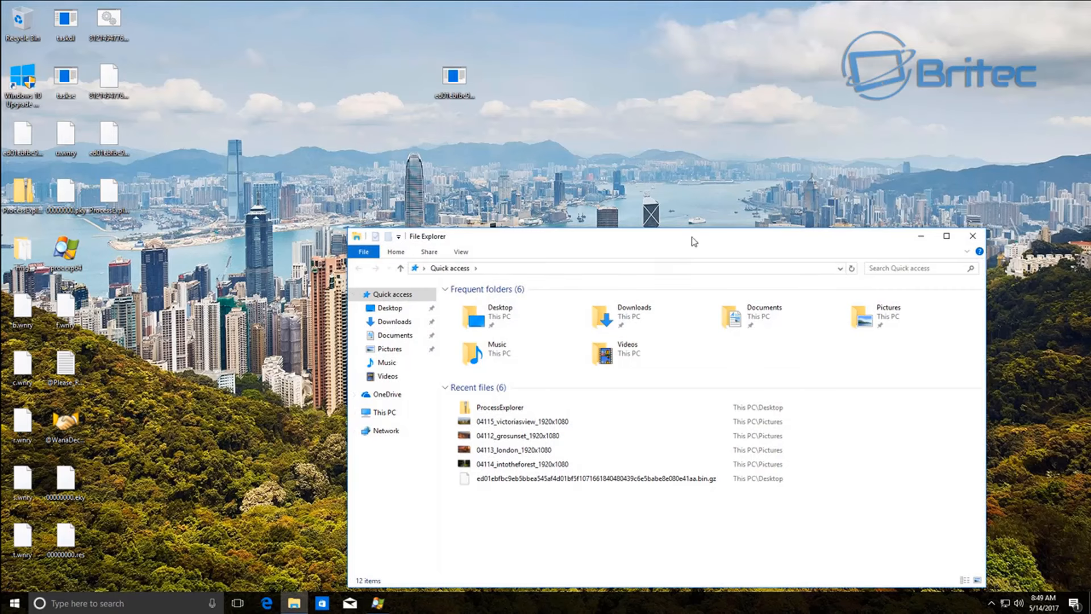
- In Pictures, try opening the 04113_london photo in Photos, which fails with an 'app didn't start' error
left_click_drag(692, 236, 563, 144)
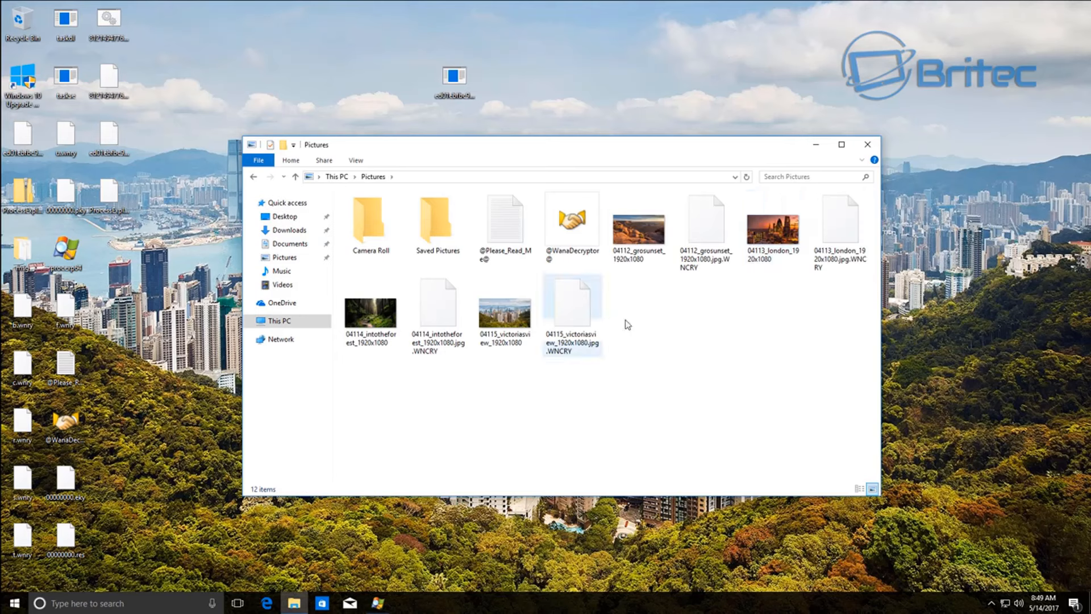
left_click(683, 300)
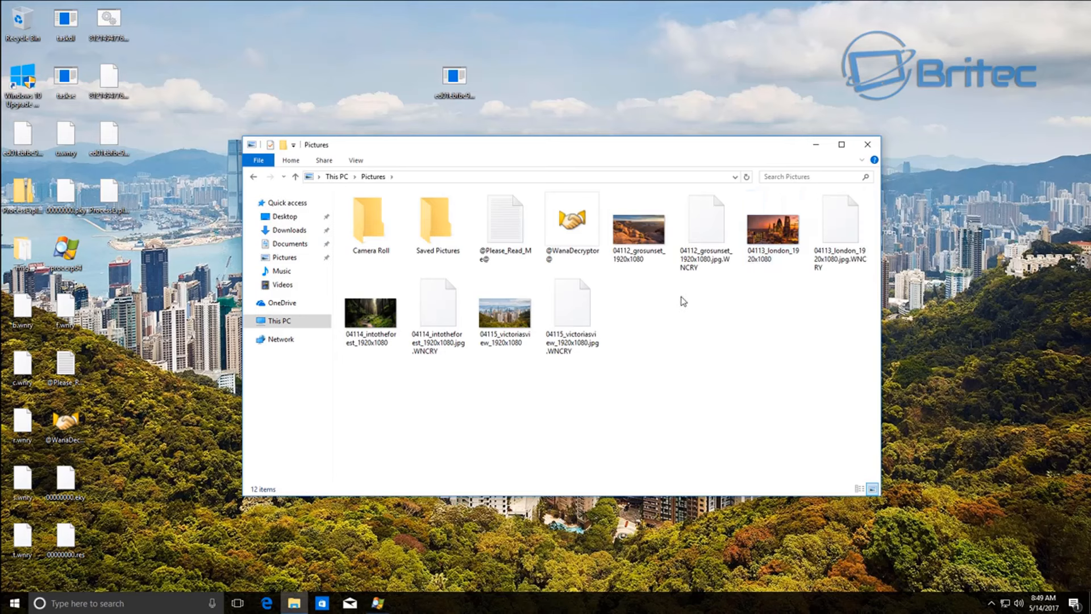
mouse_move(773, 226)
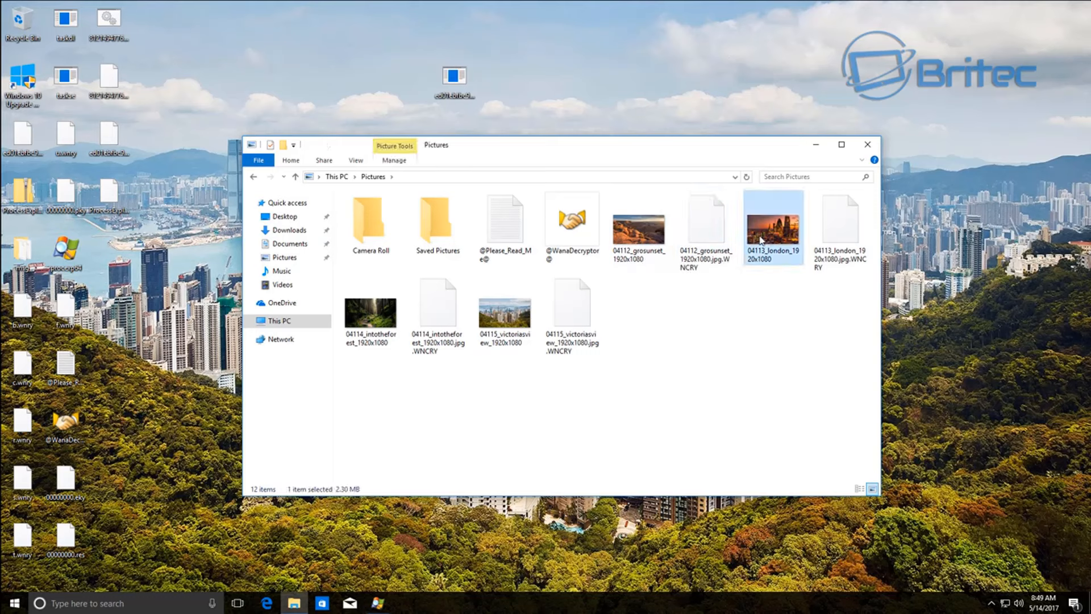
double_click(772, 225)
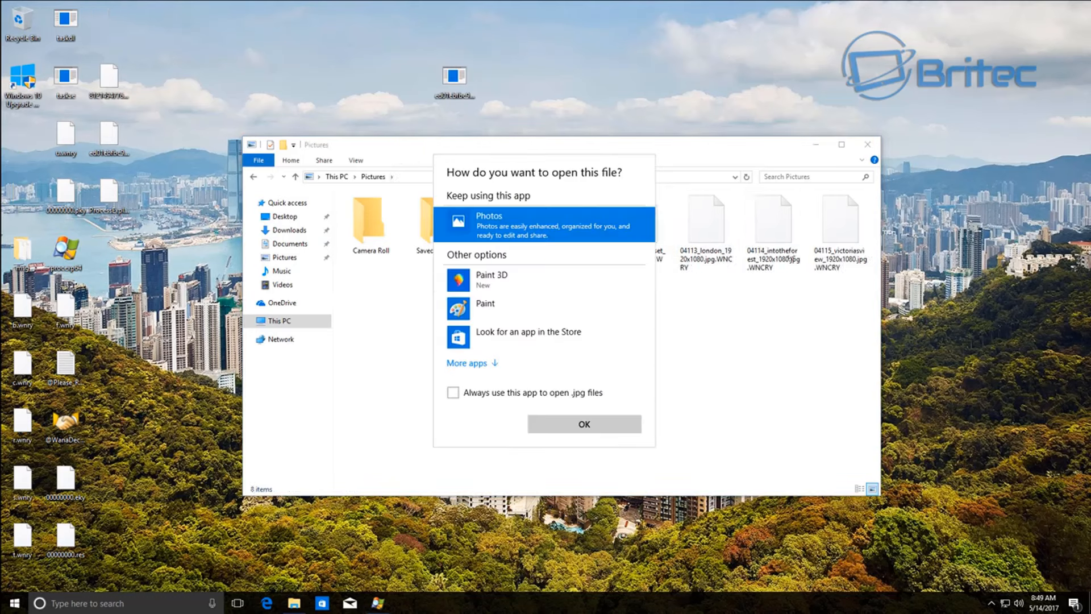
left_click(584, 424)
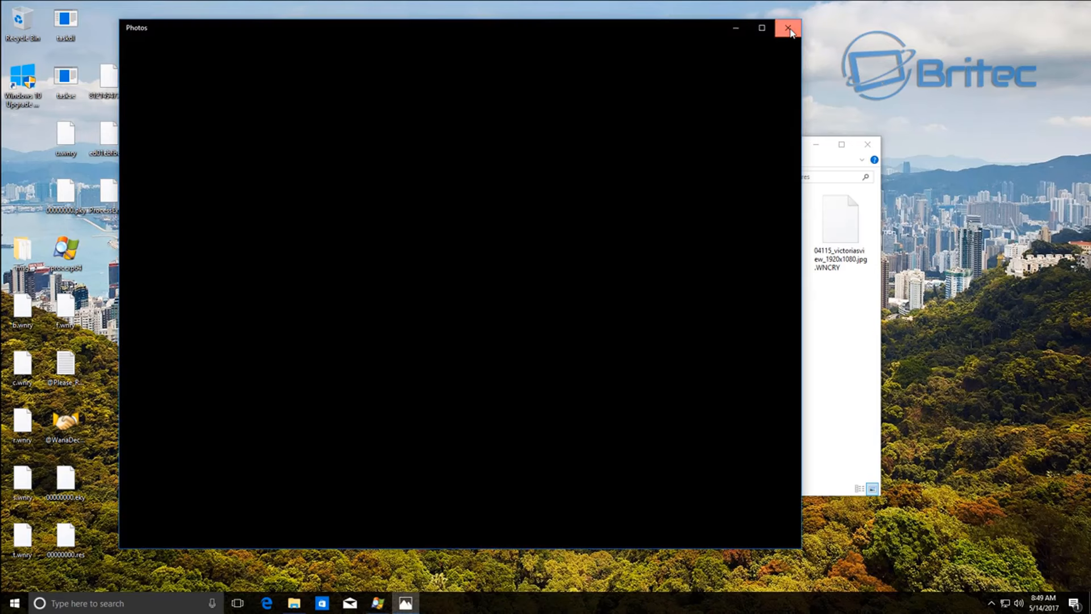
left_click(789, 27)
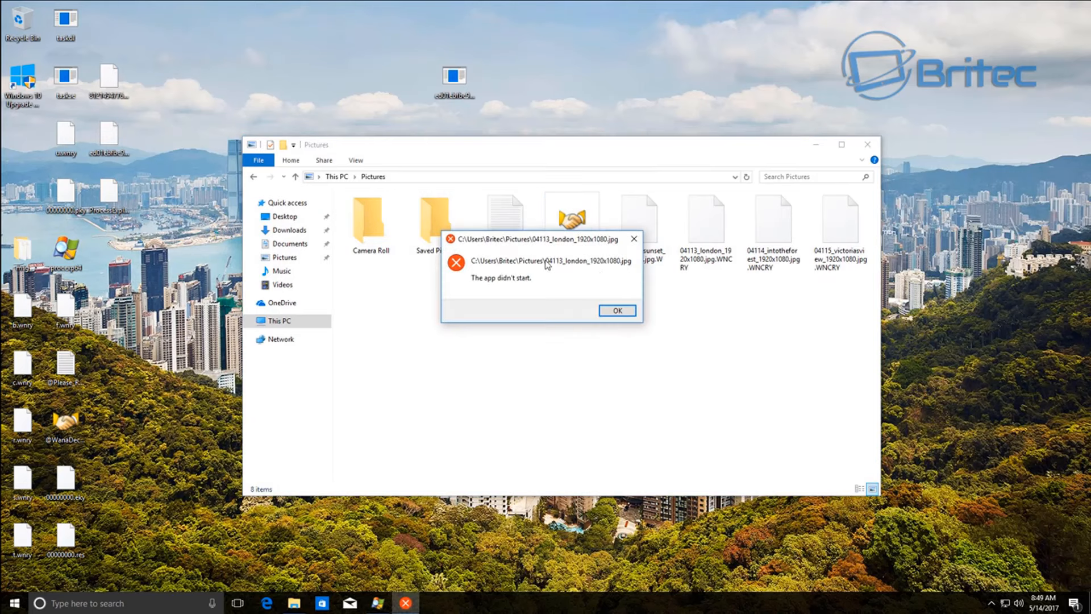
left_click(616, 310)
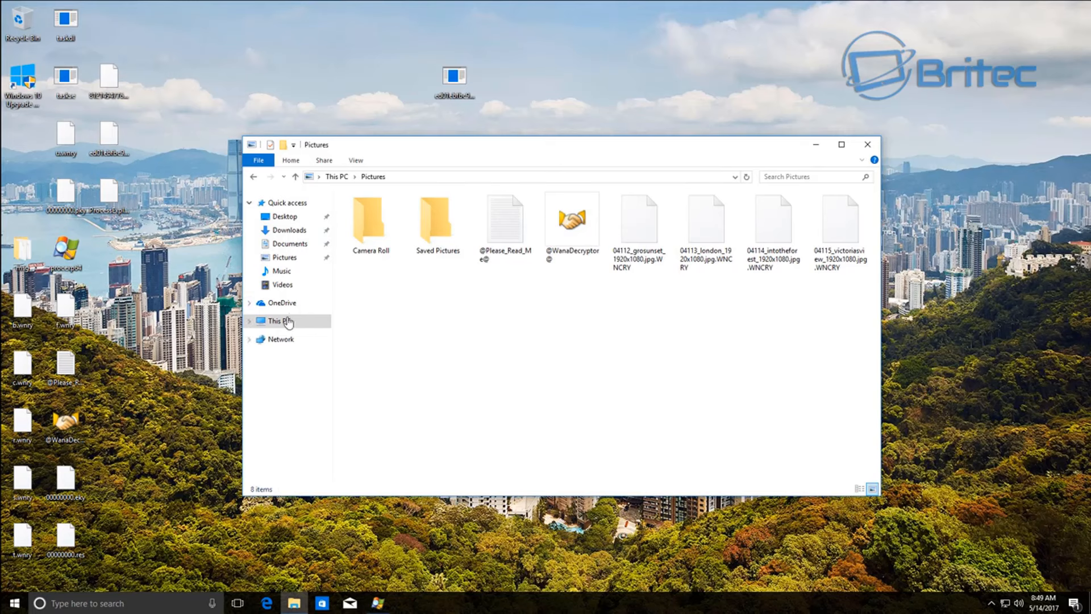
mouse_move(282, 284)
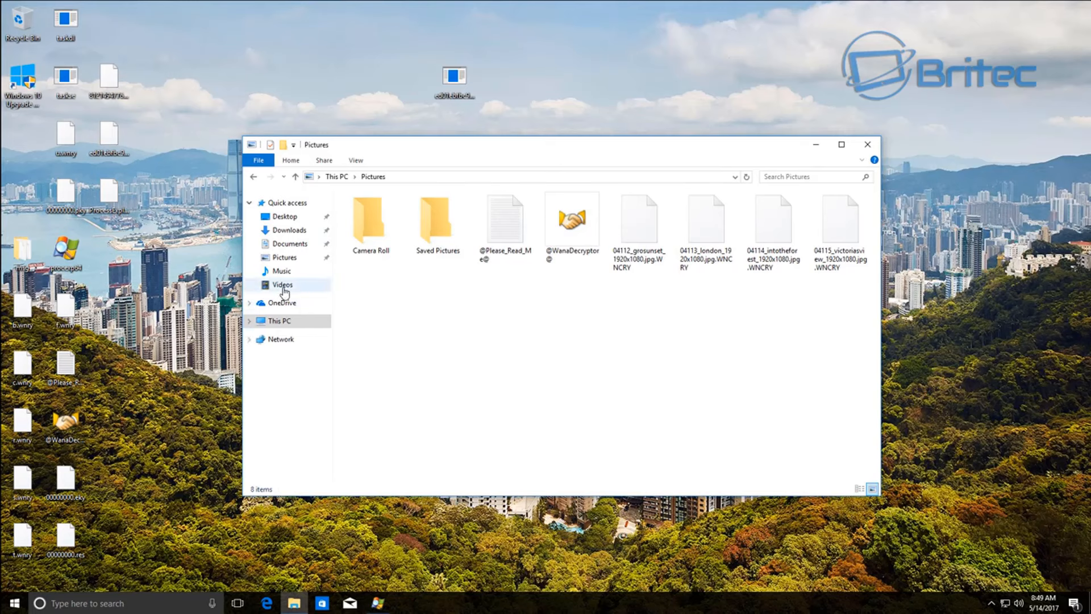
- View the Videos folder's jellyfish videos encrypted as .WNCRY files, then close File Explorer
left_click(283, 284)
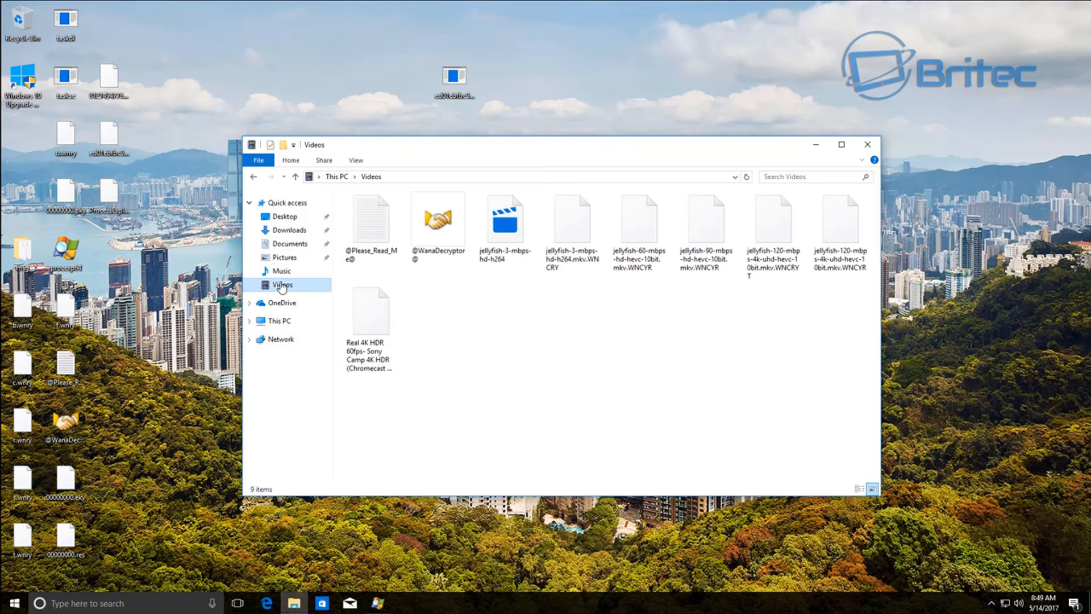
left_click(505, 219)
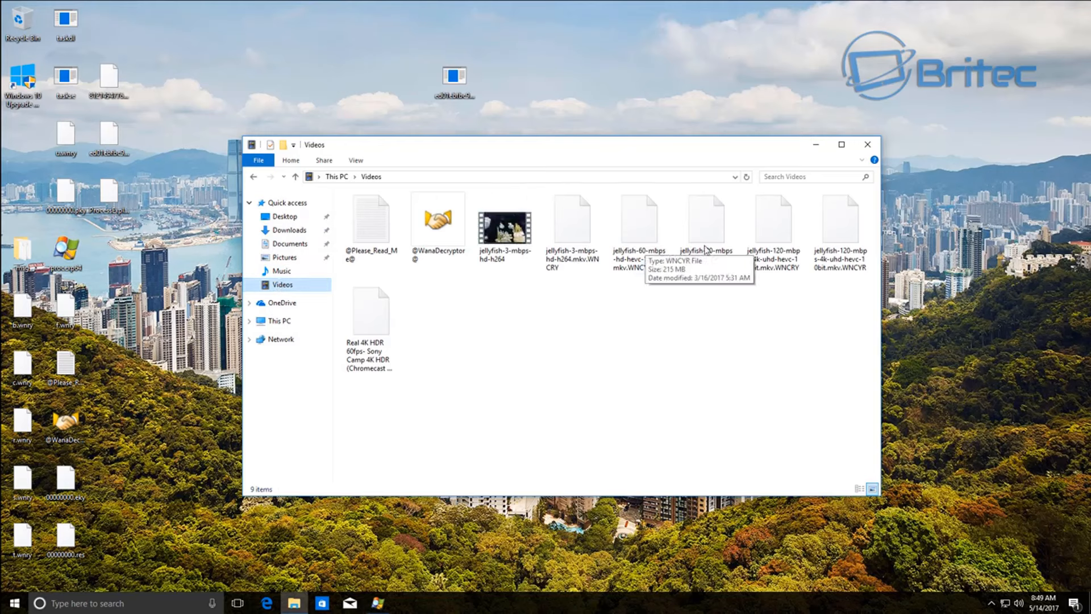
left_click(705, 223)
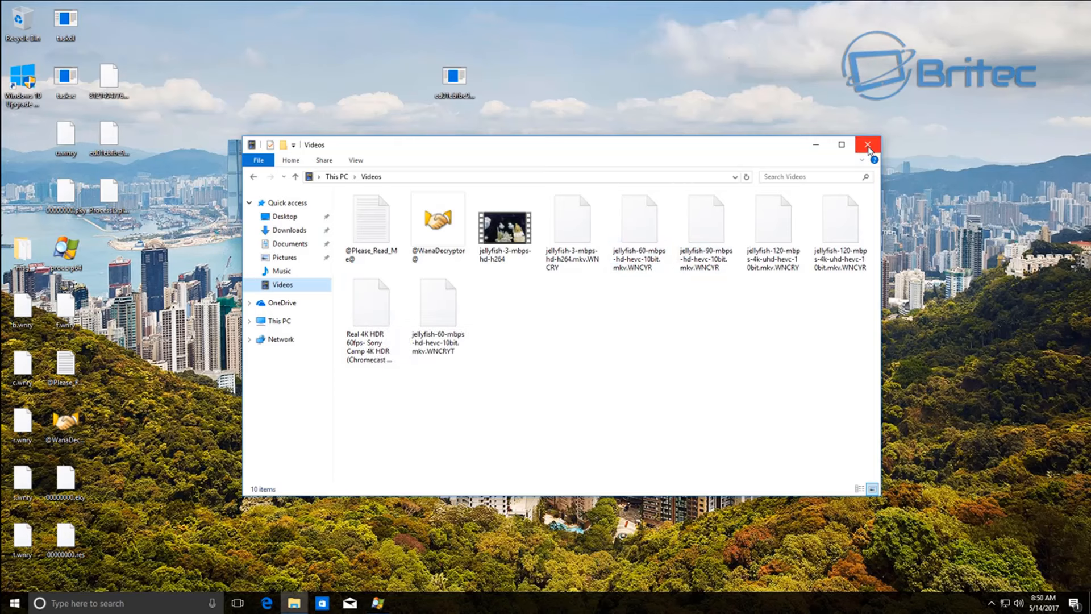
left_click(867, 145)
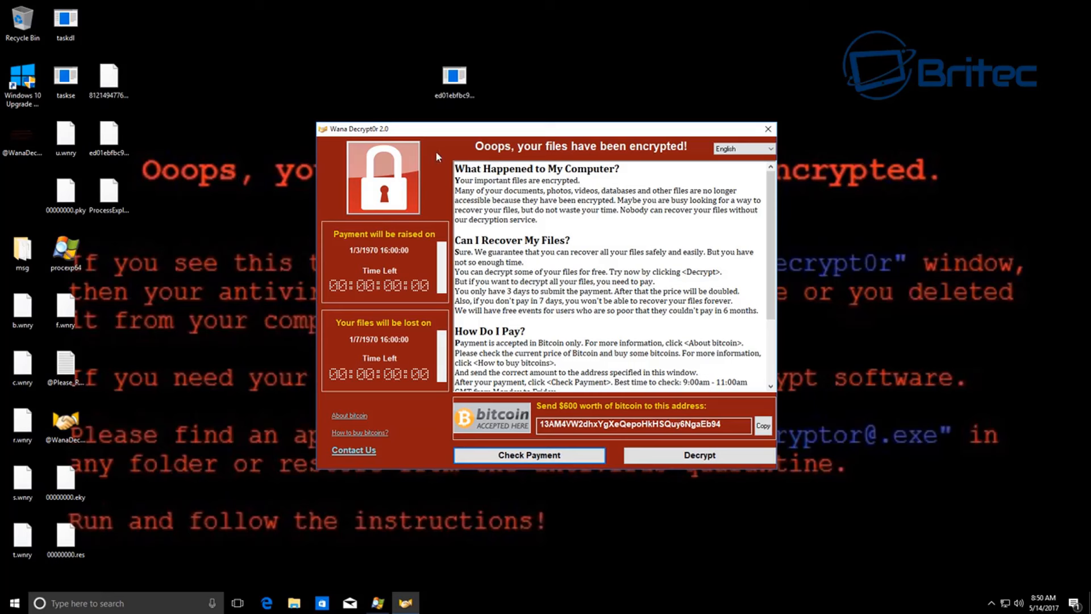
mouse_move(646, 162)
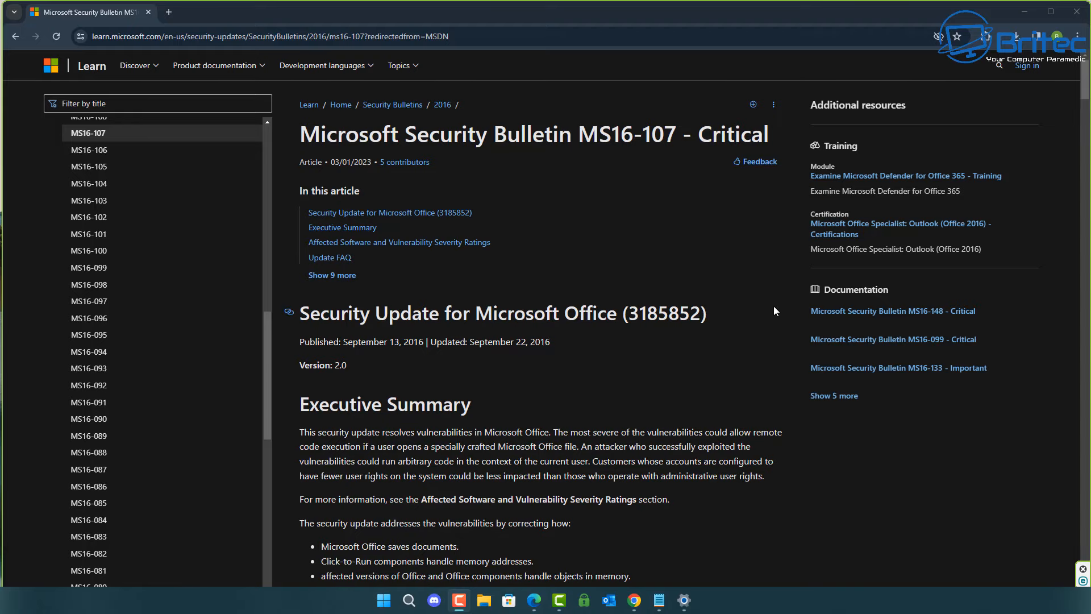
mouse_move(771, 305)
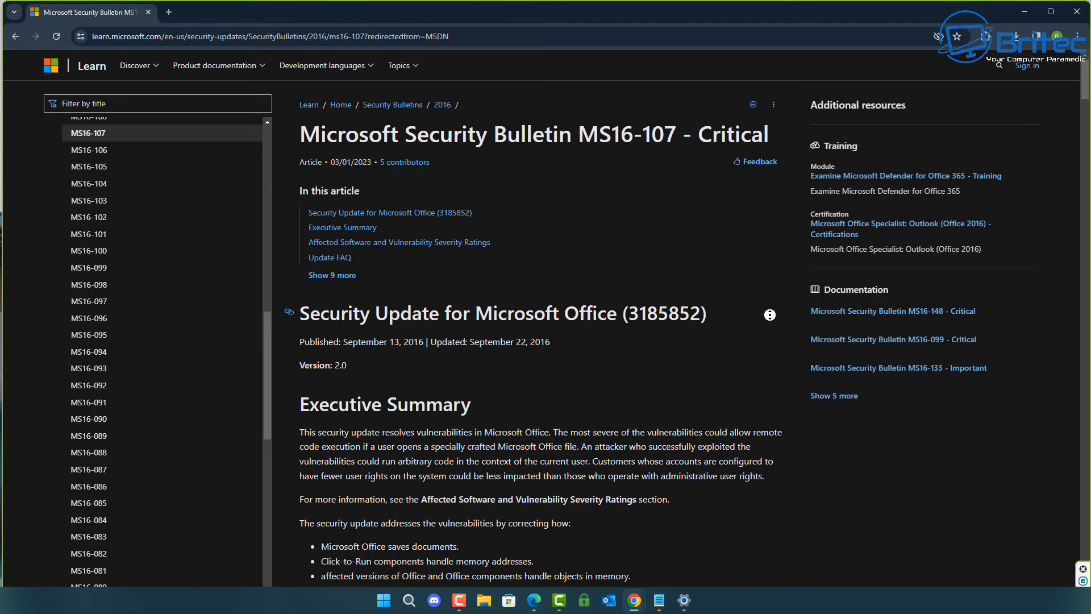
- Scroll down the MS16-107 bulletin to reach its affected software ratings table
scroll("down", 3)
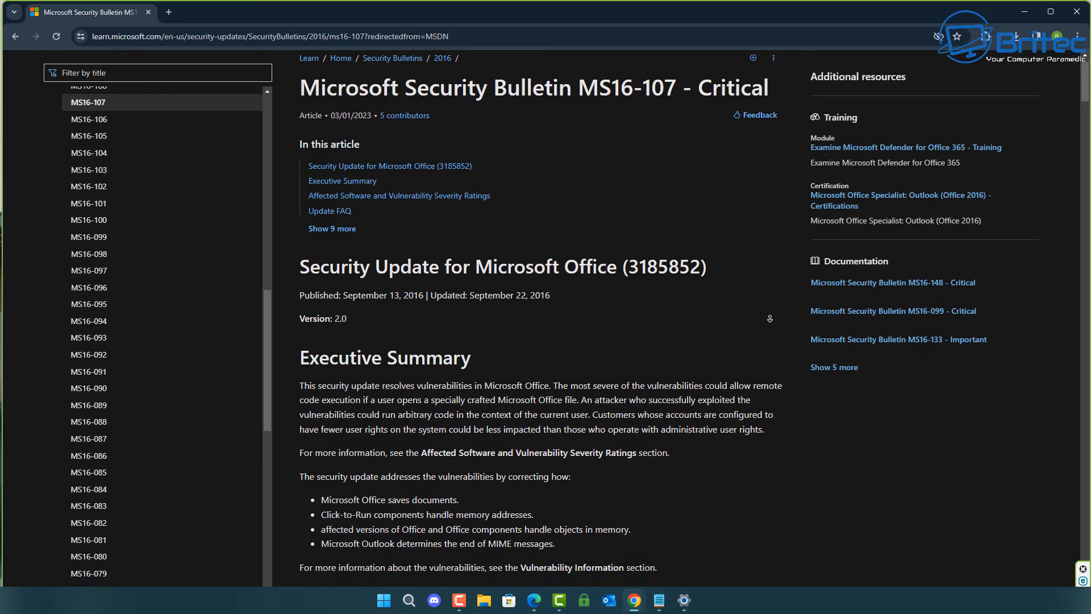
scroll("down", 3)
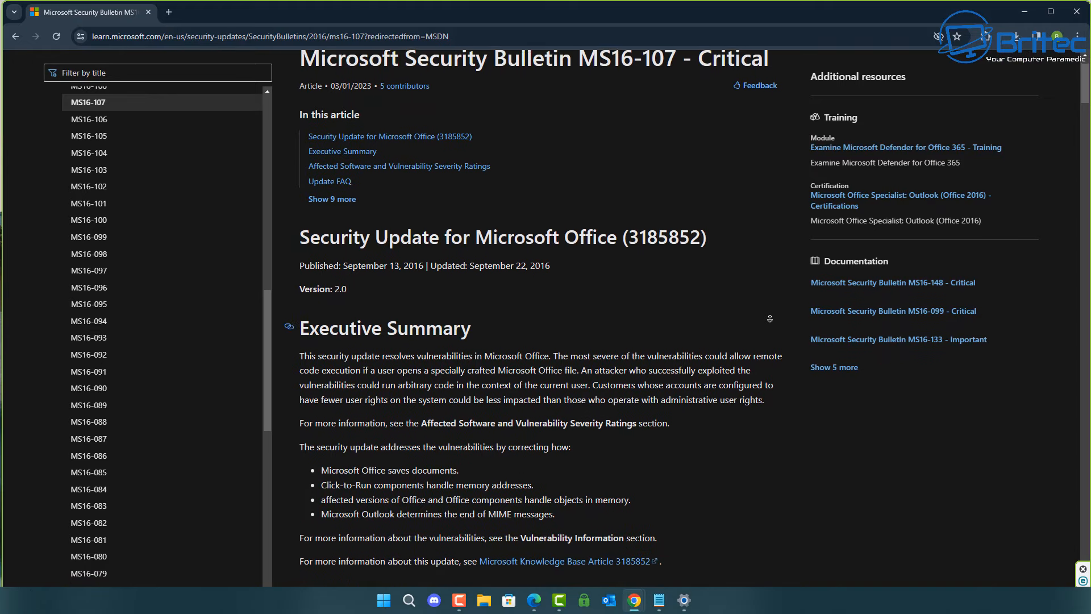
scroll("down", 3)
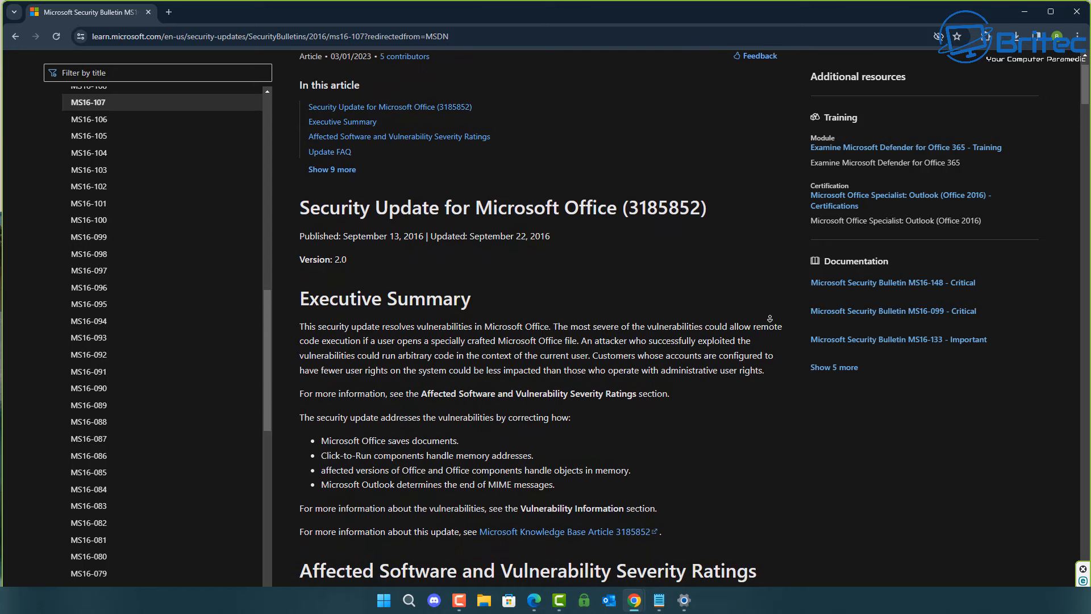
scroll("down", 3)
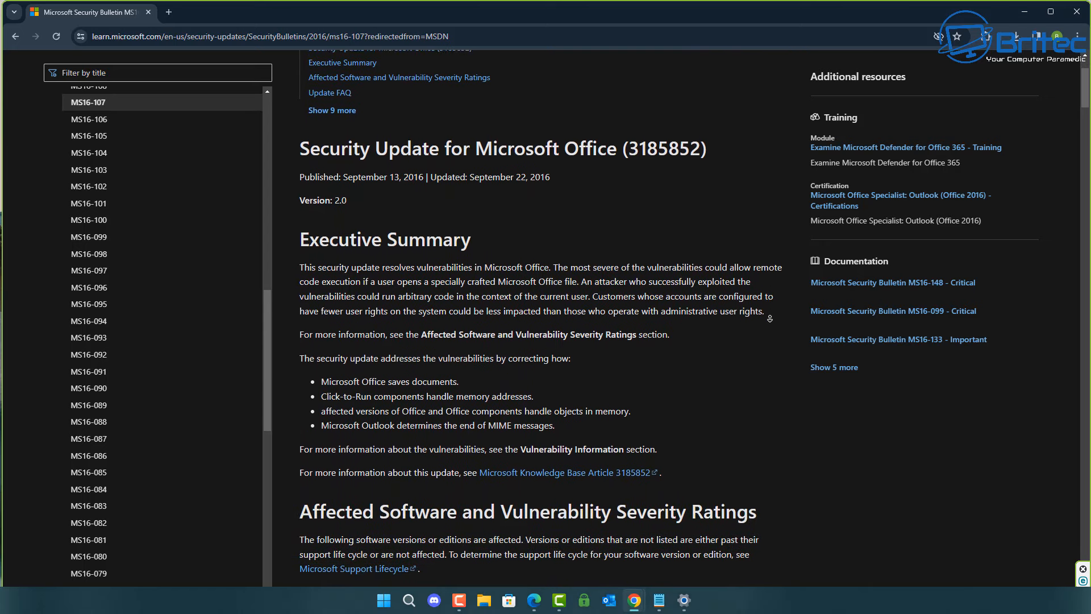
scroll("down", 3)
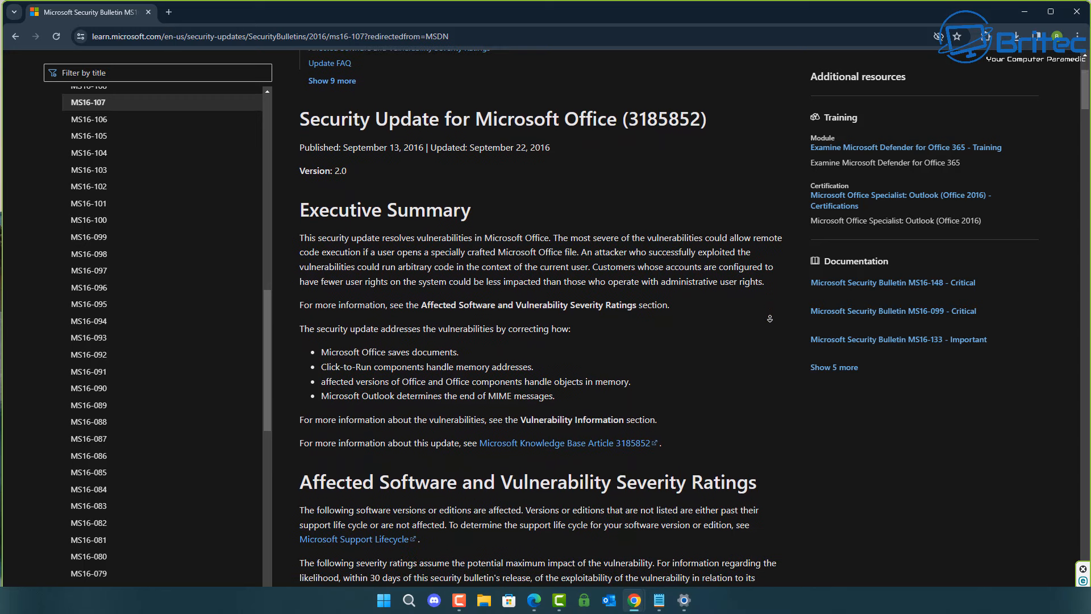
scroll("down", 3)
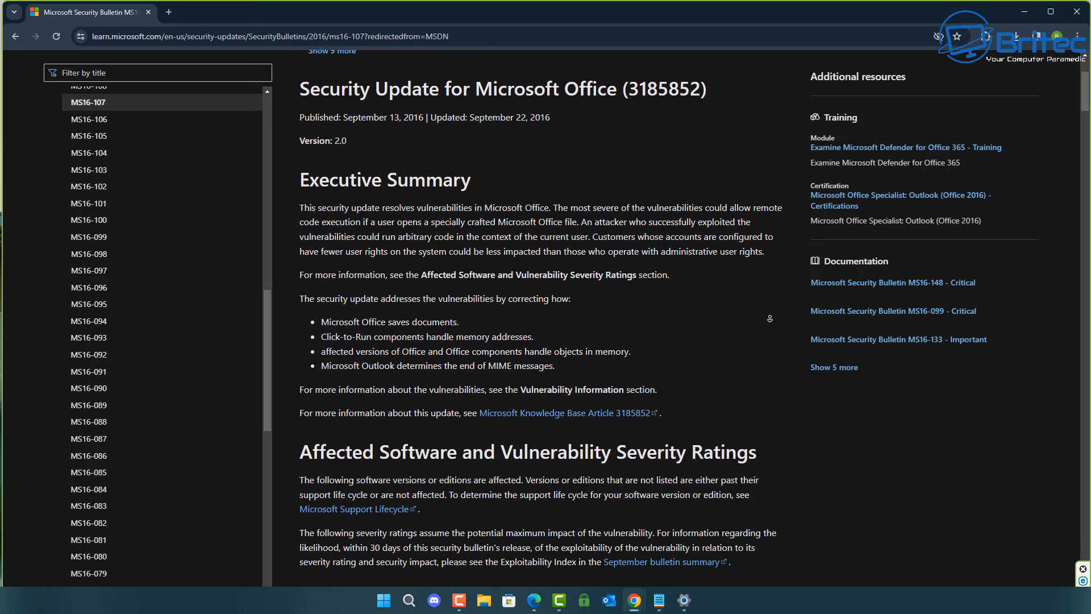
scroll("down", 3)
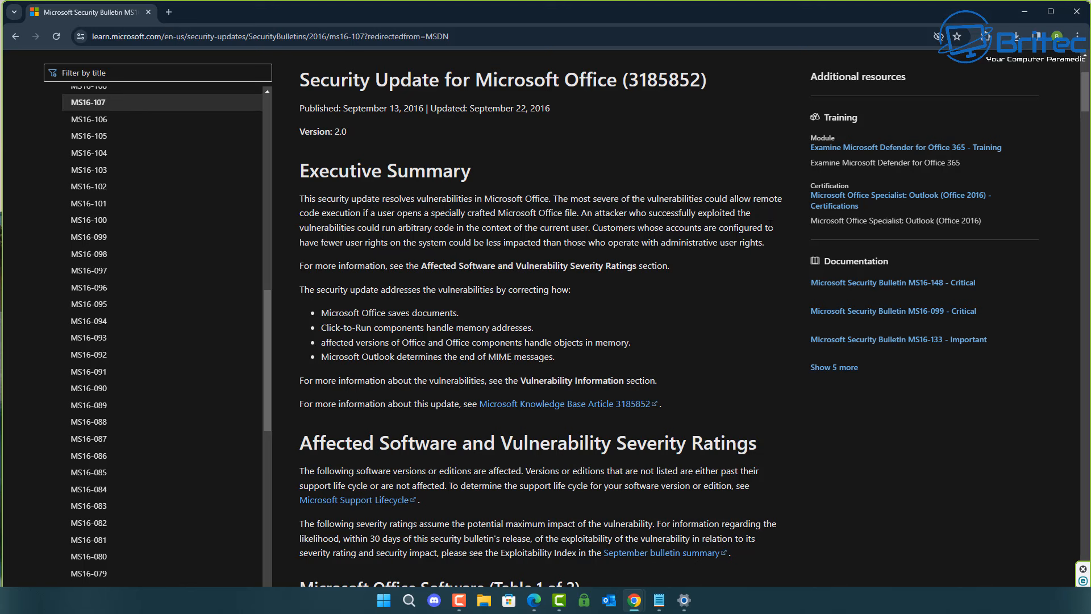
mouse_move(714, 395)
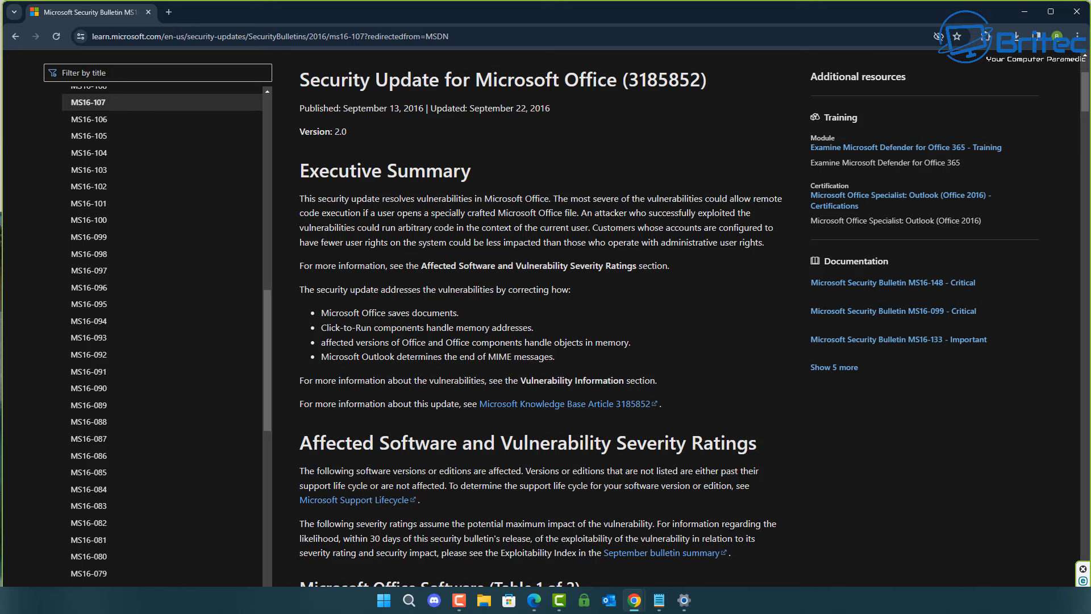
mouse_move(740, 287)
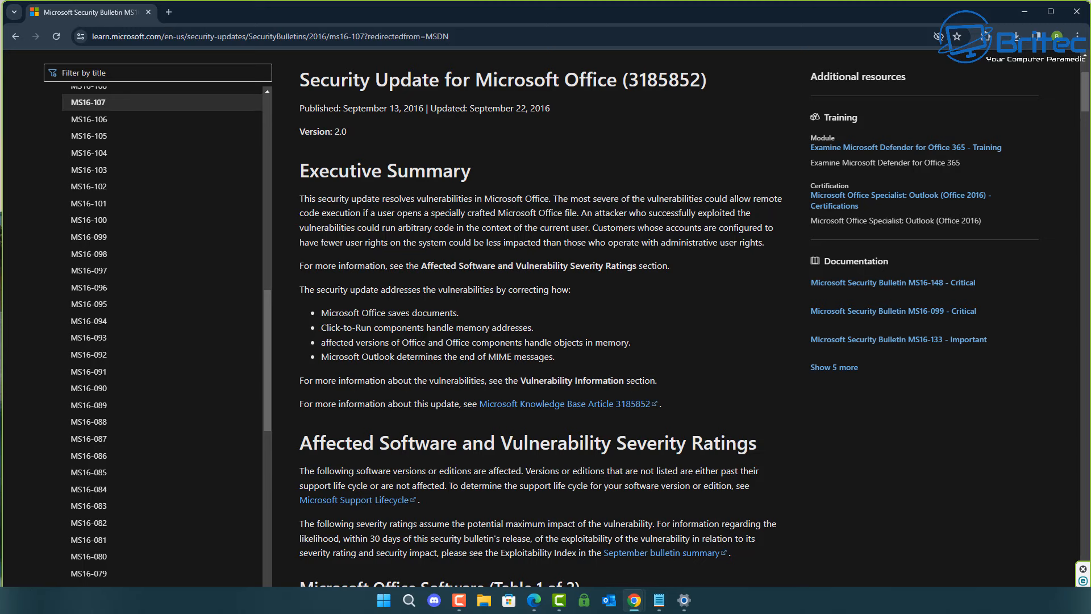
- Read through the severity table rows from Office 2010 through Office 2016 and the viewer apps
scroll("down", 3)
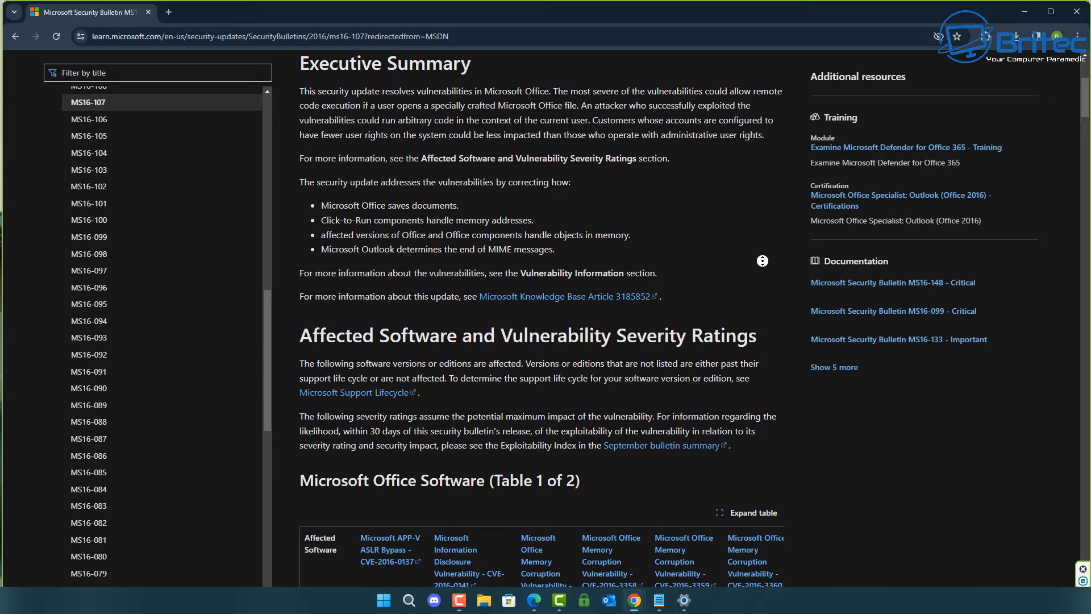
scroll("down", 3)
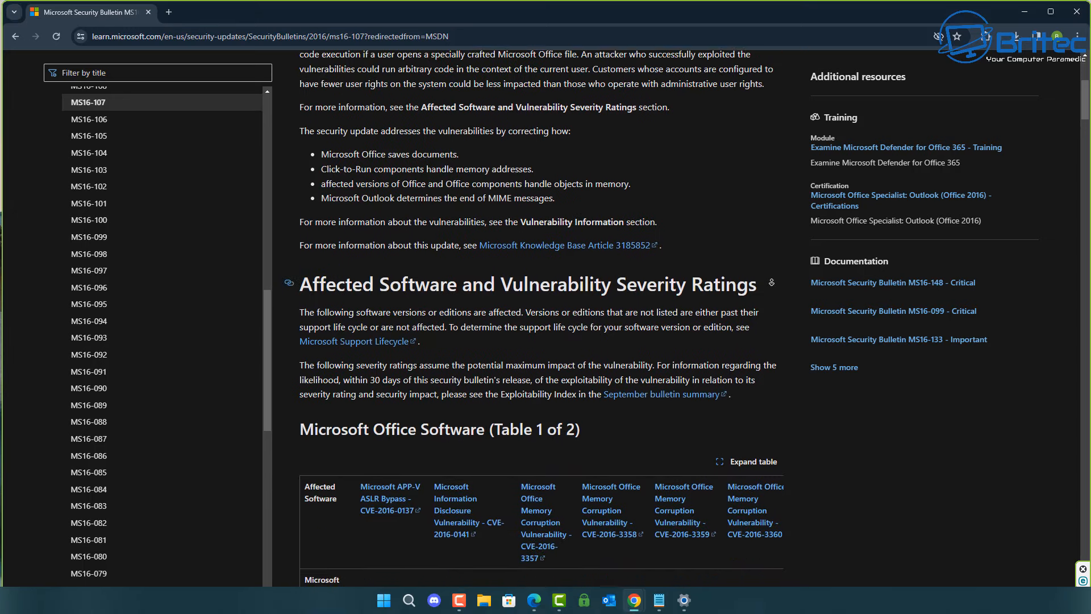
scroll("down", 3)
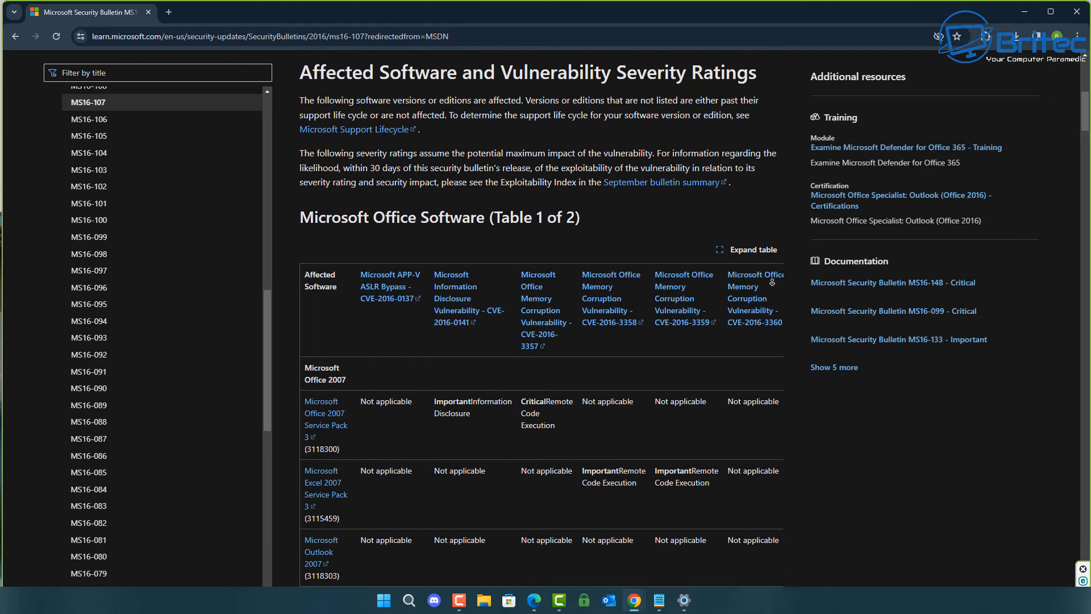
scroll("down", 3)
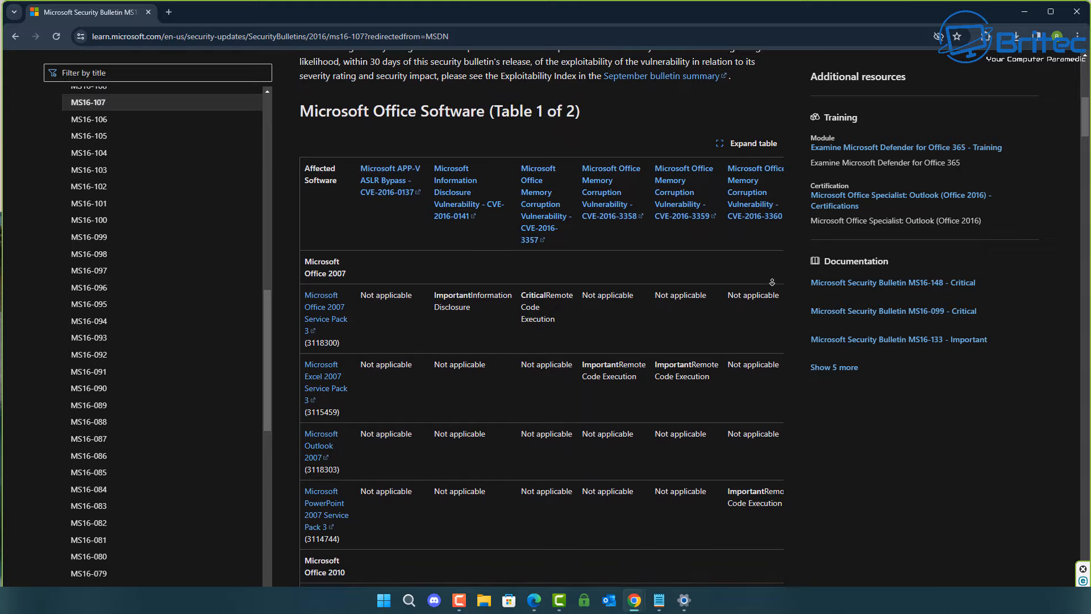
scroll("down", 3)
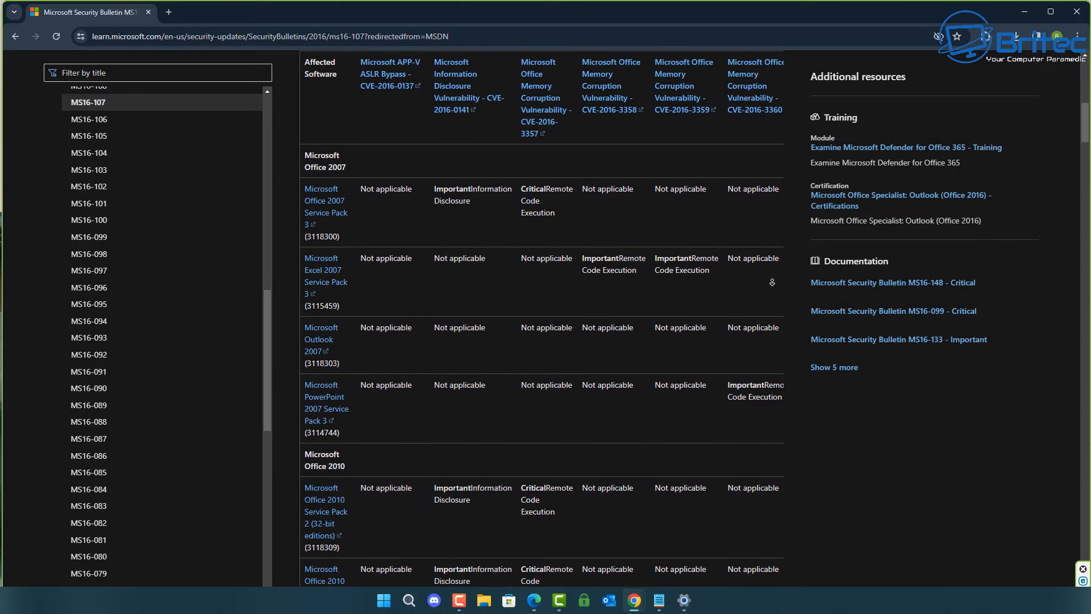
scroll("down", 3)
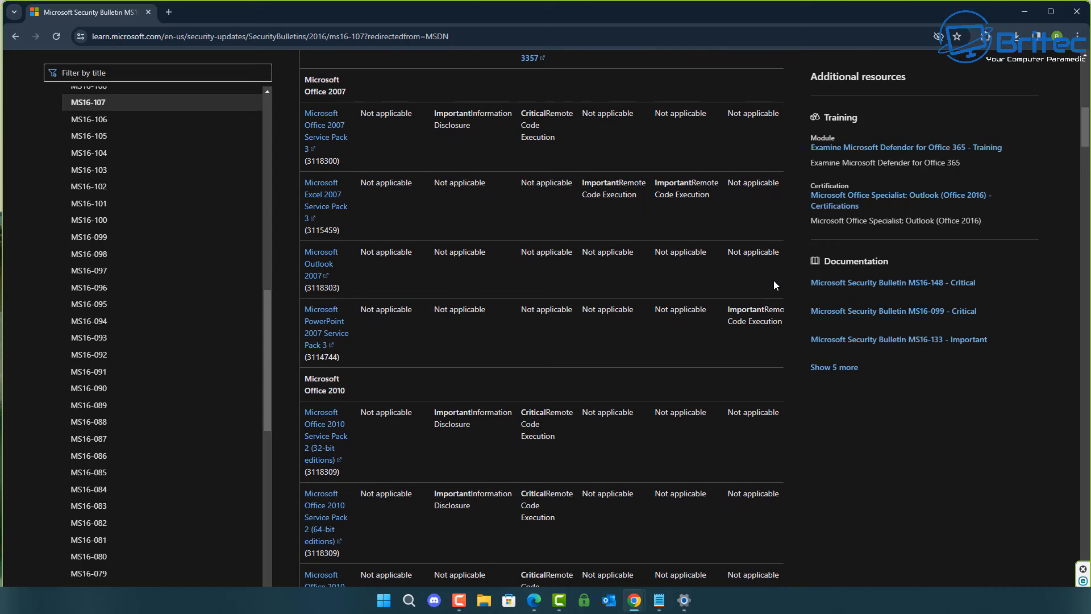
scroll("down", 3)
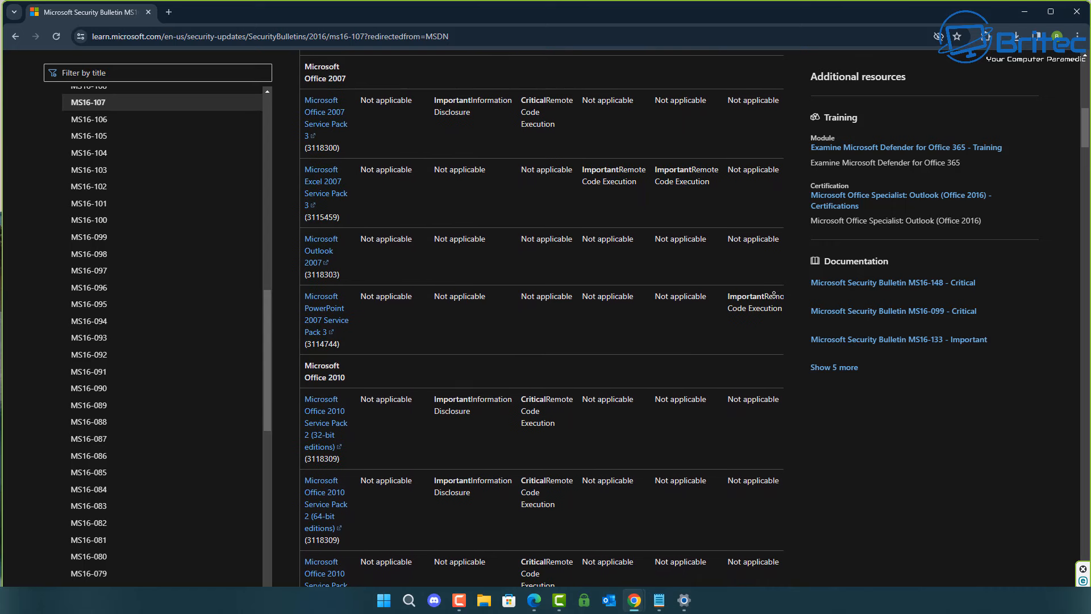
scroll("down", 3)
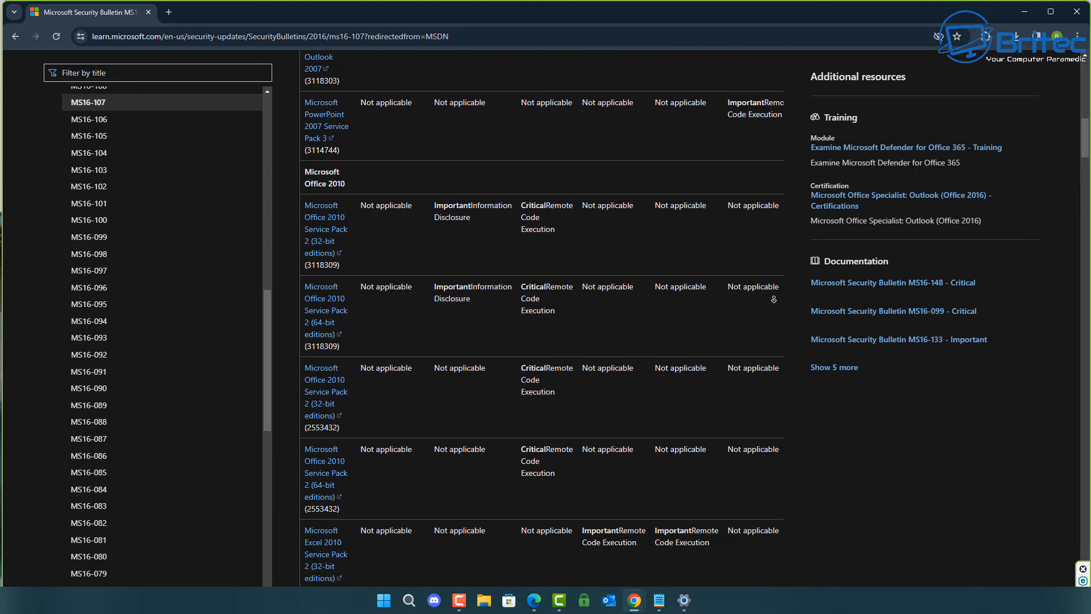
scroll("down", 3)
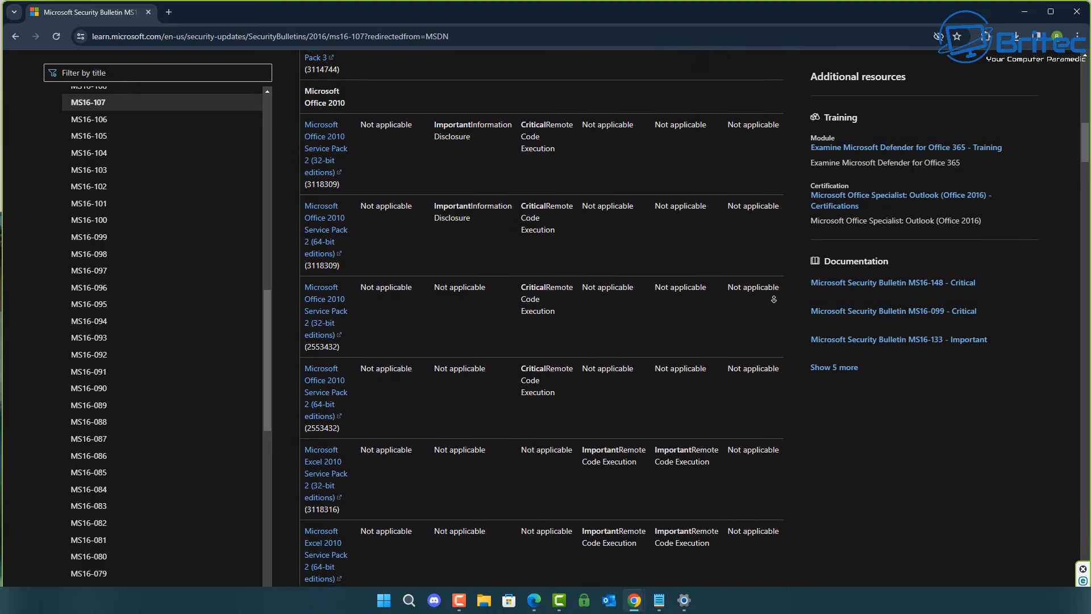
scroll("down", 3)
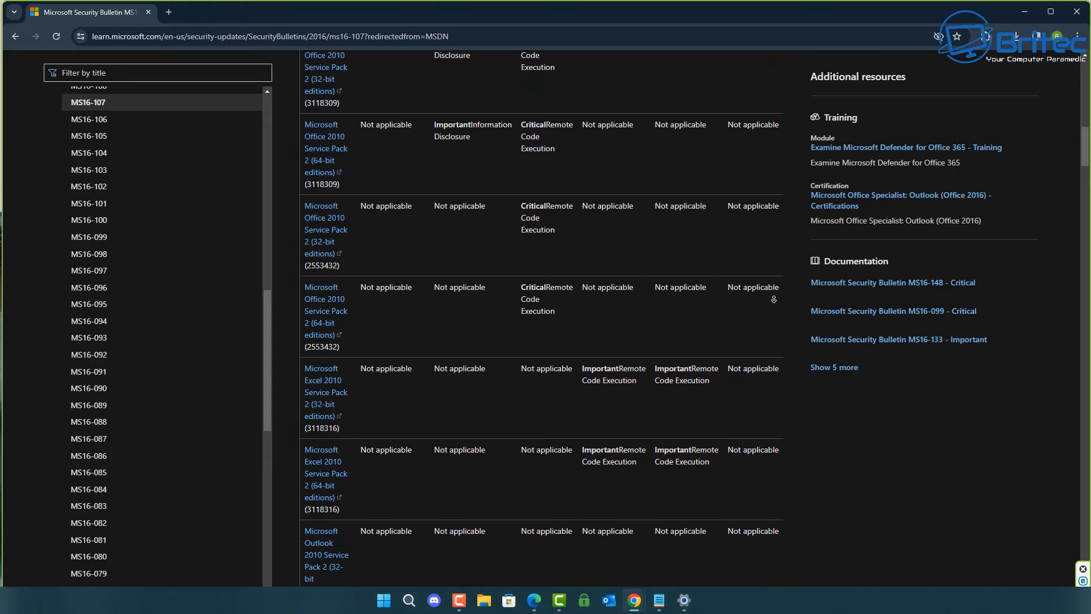
scroll("down", 3)
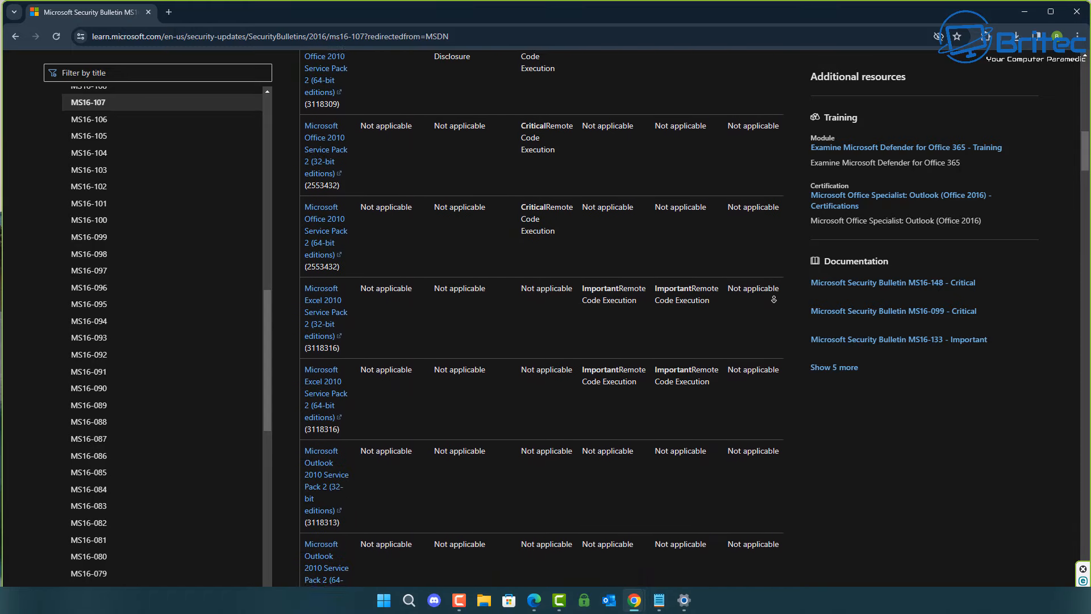
scroll("down", 3)
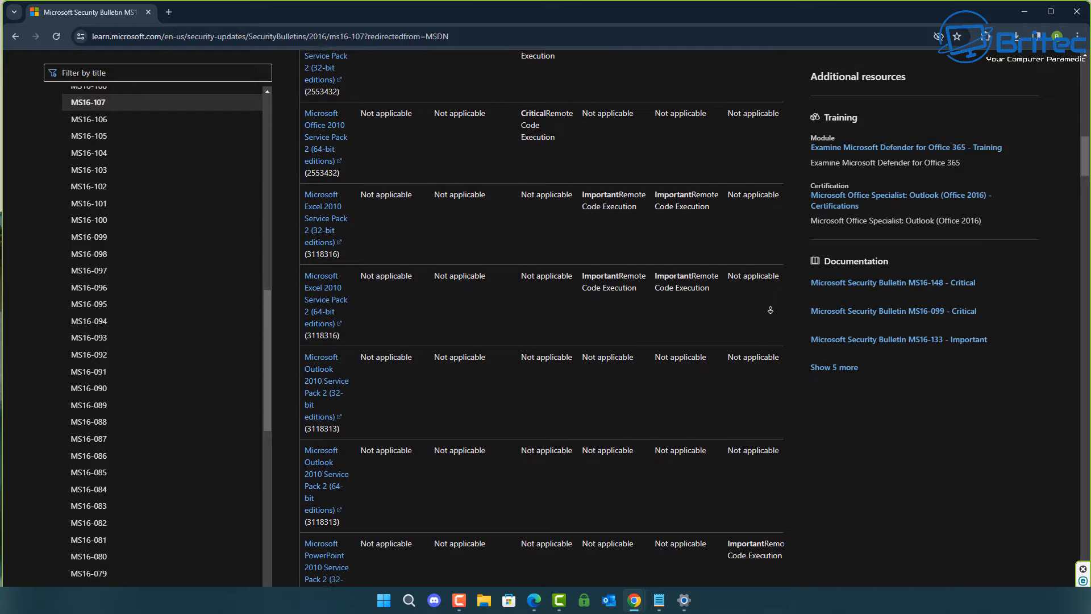
scroll("down", 3)
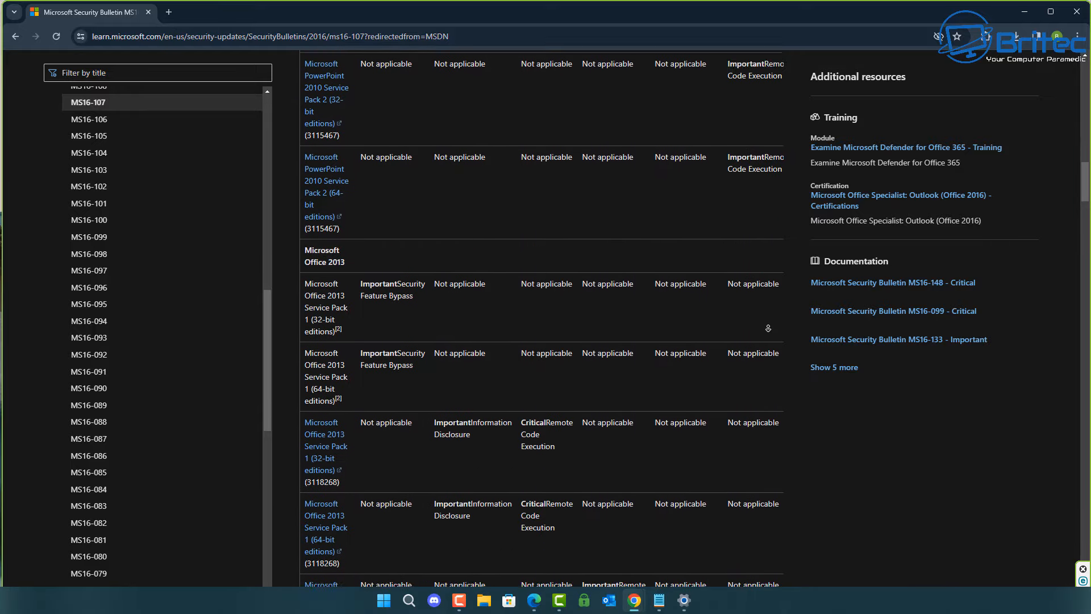
scroll("down", 3)
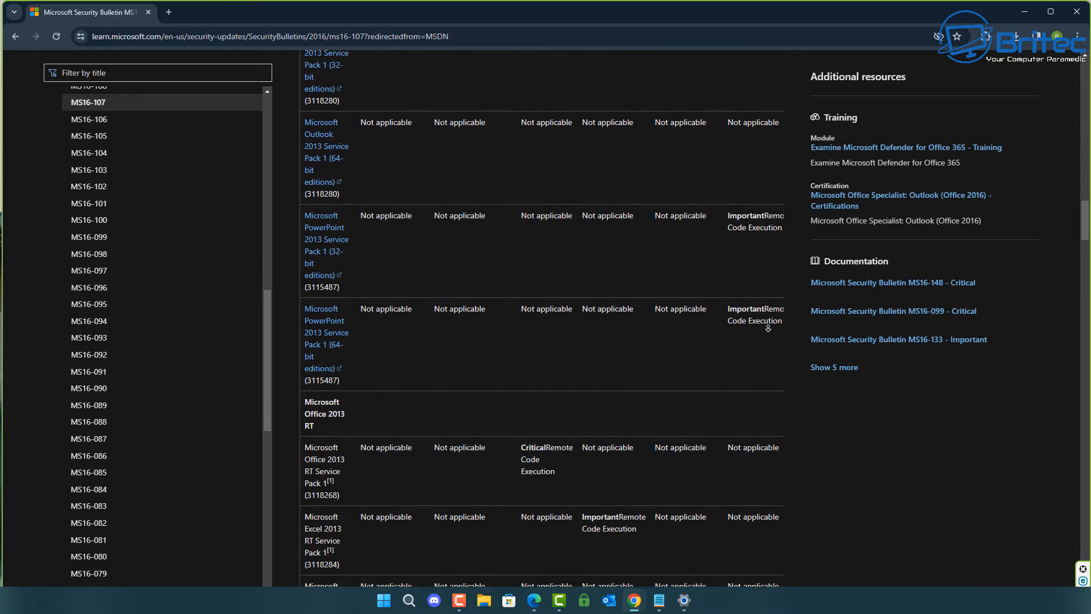
scroll("down", 3)
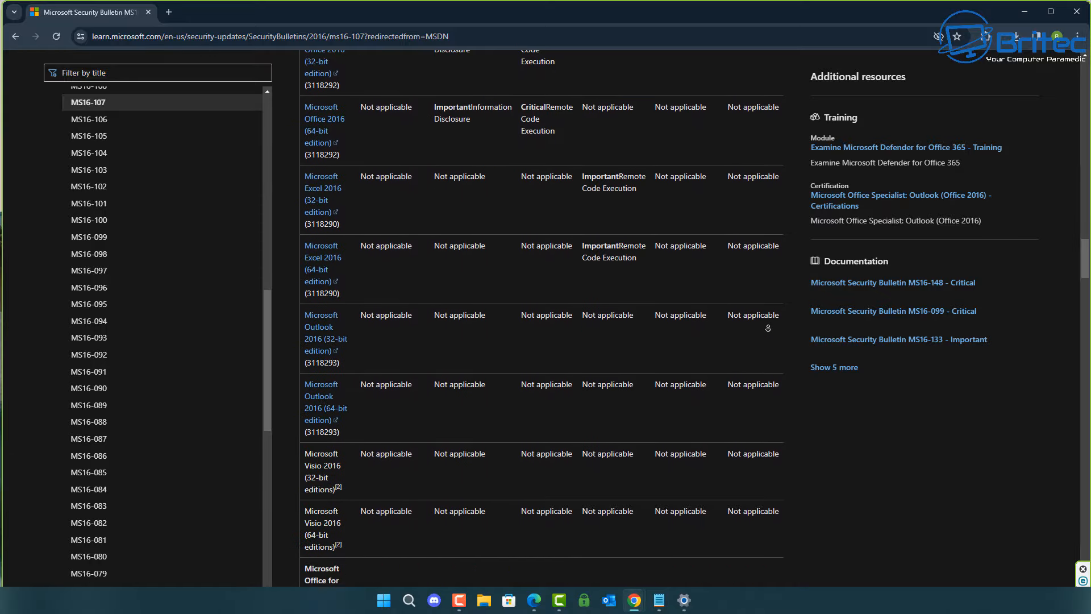
scroll("down", 3)
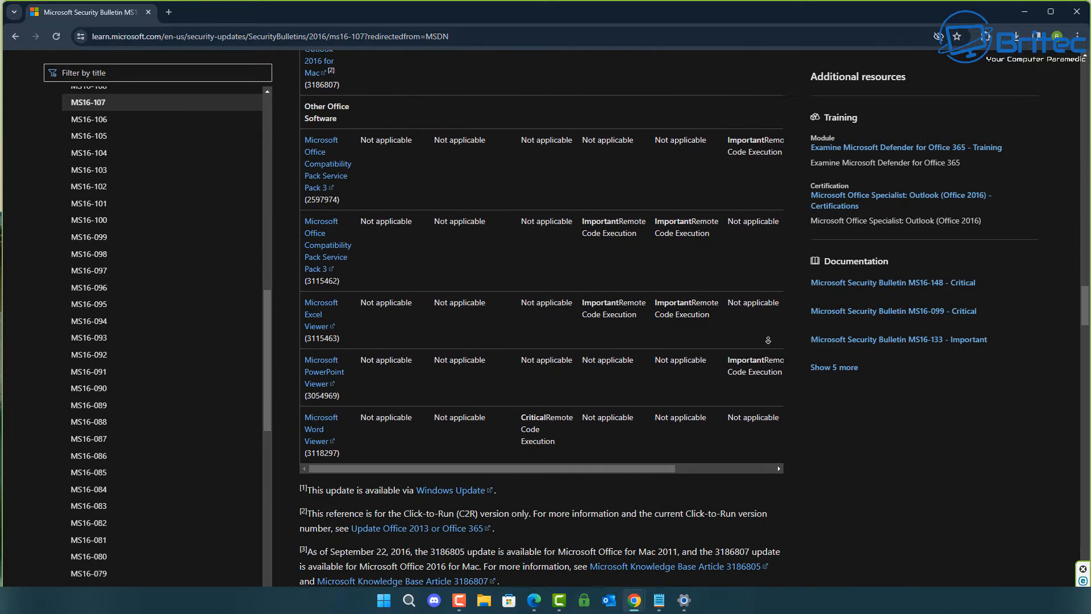
scroll("down", 3)
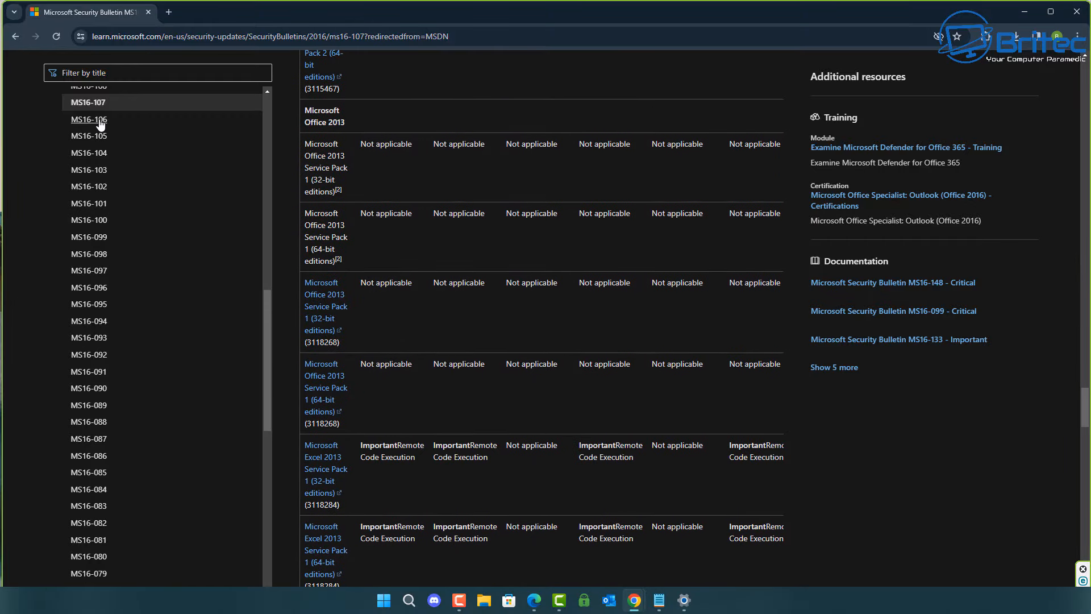
- Show bulletin MS16-106, then expand the 2015 bulletins in the left table of contents
left_click(88, 120)
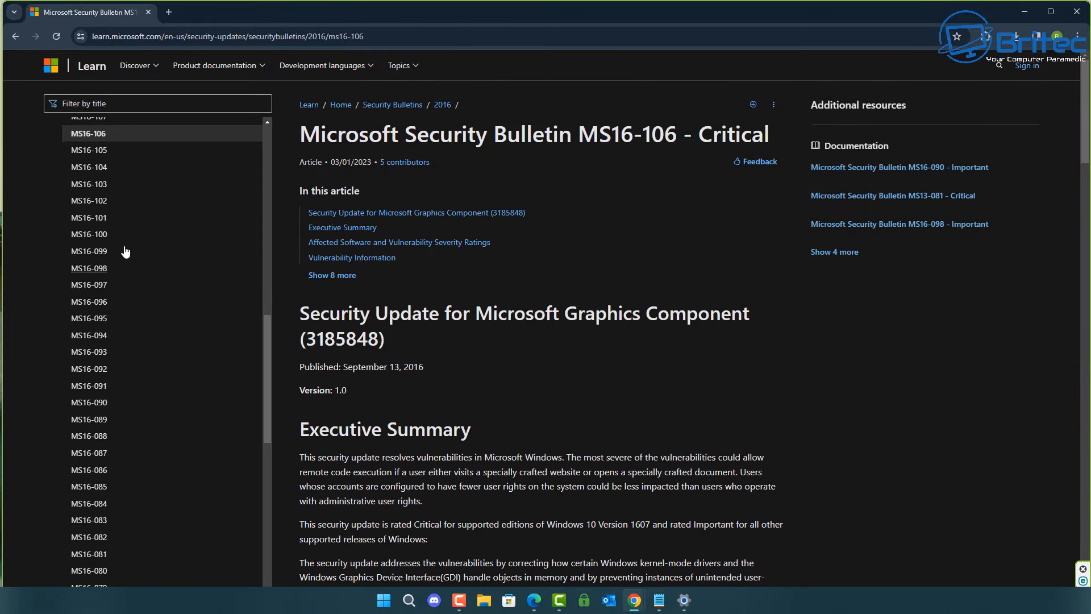
scroll("down", 3)
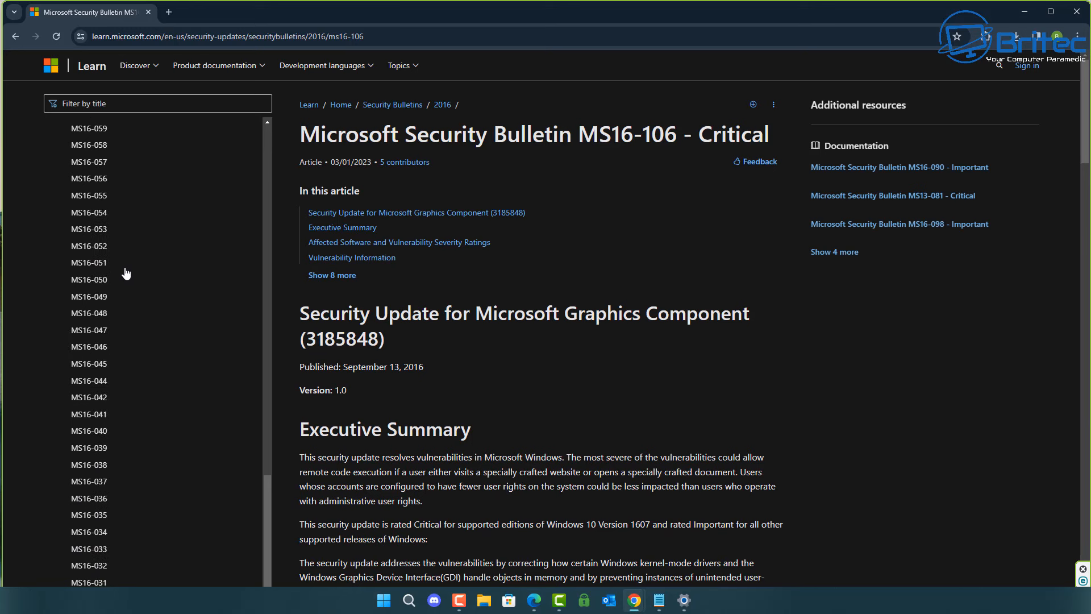
scroll("down", 3)
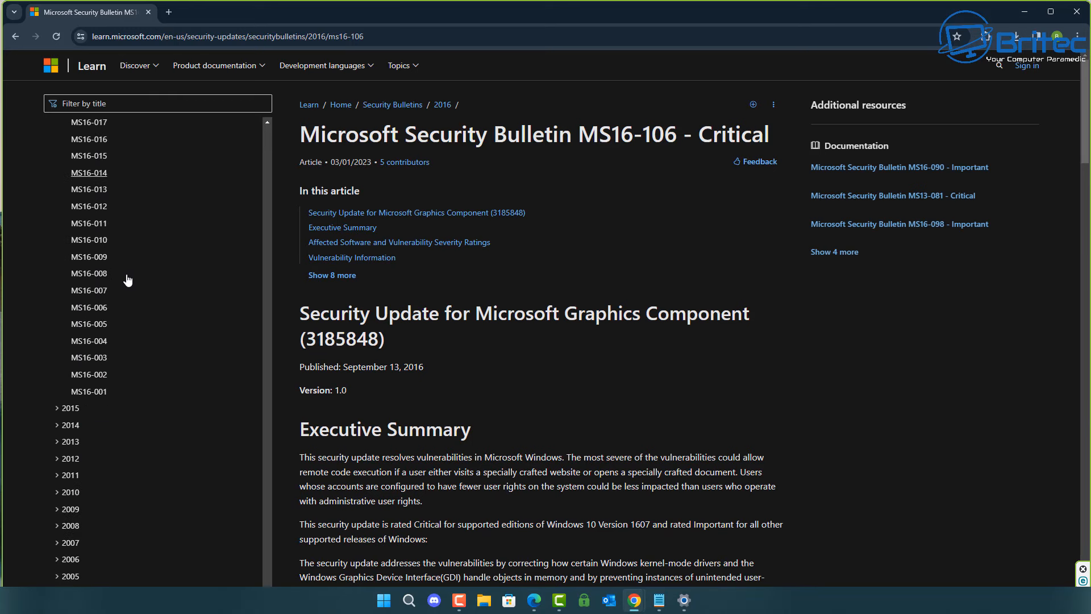
left_click(60, 408)
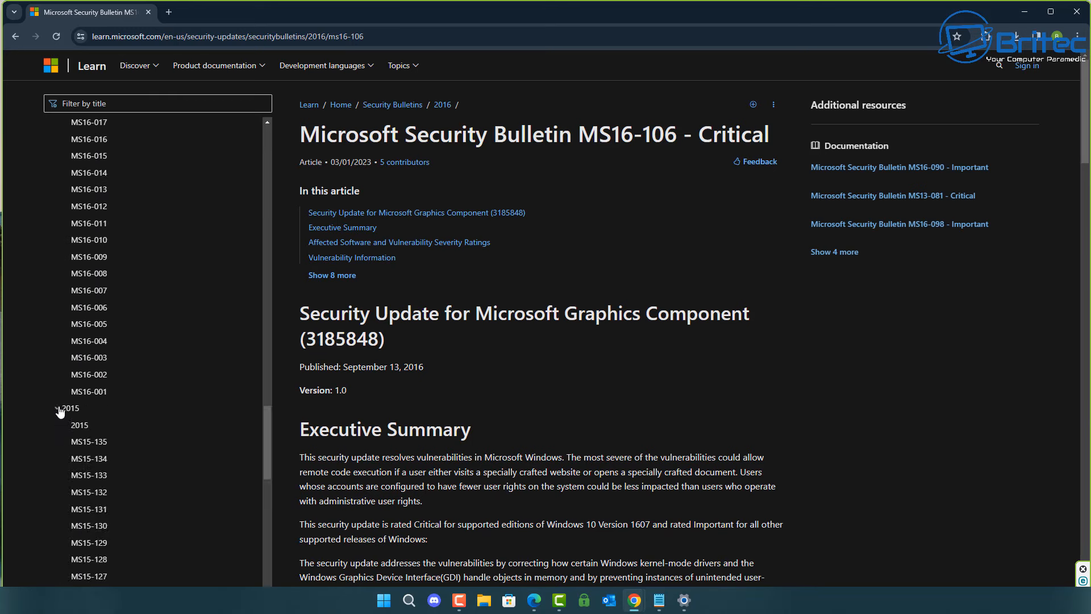
- Reach the 2014 list and show bulletin MS14-009 on .NET Framework elevation of privilege
scroll("down", 3)
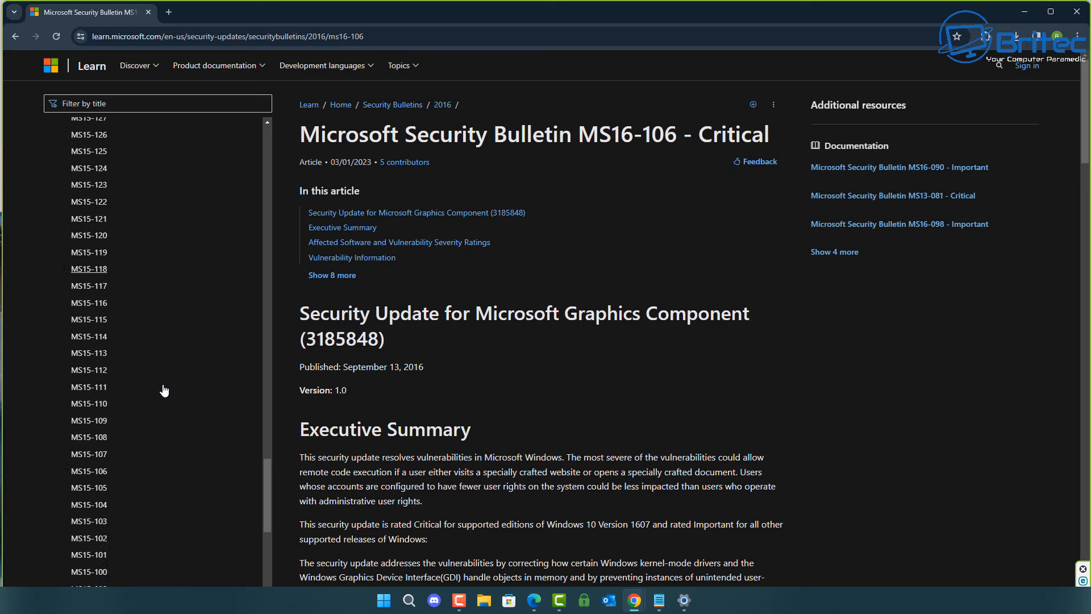
scroll("down", 3)
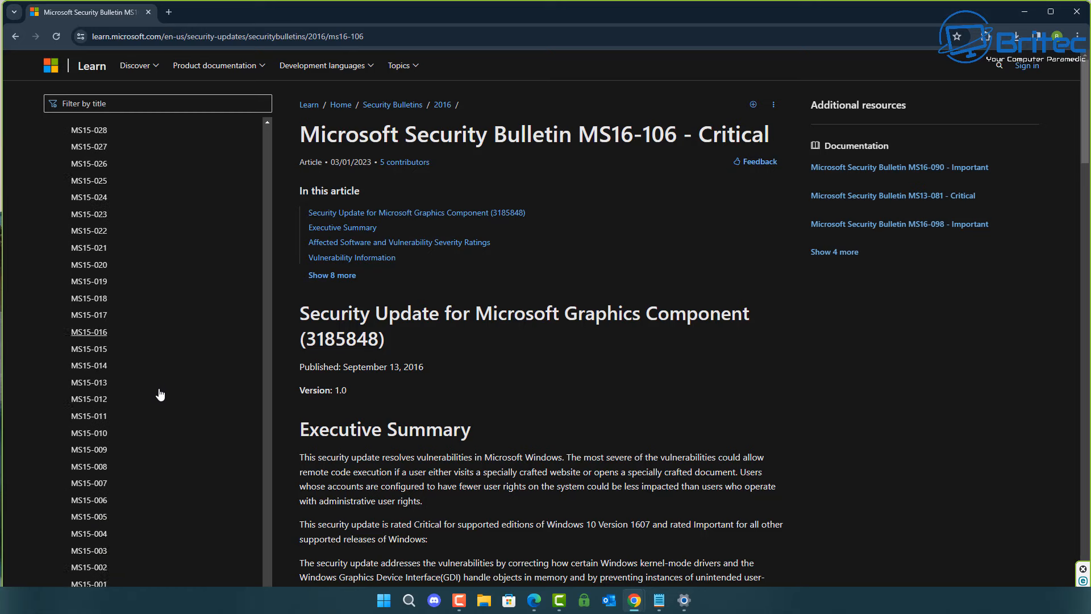
scroll("down", 3)
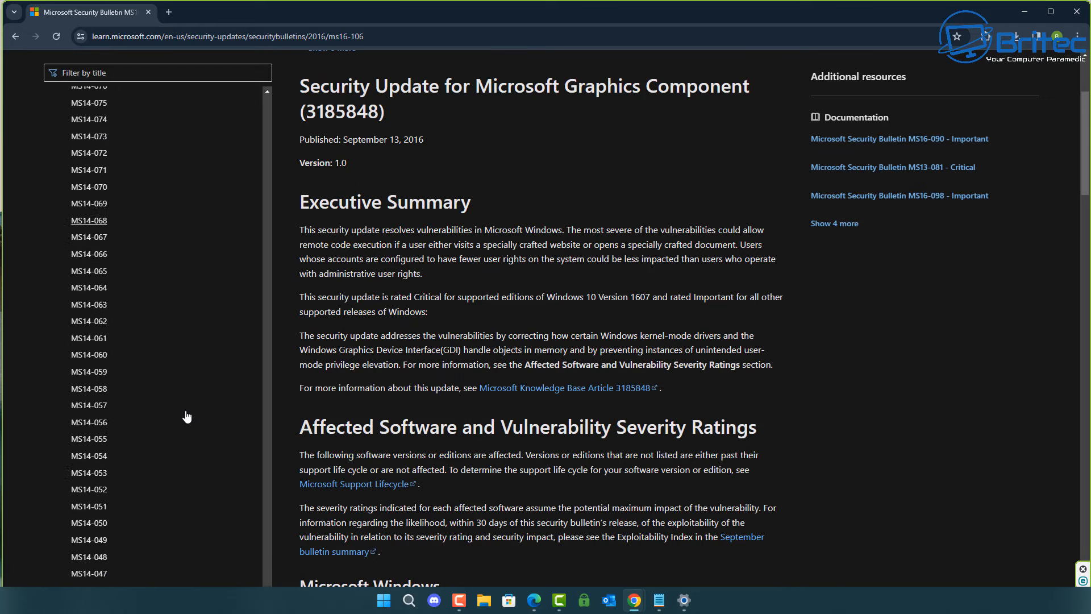
scroll("down", 3)
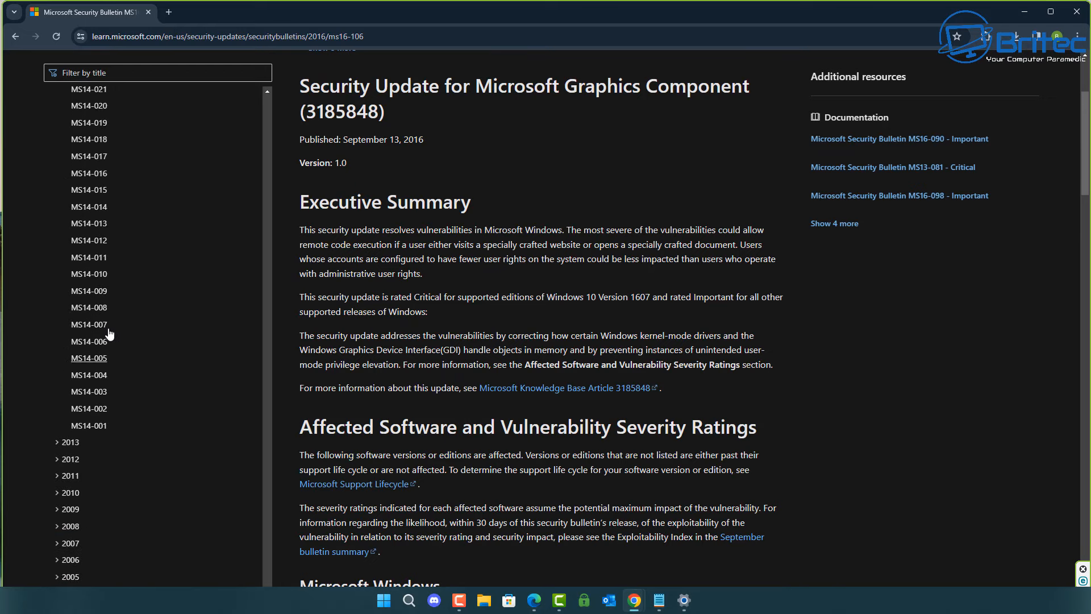
left_click(89, 290)
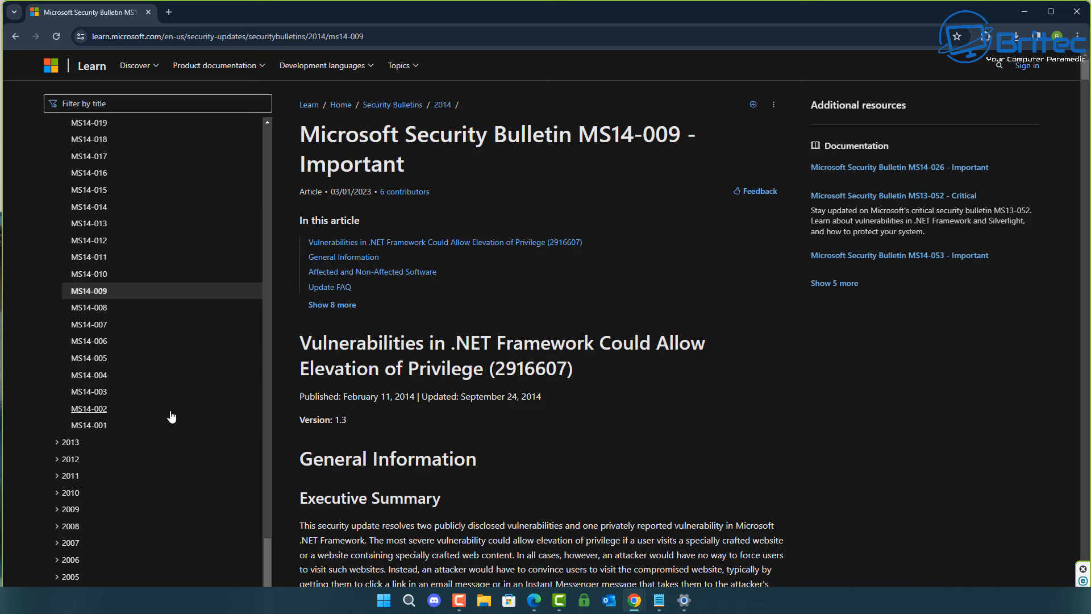
- Expand the 2013 bulletins and view MS13-104, then MS13-102
left_click(68, 440)
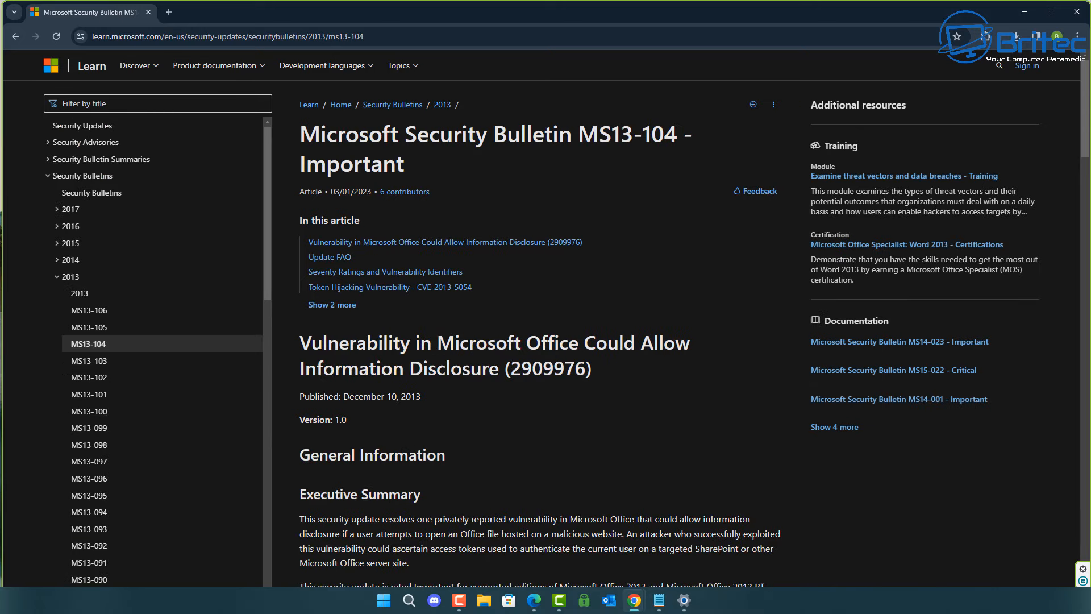
scroll("down", 3)
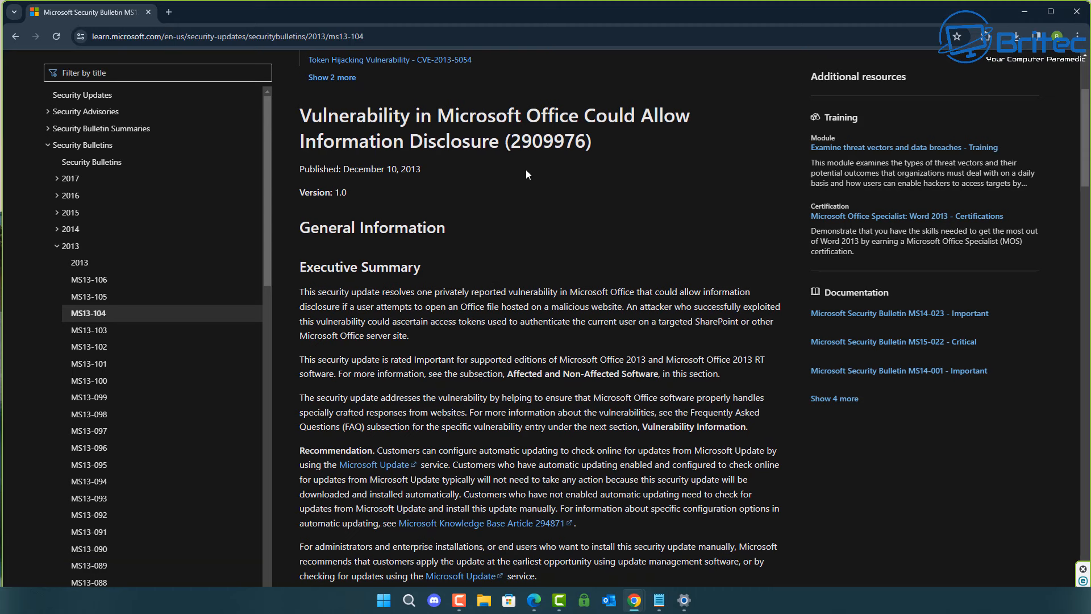
mouse_move(89, 464)
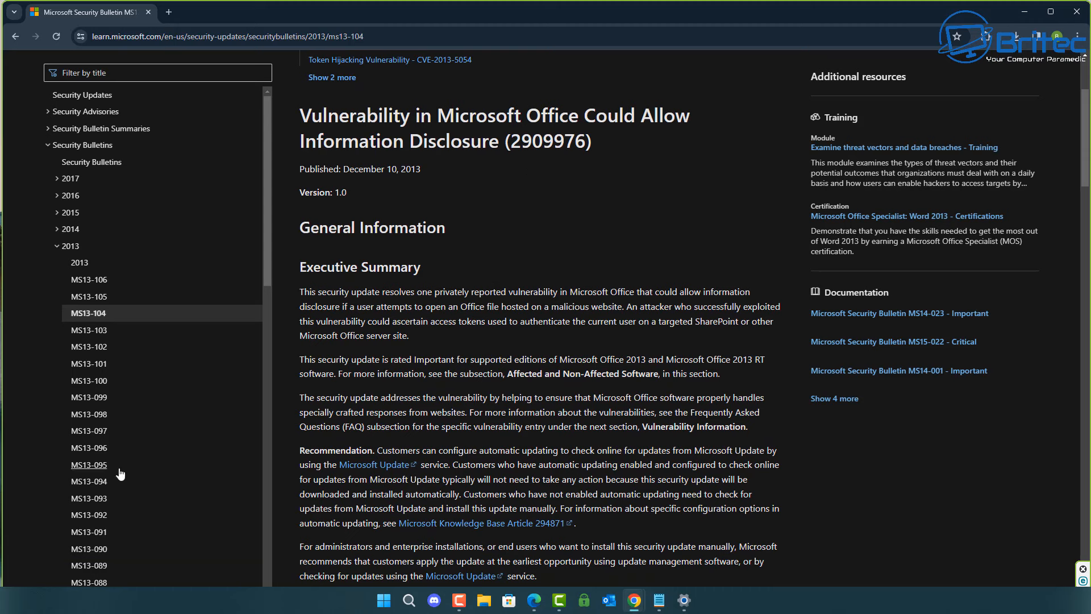
mouse_move(95, 351)
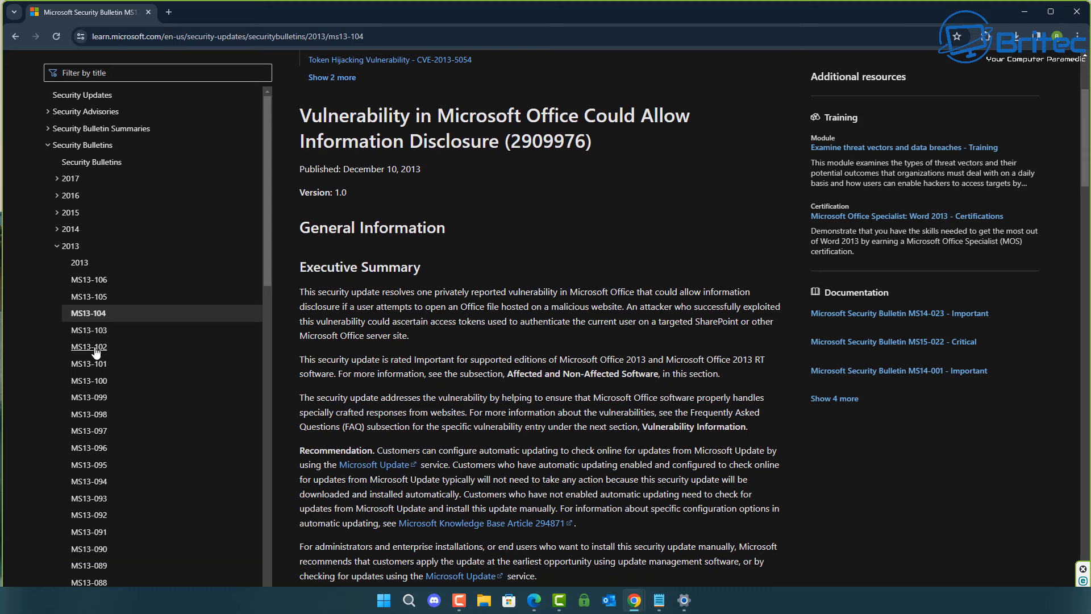
left_click(89, 346)
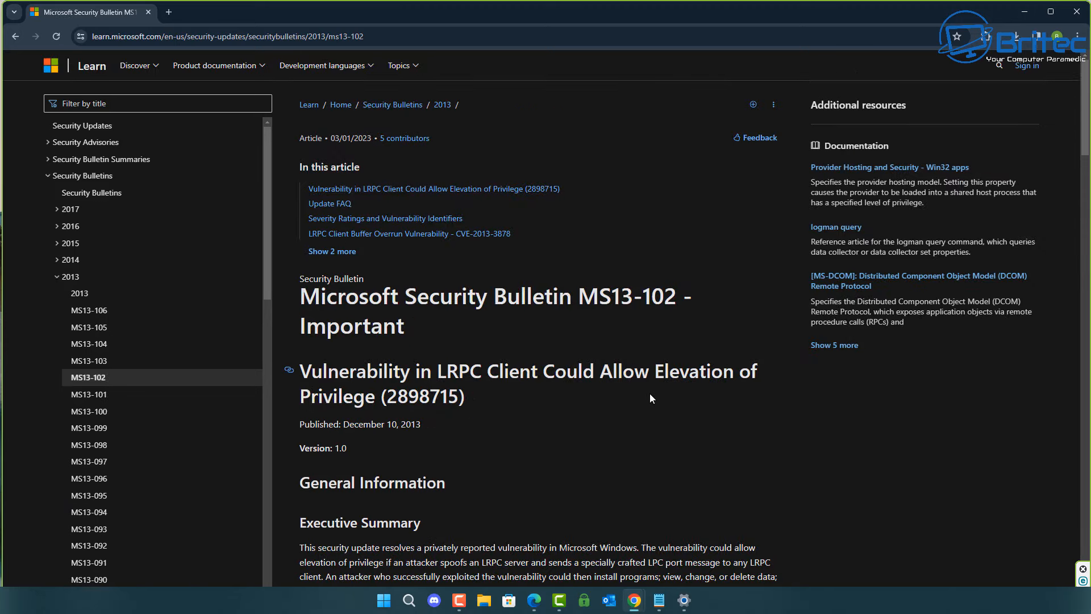
scroll("down", 3)
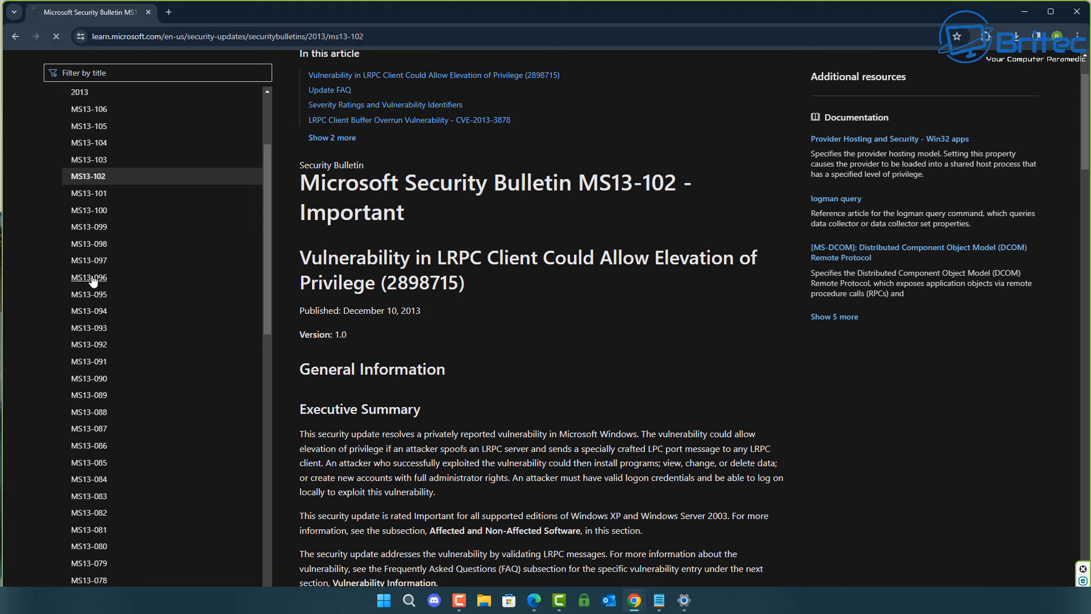
- View MS13-096, then MS13-090, the Critical cumulative ActiveX Kill Bits update
left_click(89, 278)
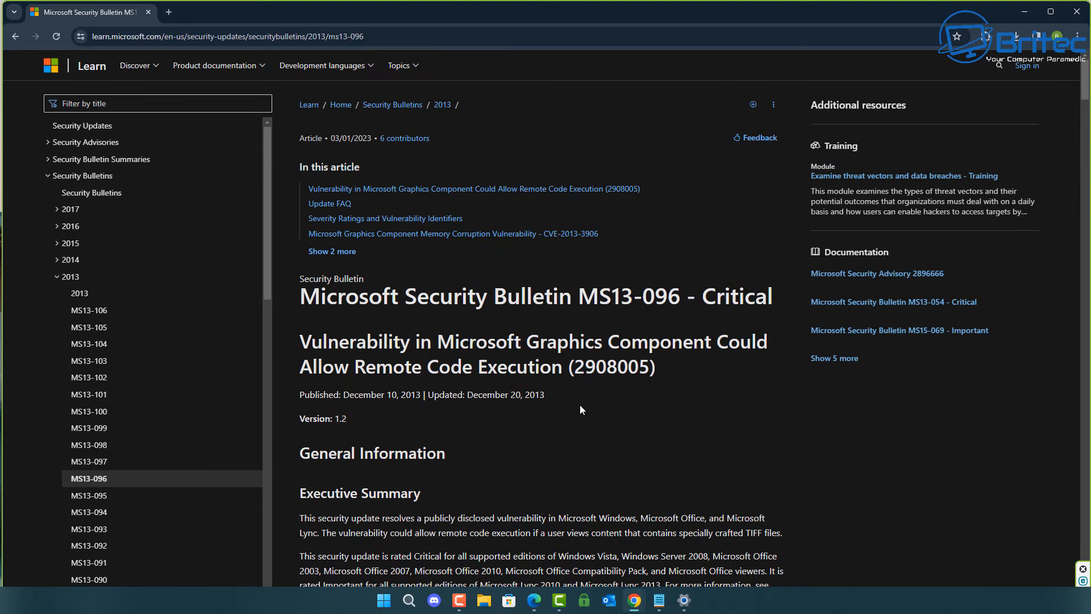
scroll("down", 3)
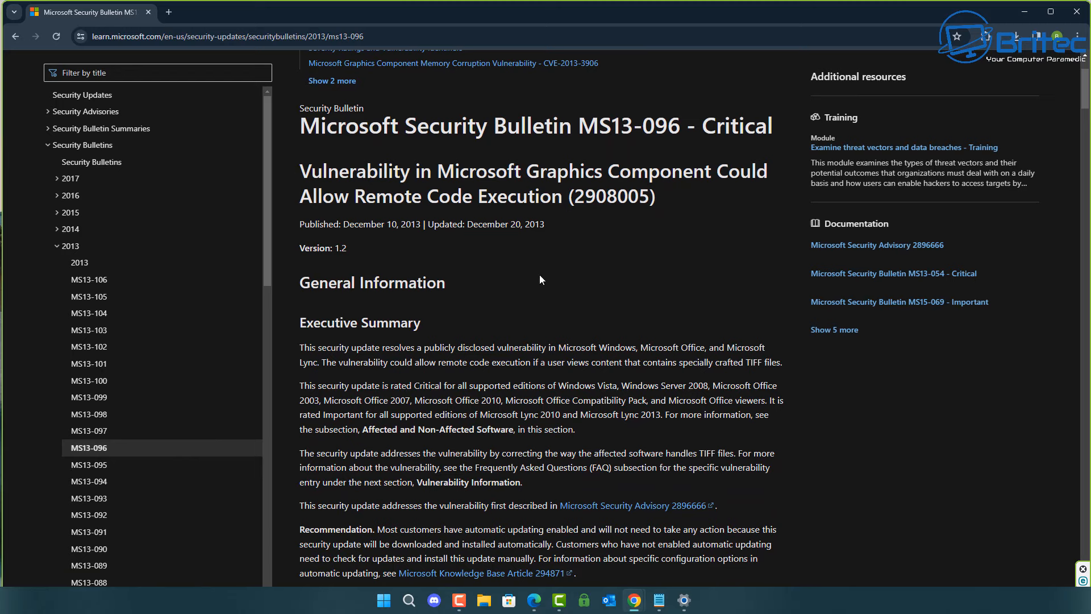
left_click(88, 579)
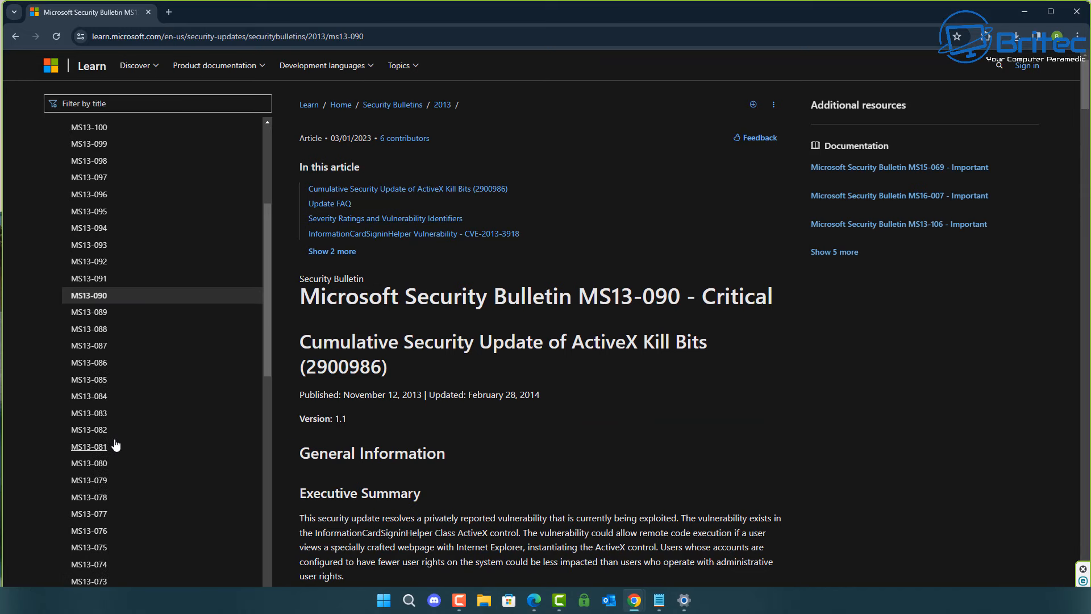
scroll("down", 3)
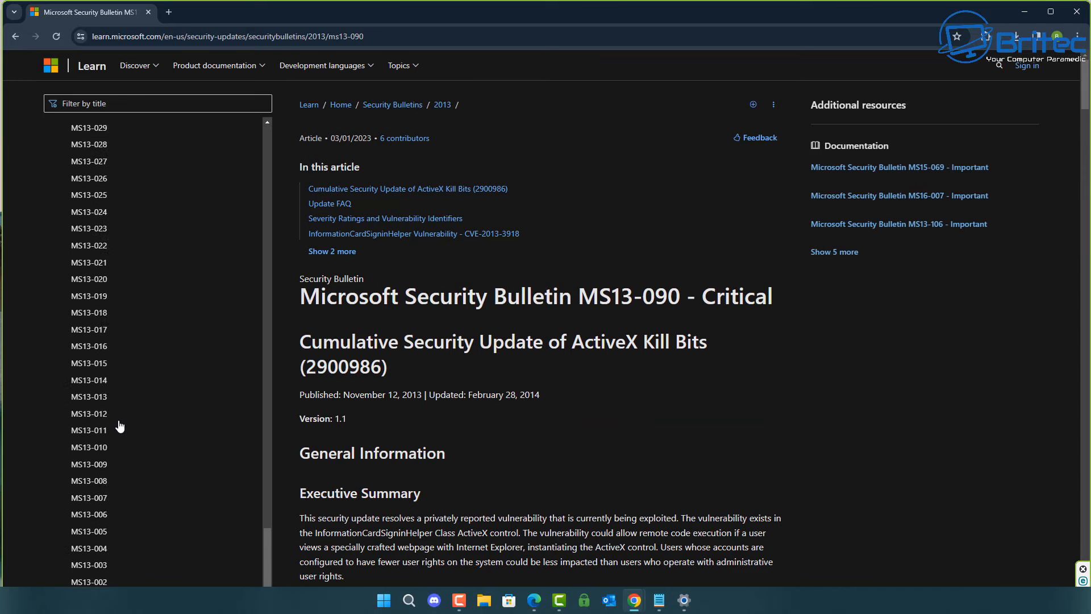
scroll("down", 3)
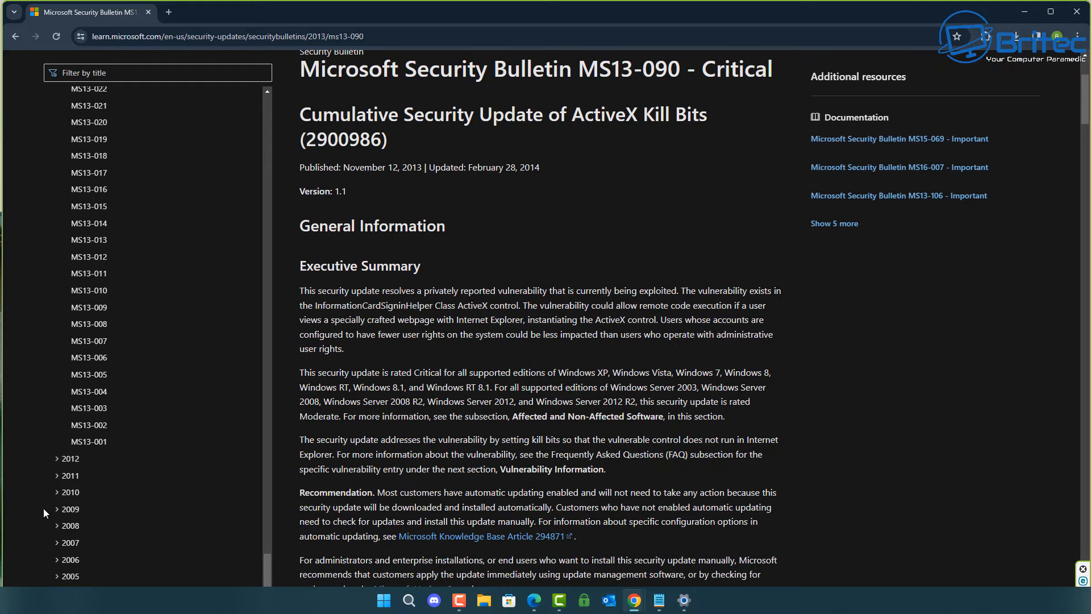
- Expand the 2012 bulletins list to reach MS12-071, the cumulative Internet Explorer update
left_click(69, 457)
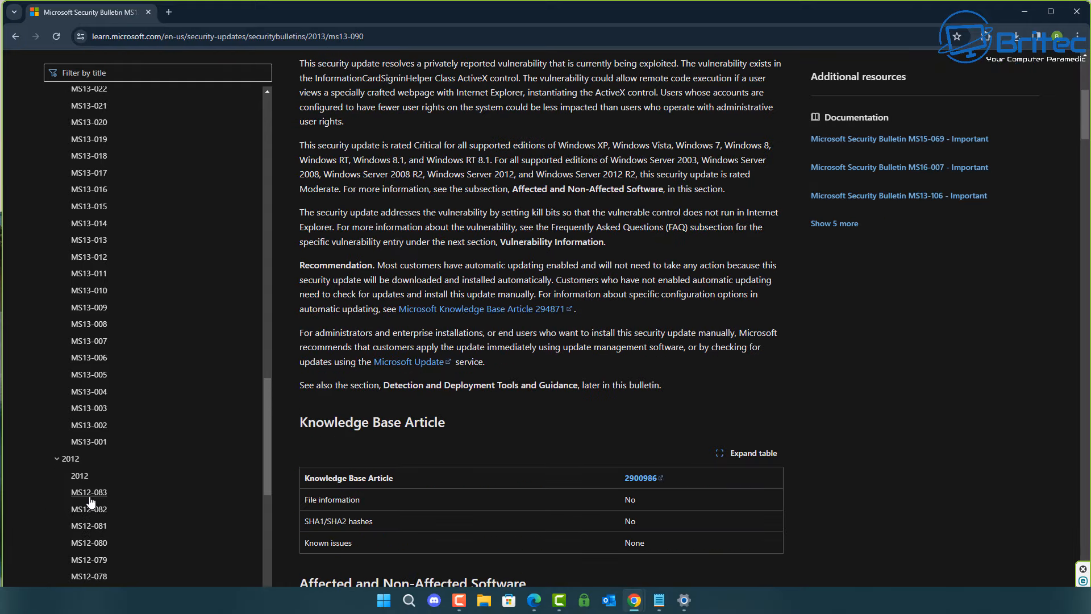
scroll("down", 3)
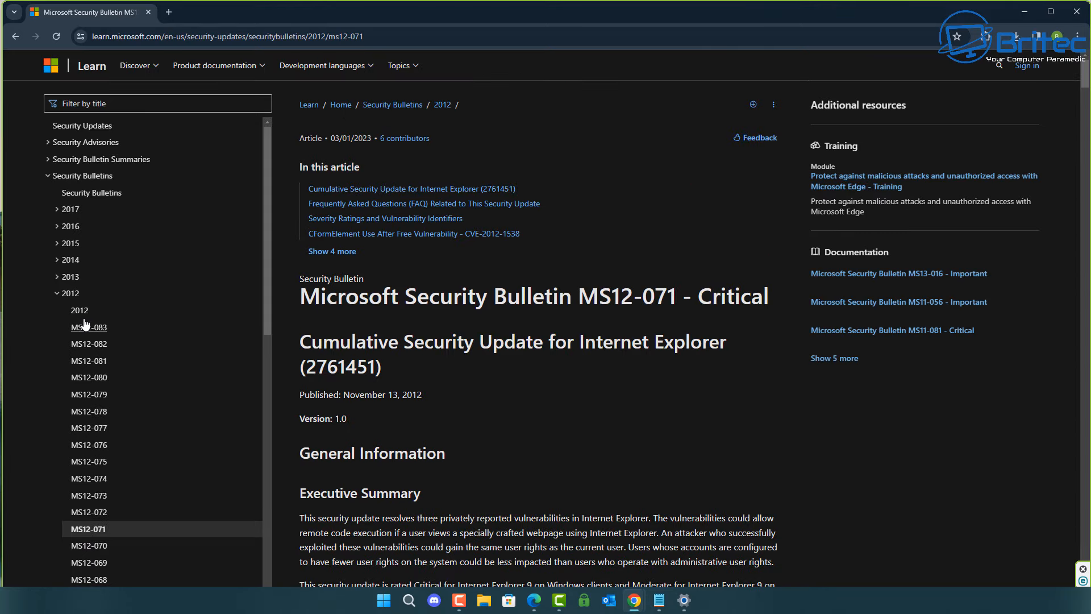
mouse_move(263, 228)
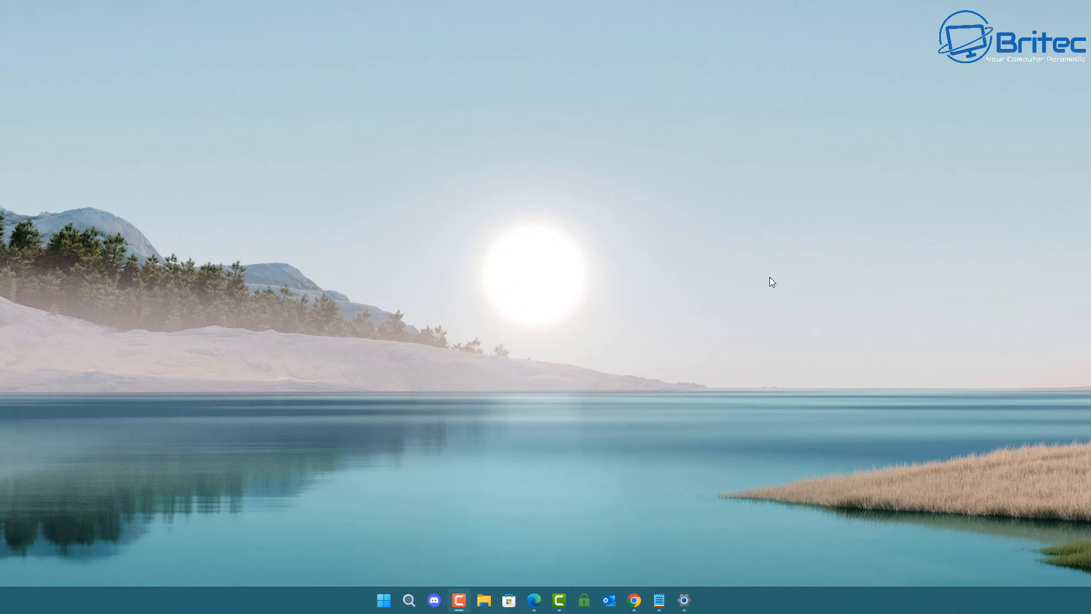
mouse_move(1056, 156)
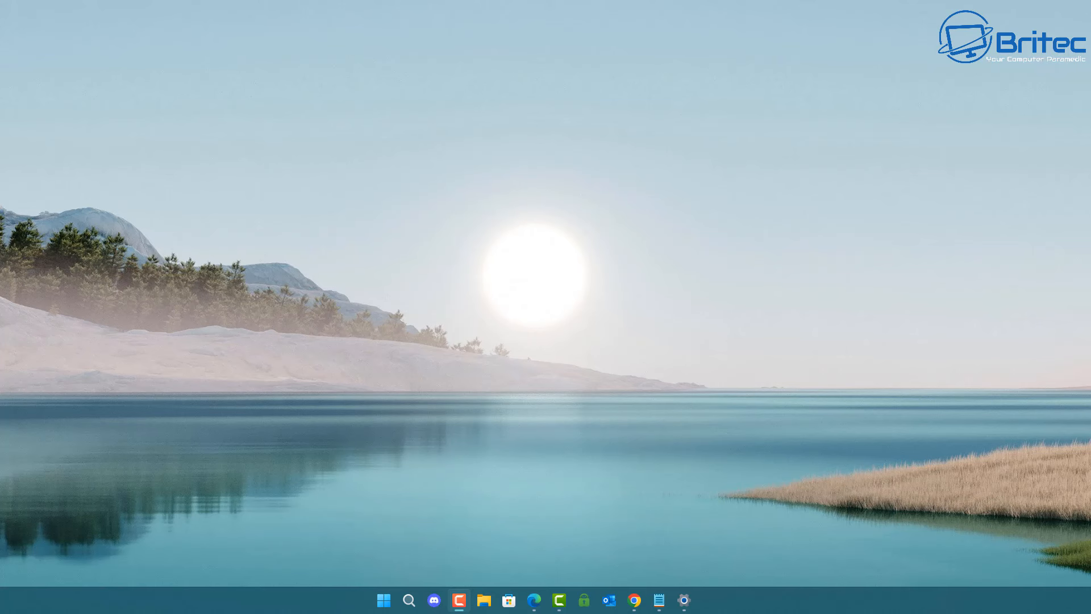
mouse_move(1019, 1)
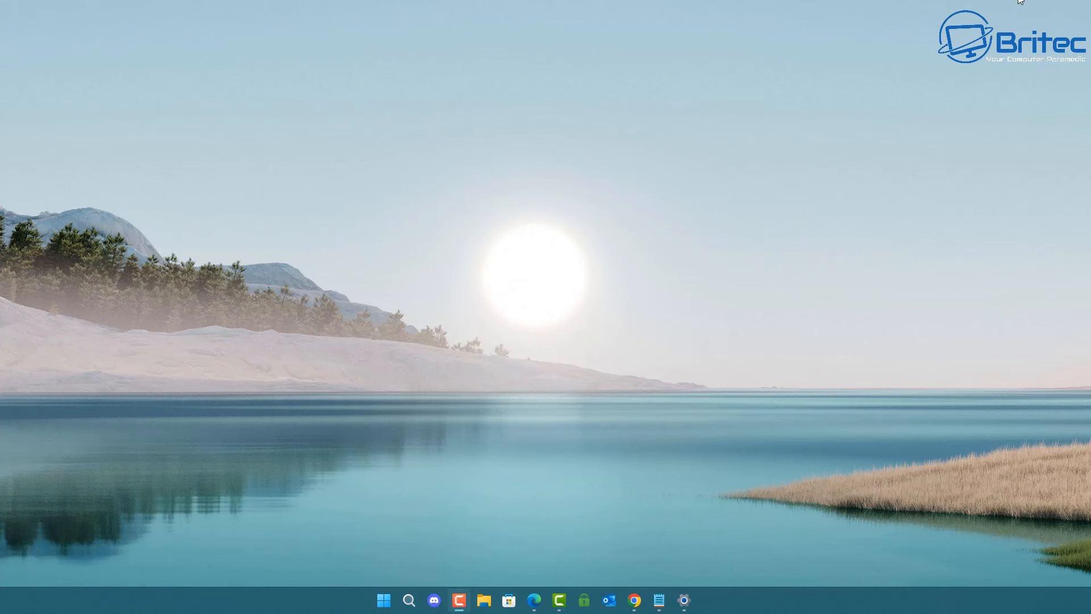